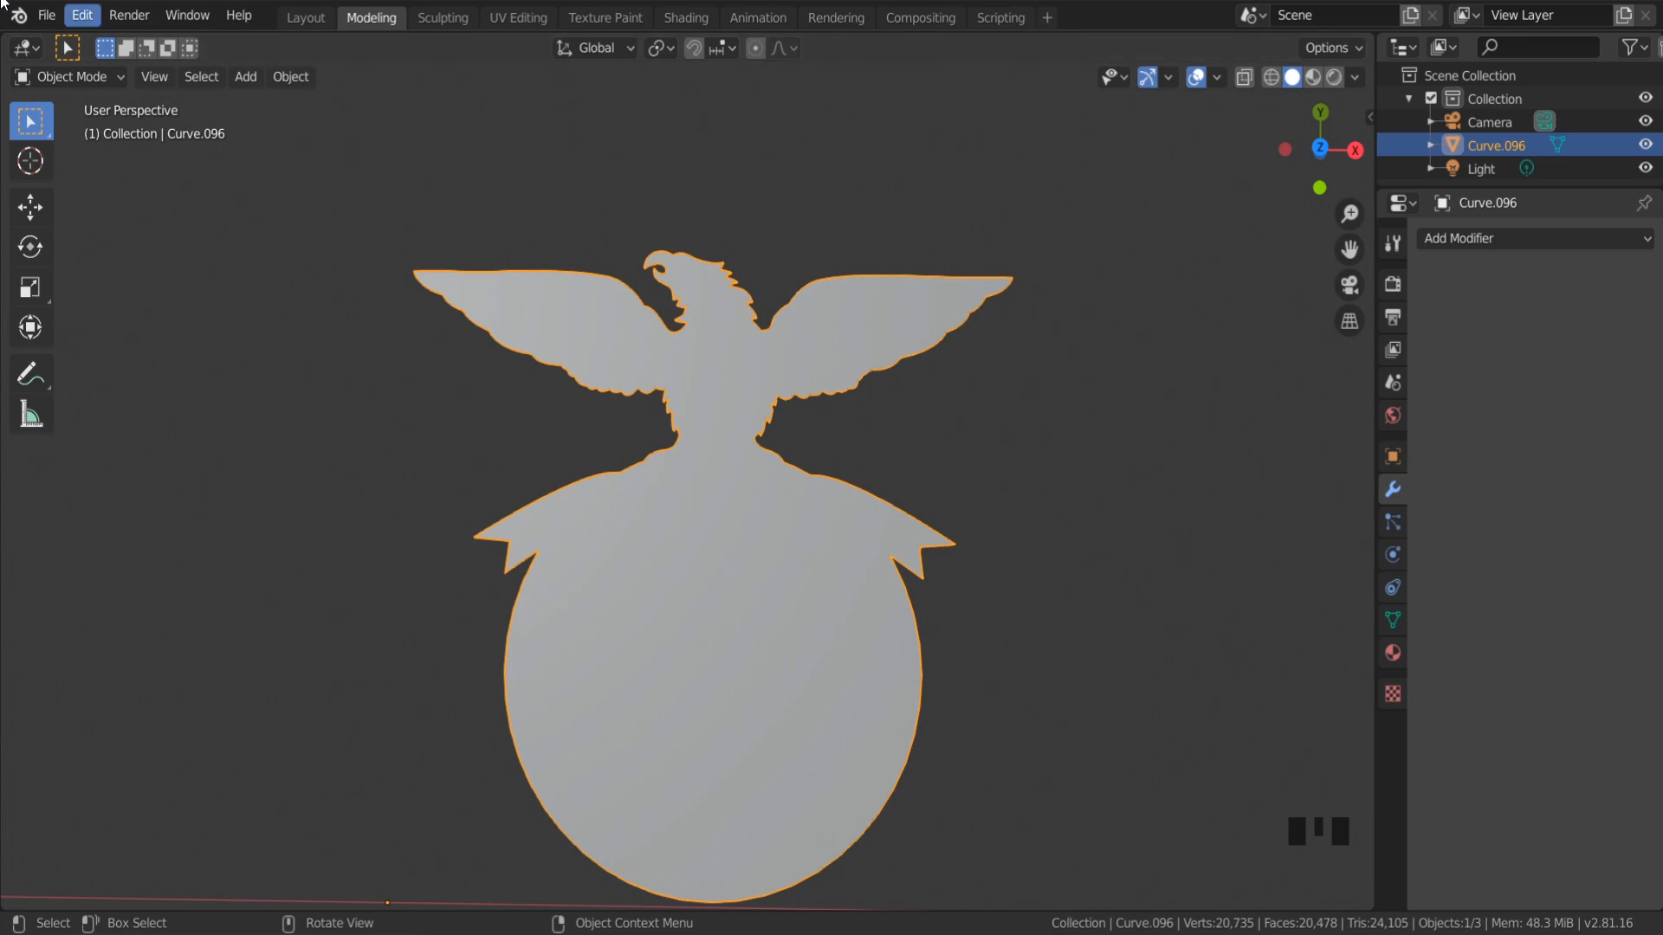
After browsing the import formats, convert the eagle-on-globe curve object to a mesh.
{"action": "left_click", "coordinate": [46, 15]}
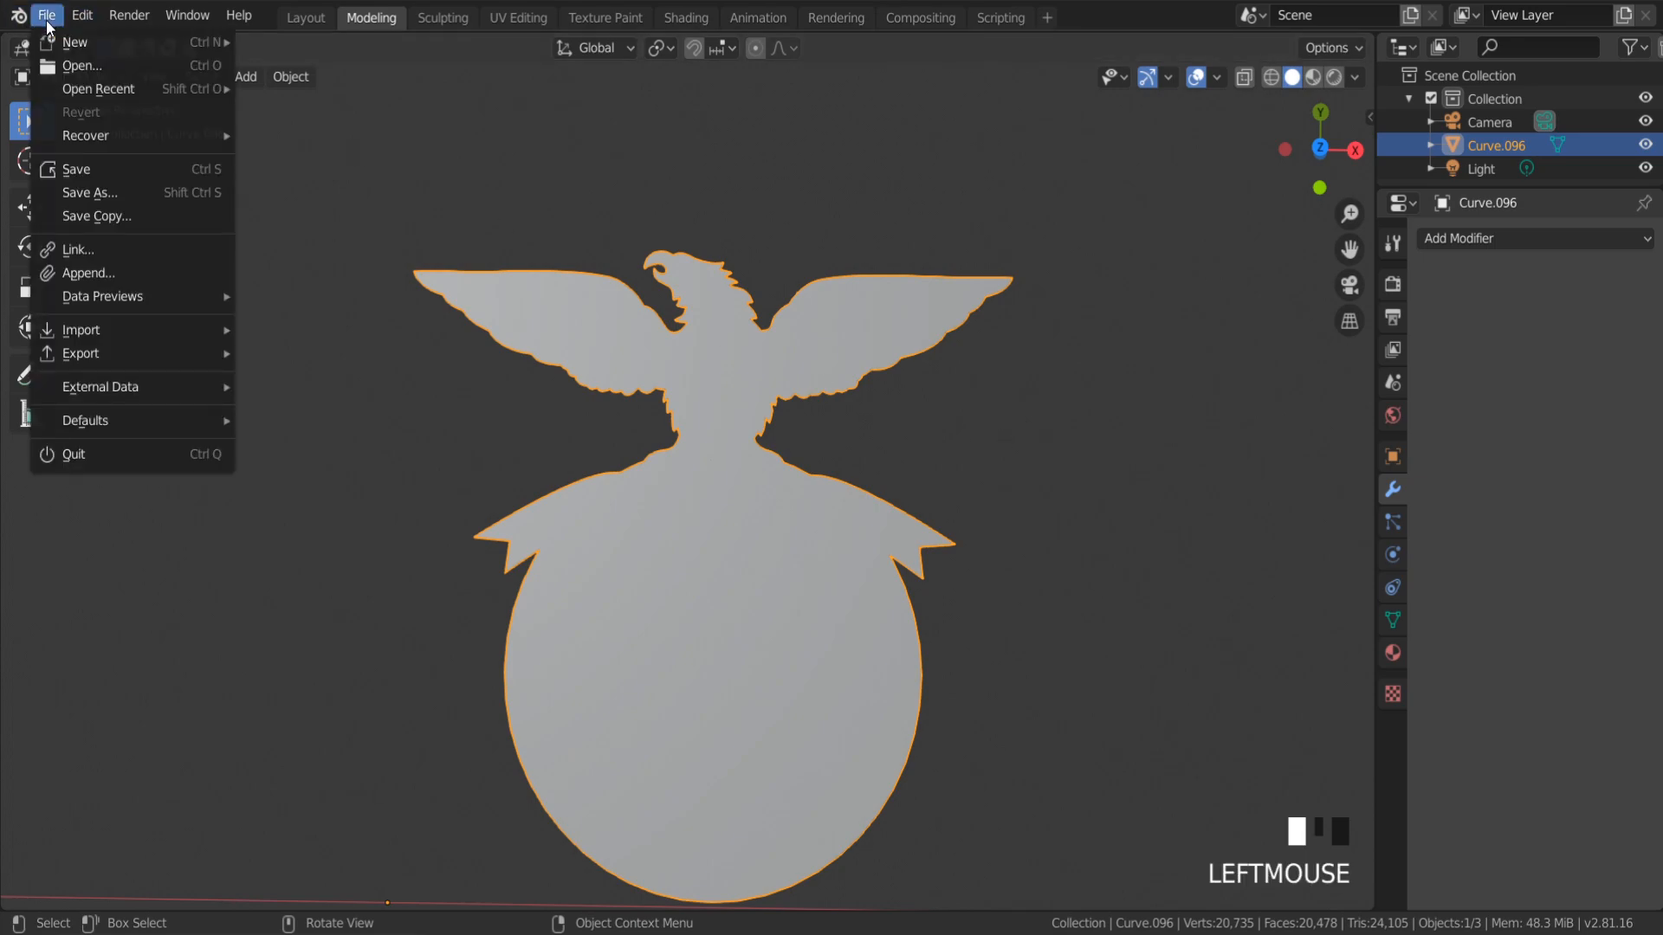
{"action": "left_click", "coordinate": [81, 330]}
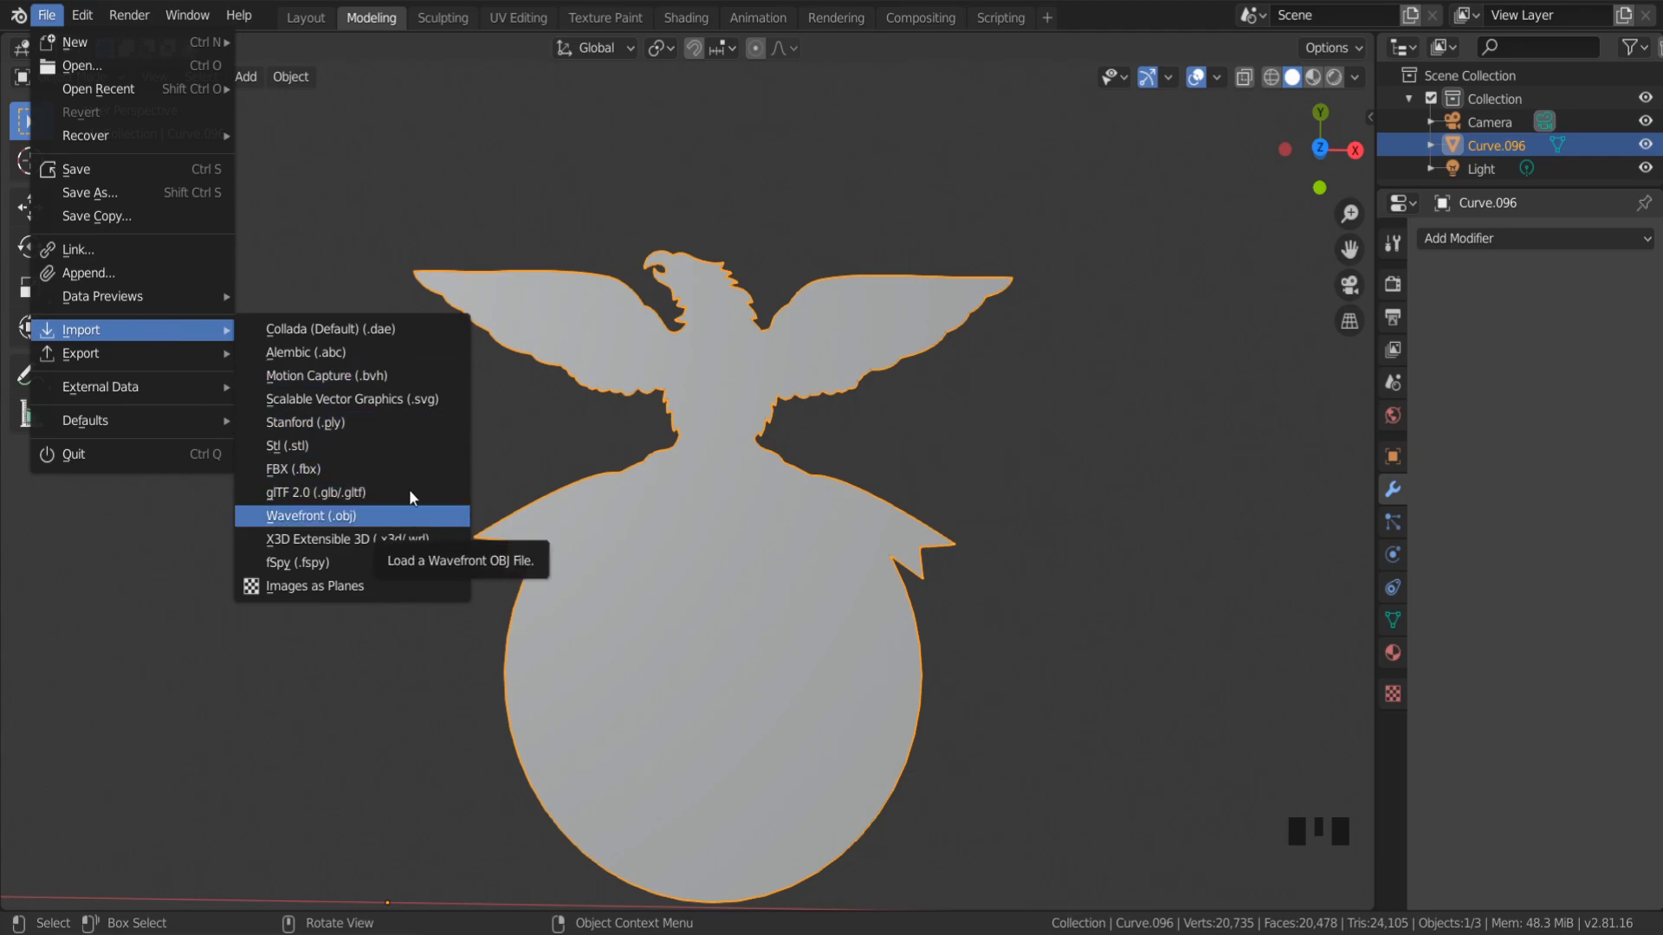
{"action": "mouse_move", "coordinate": [382, 407]}
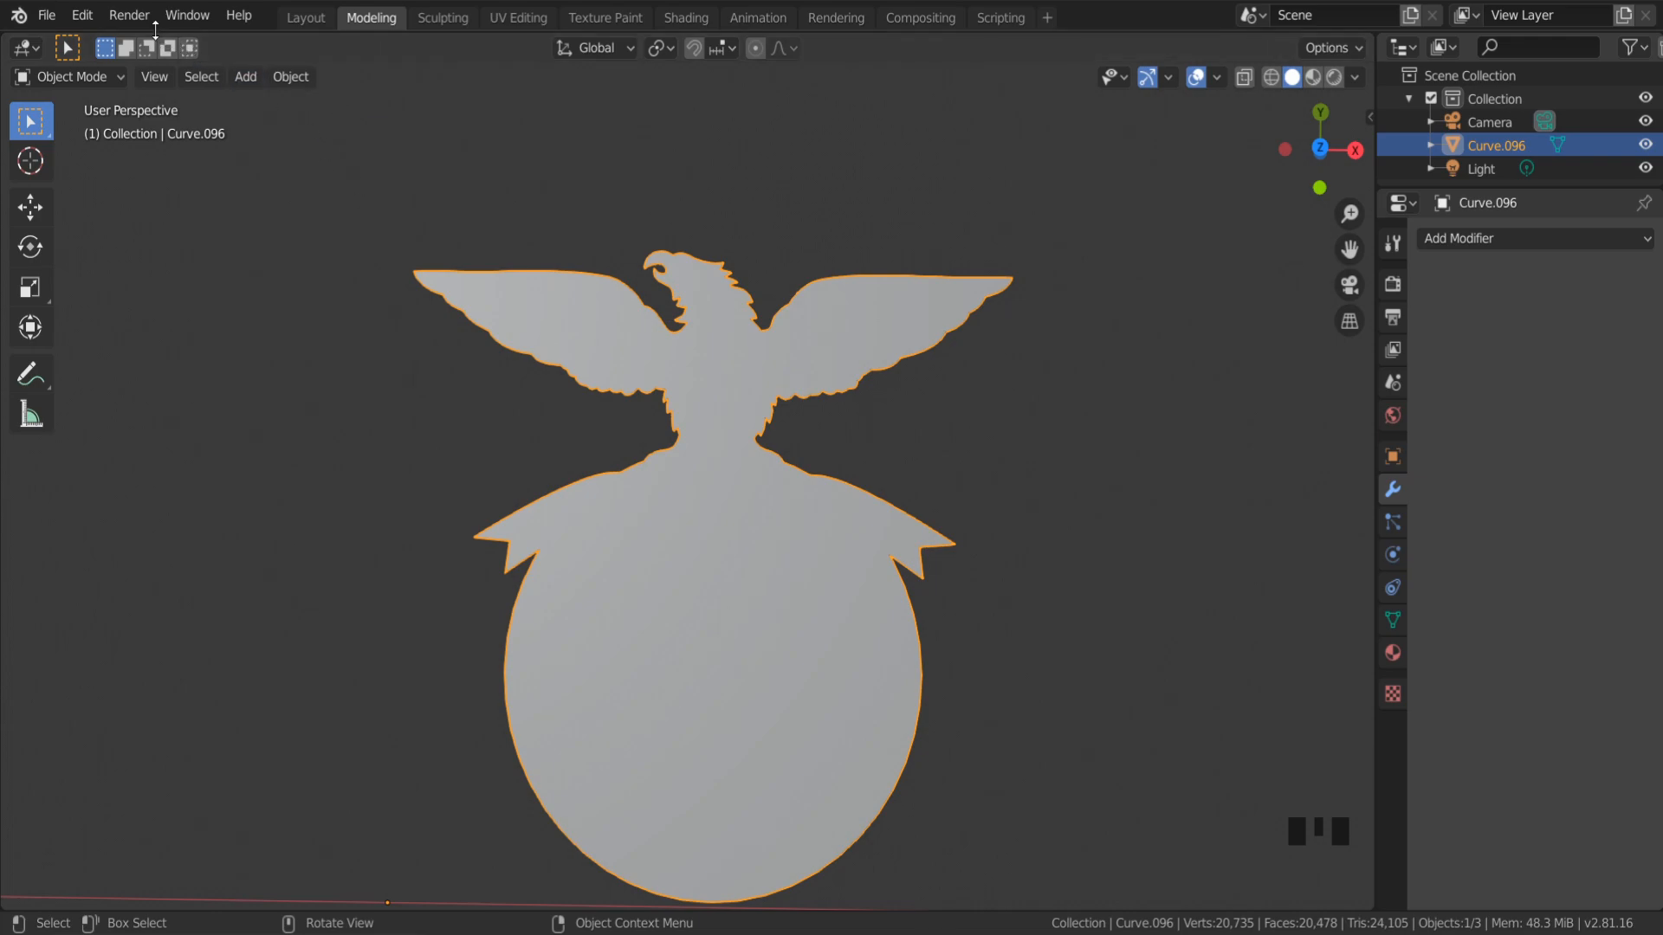
{"action": "left_click", "coordinate": [289, 76]}
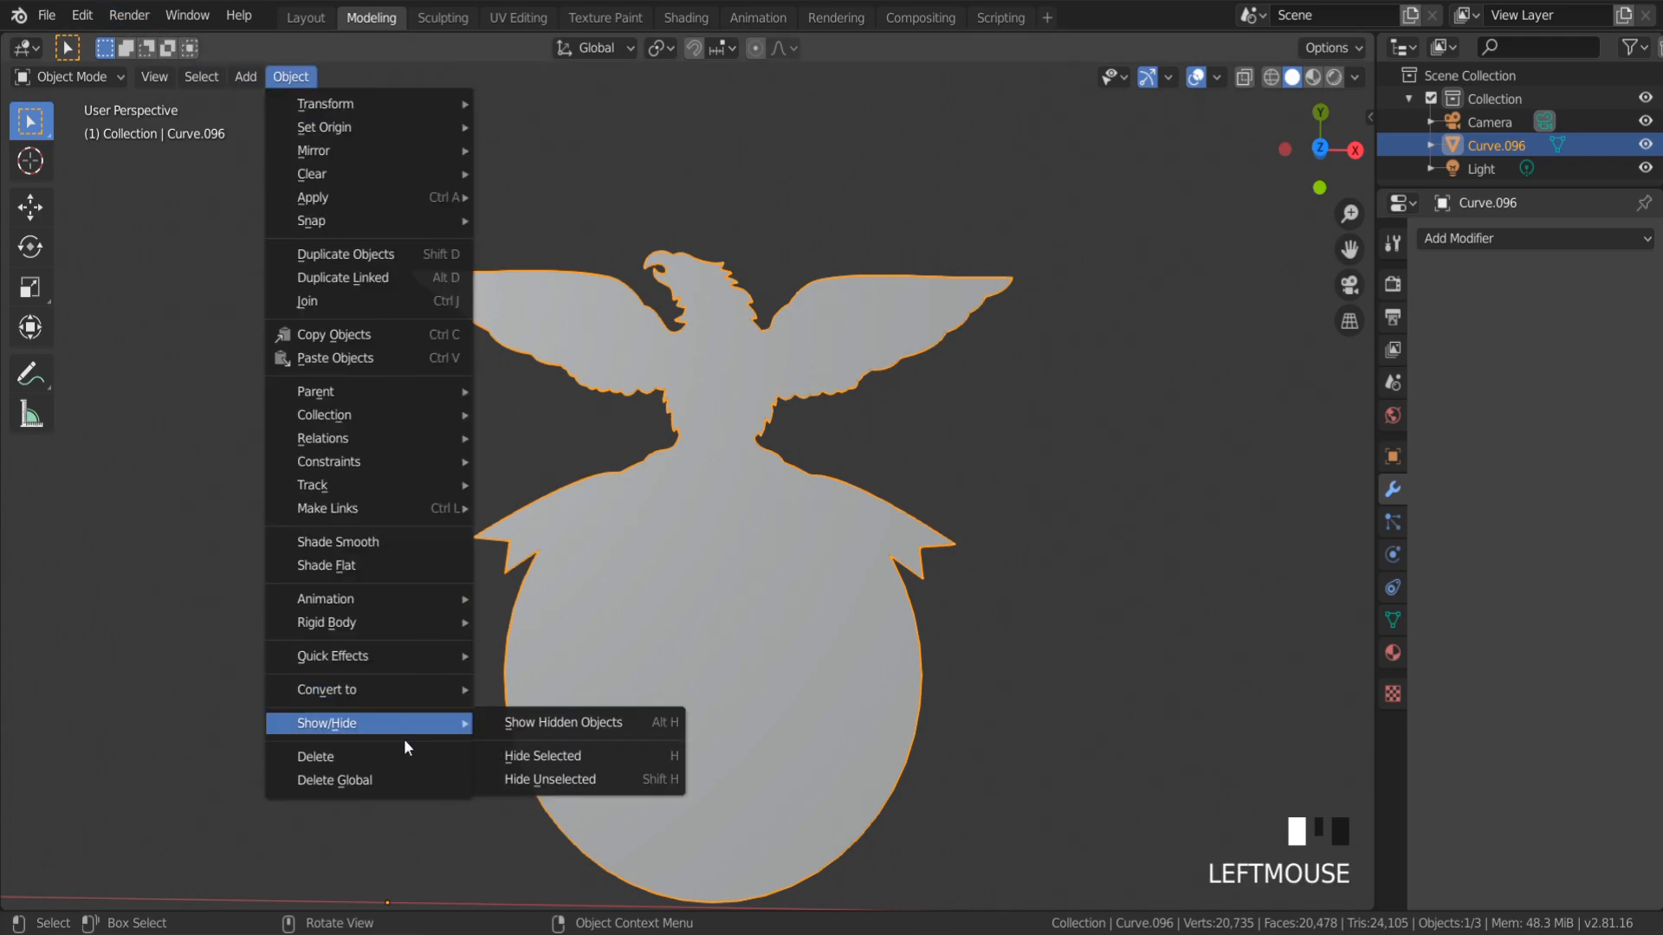
{"action": "mouse_move", "coordinate": [365, 689]}
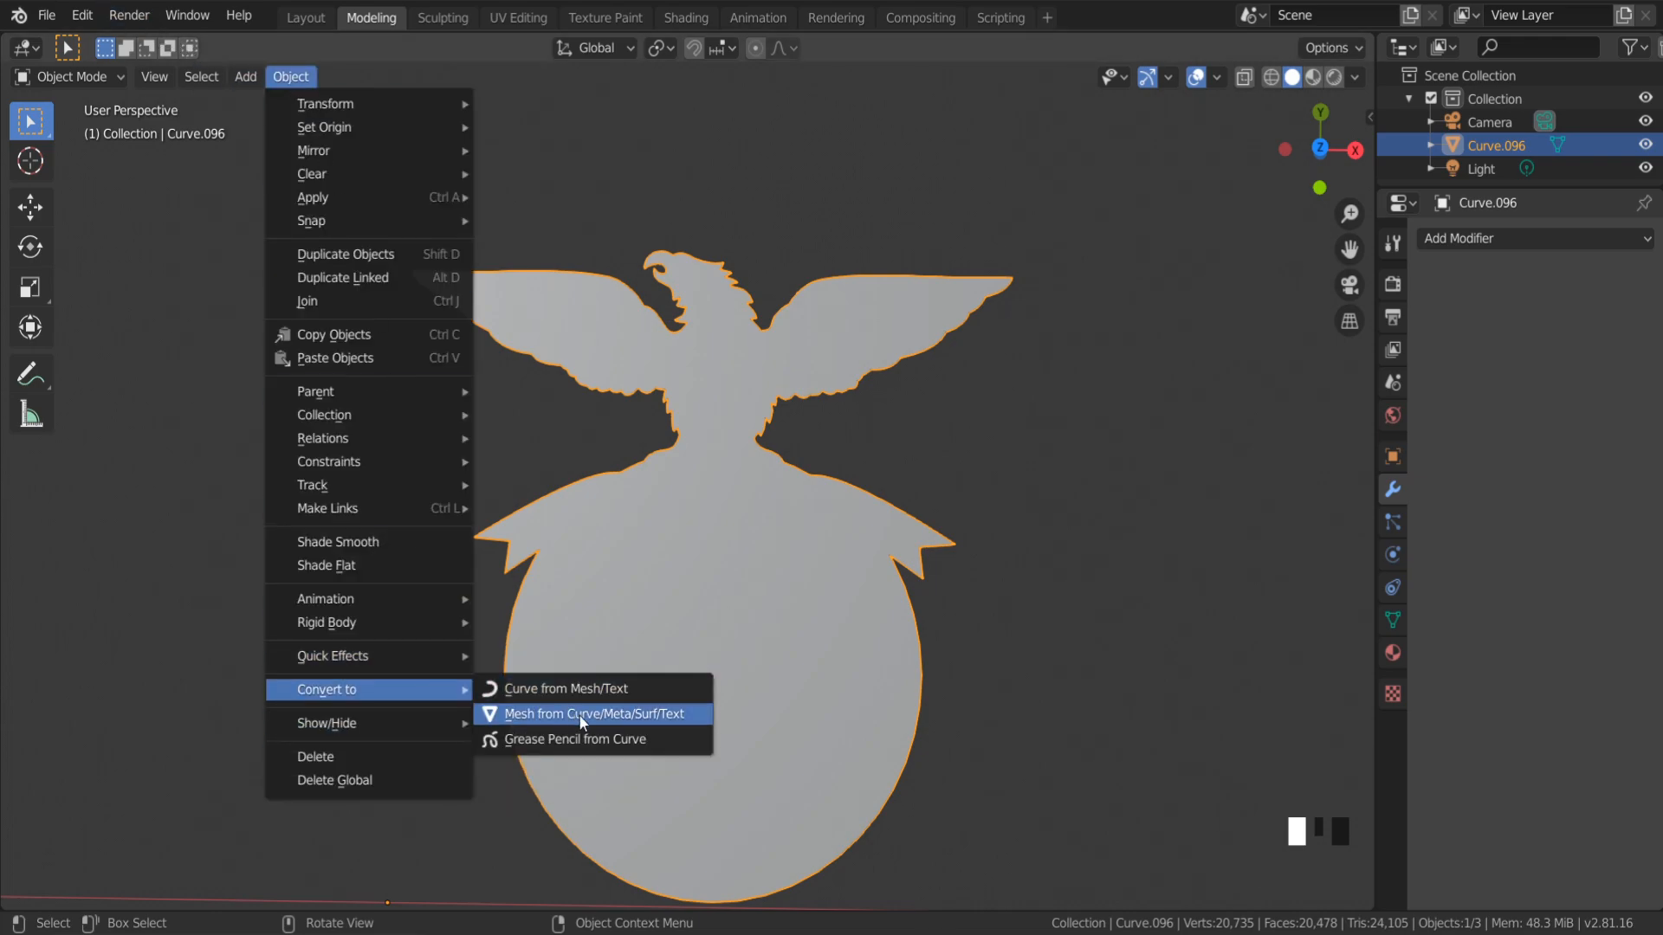
{"action": "mouse_move", "coordinate": [594, 714]}
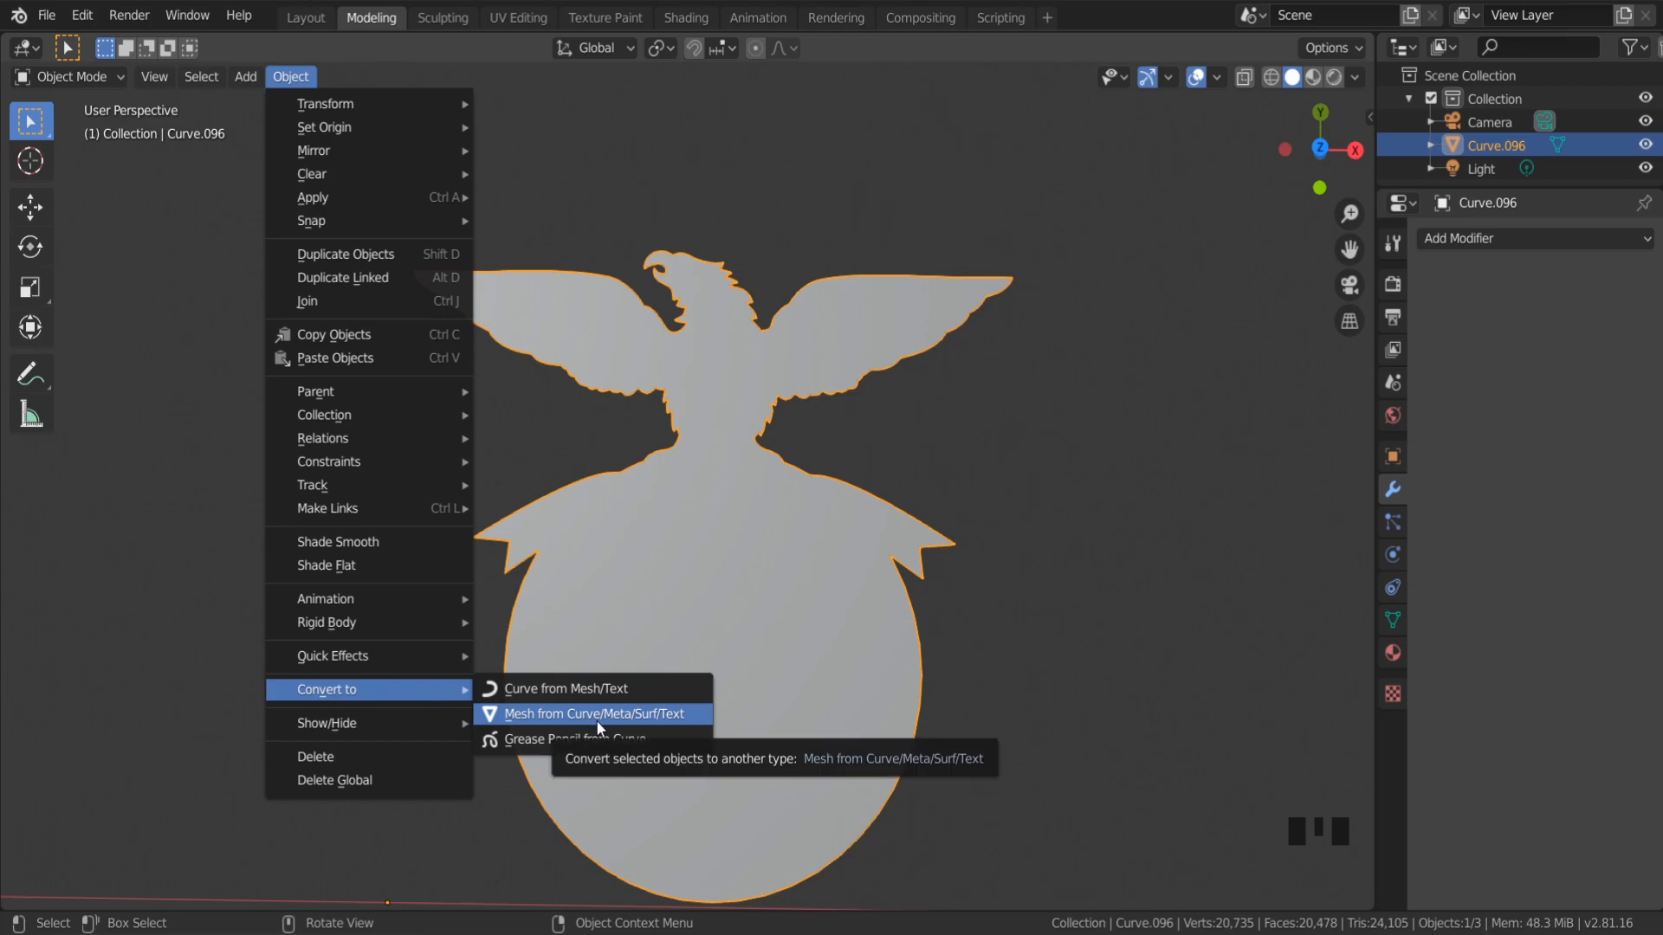
{"action": "left_click", "coordinate": [589, 714]}
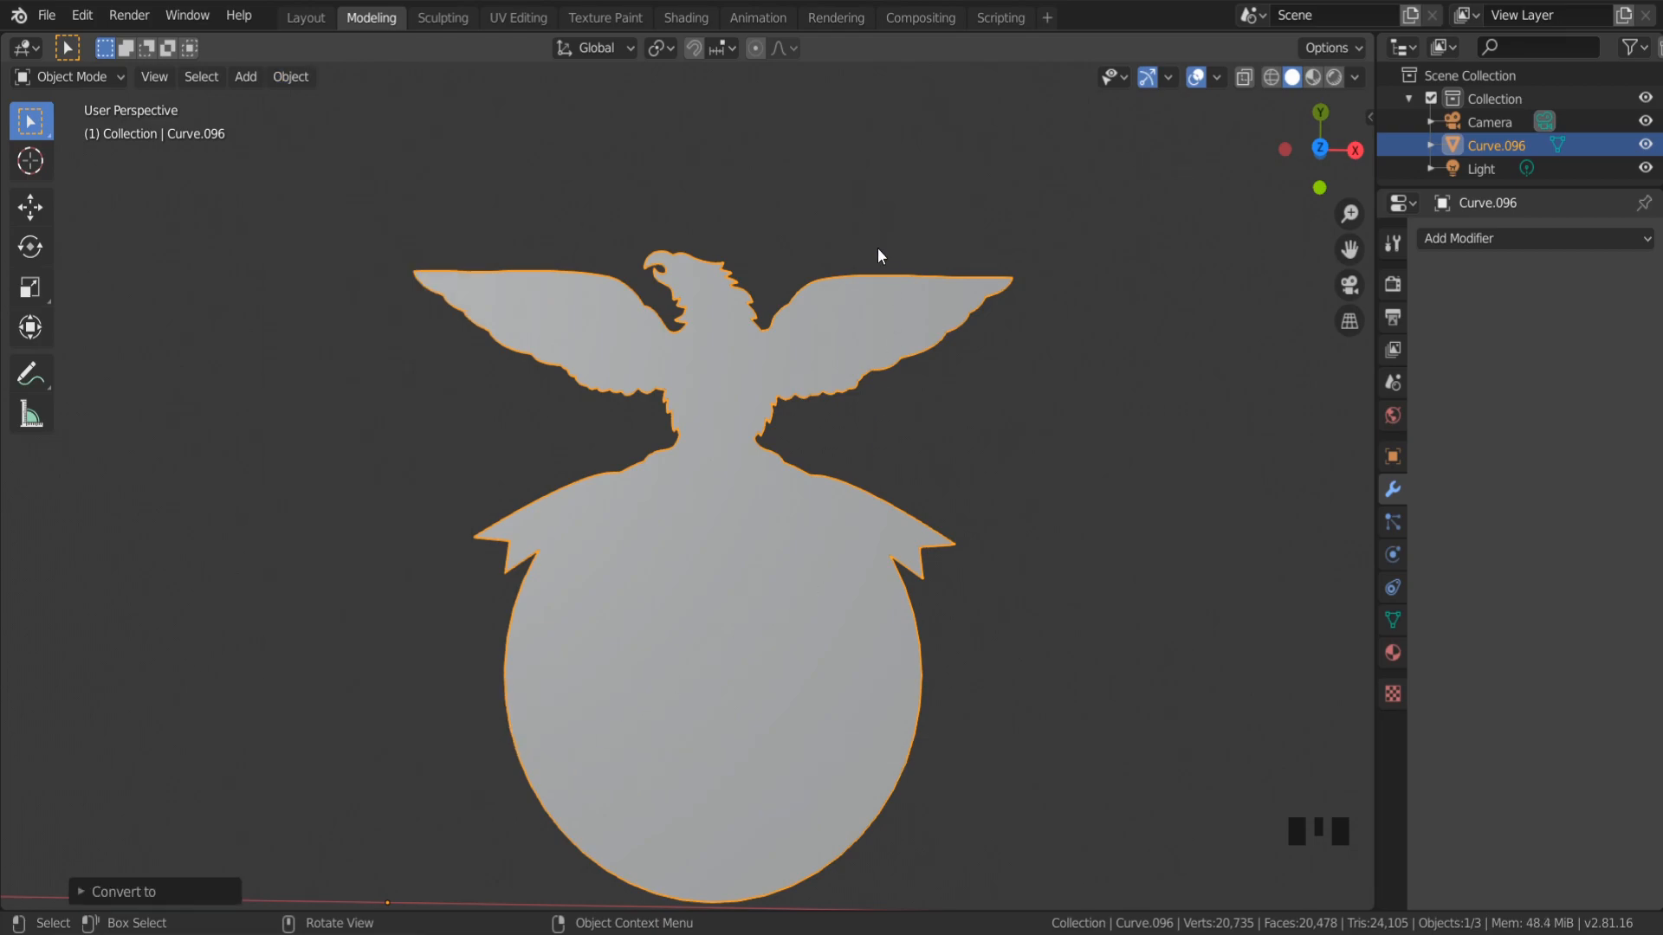
Enter Edit Mode on the converted logo mesh and zoom out to view it.
{"action": "key", "text": "Tab"}
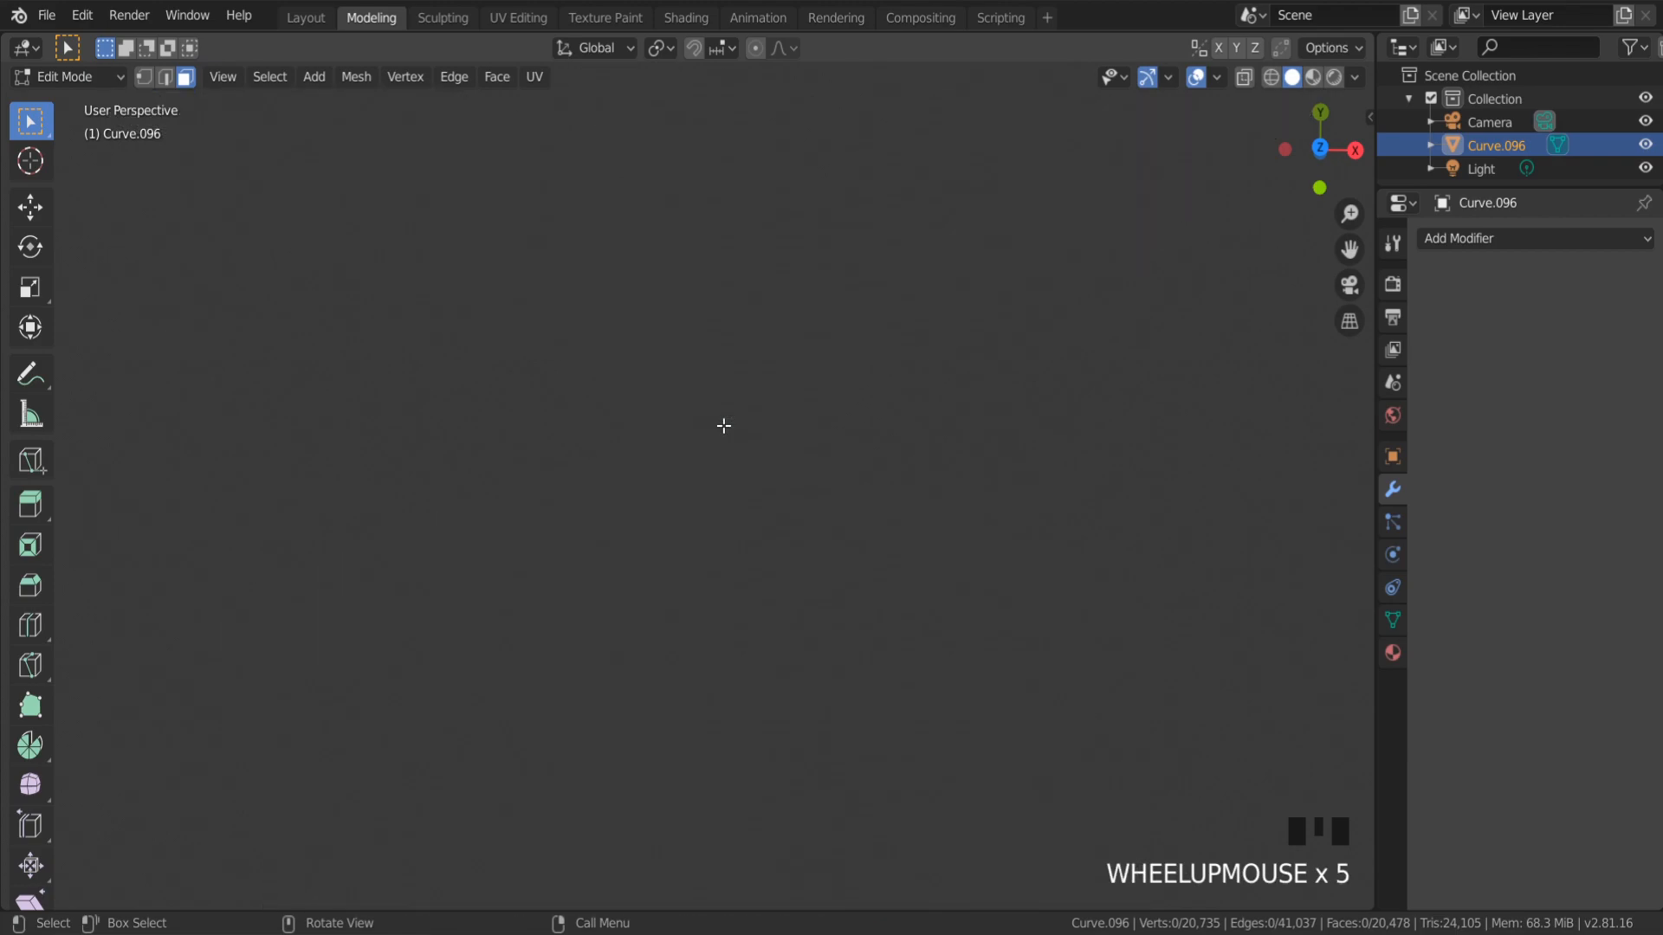
{"action": "scroll", "scroll_direction": "down", "scroll_amount": 3}
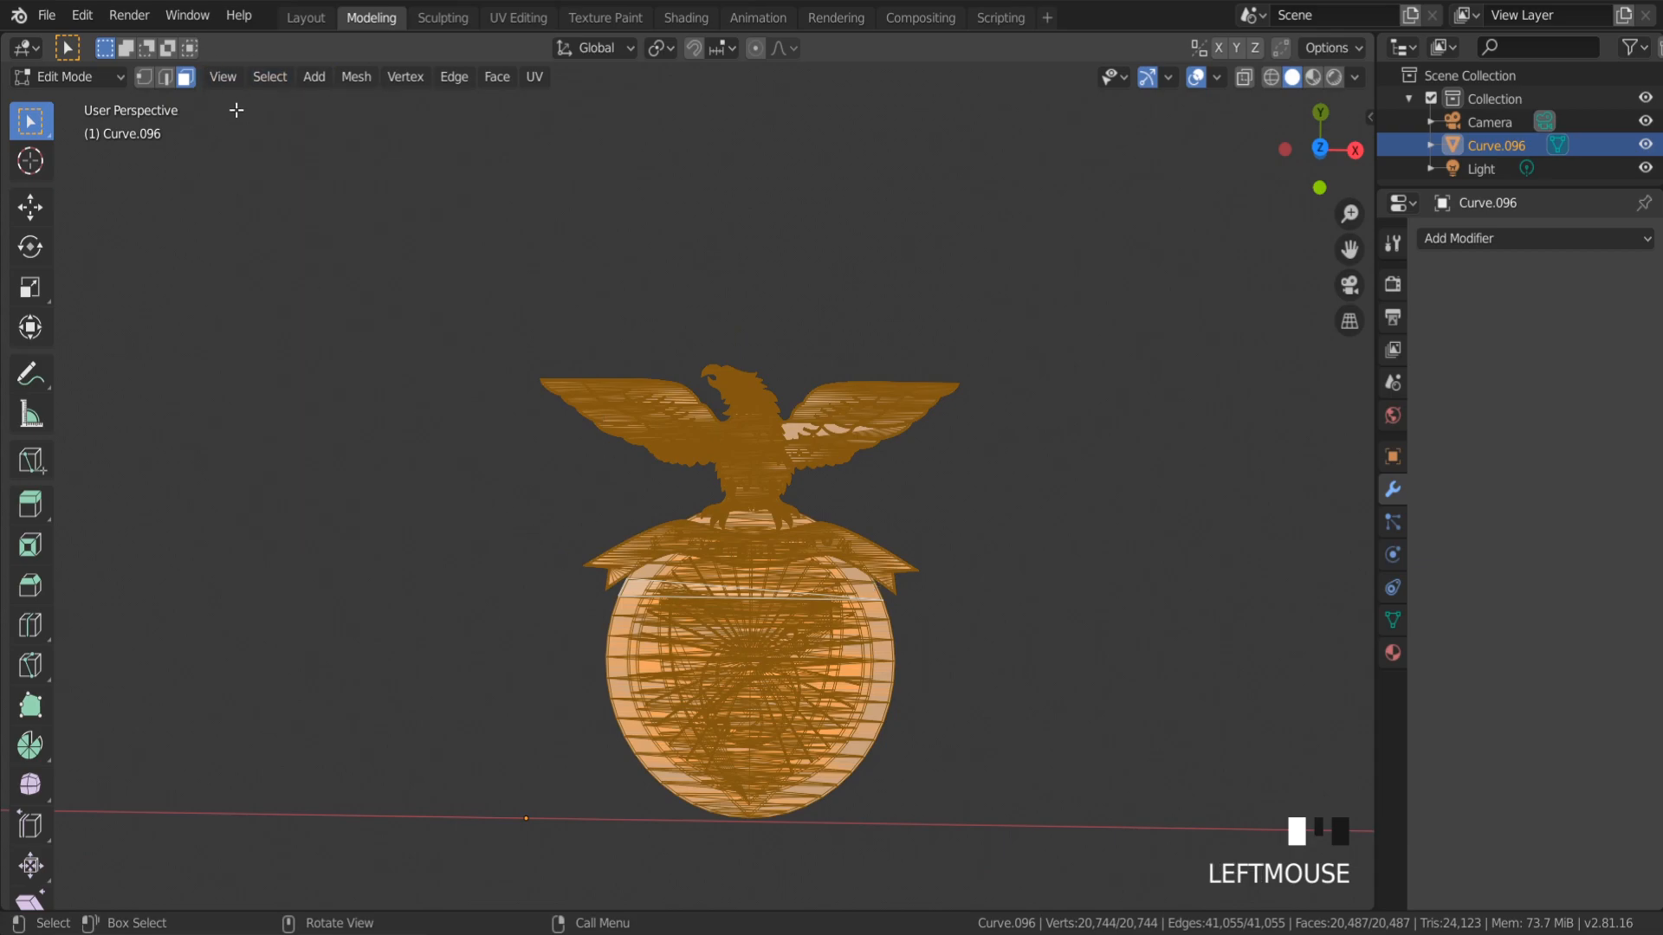
Select only the logo mesh's boundary loops and zoom to inspect the outline.
{"action": "left_click", "coordinate": [269, 76]}
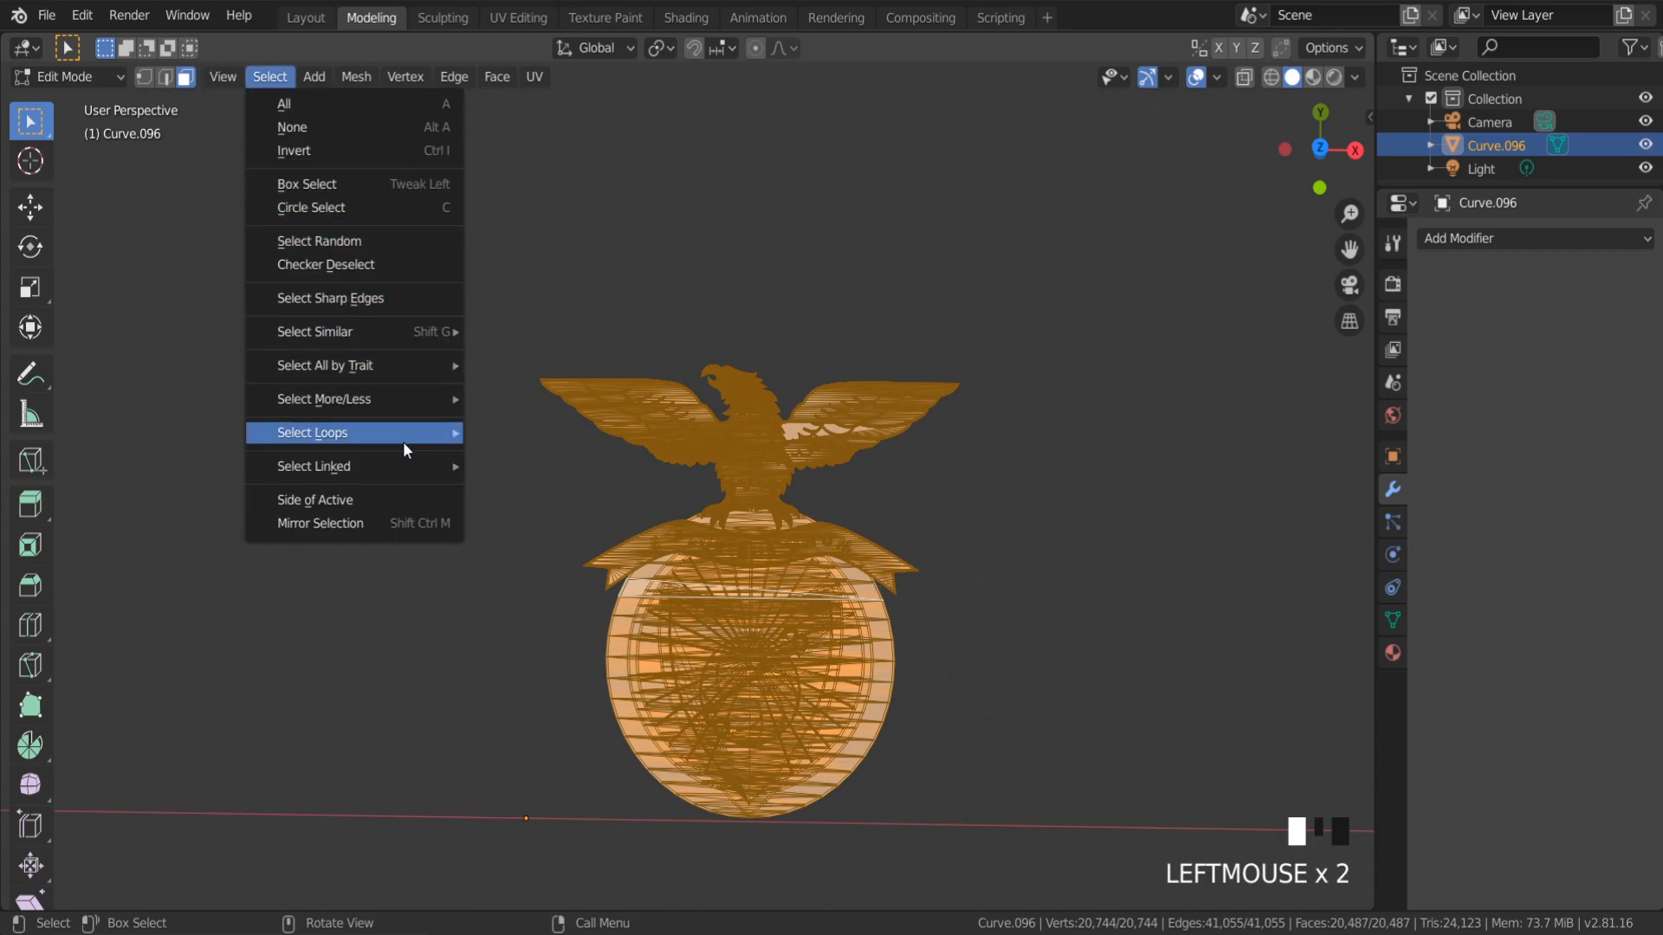
{"action": "mouse_move", "coordinate": [360, 433]}
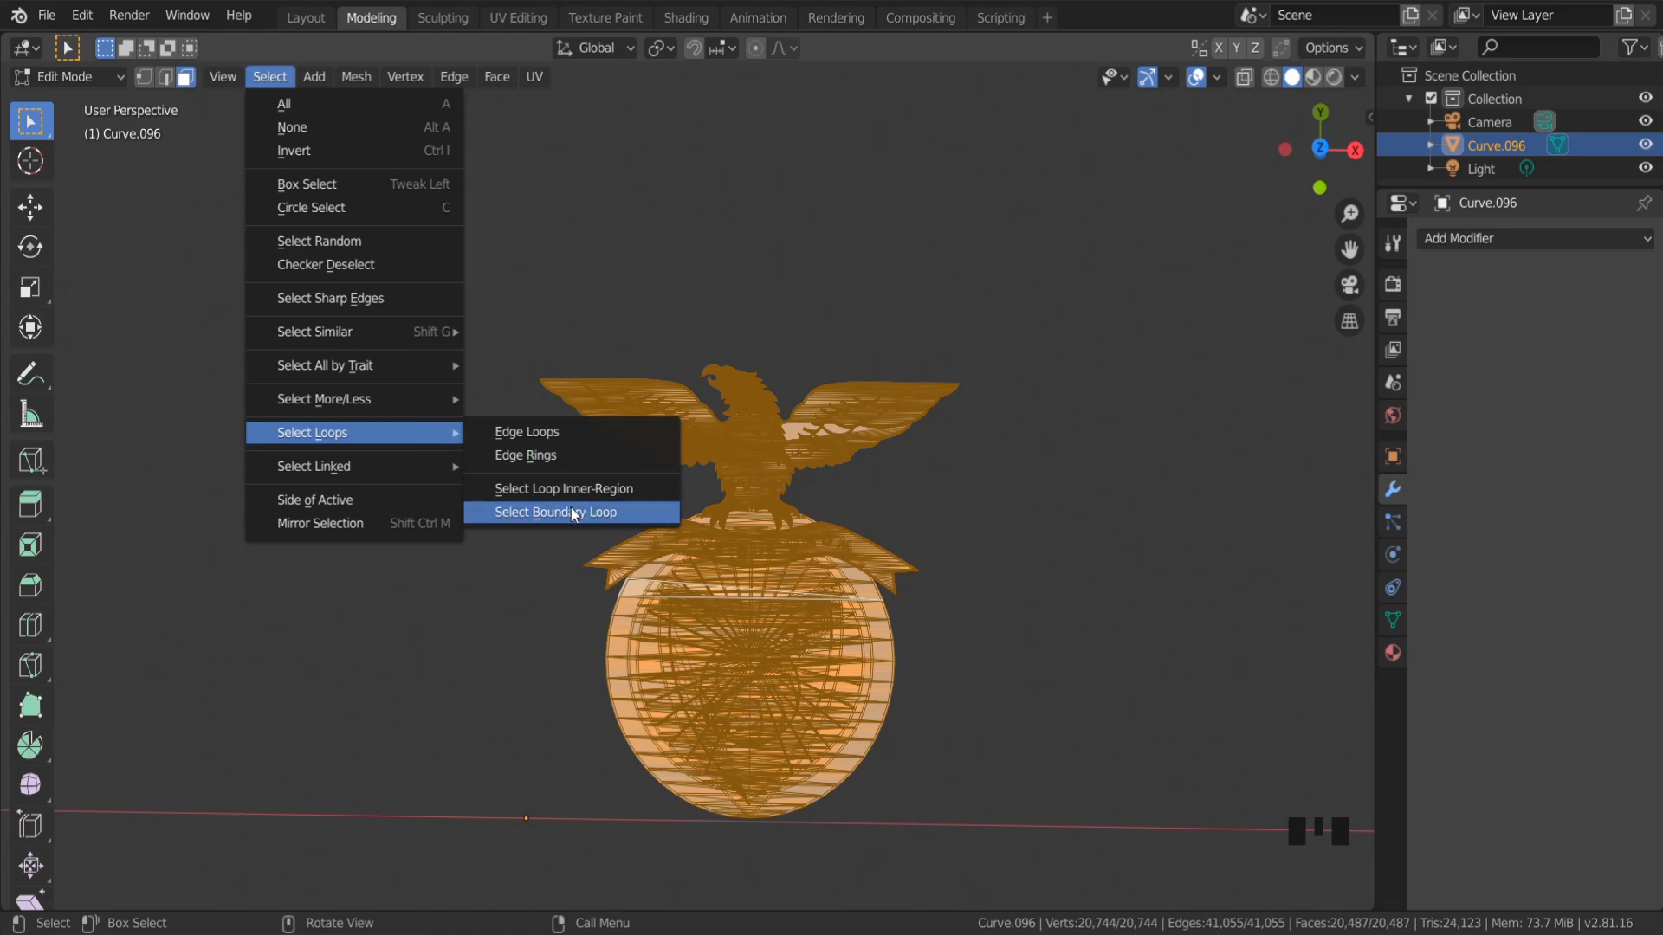
{"action": "left_click", "coordinate": [554, 512]}
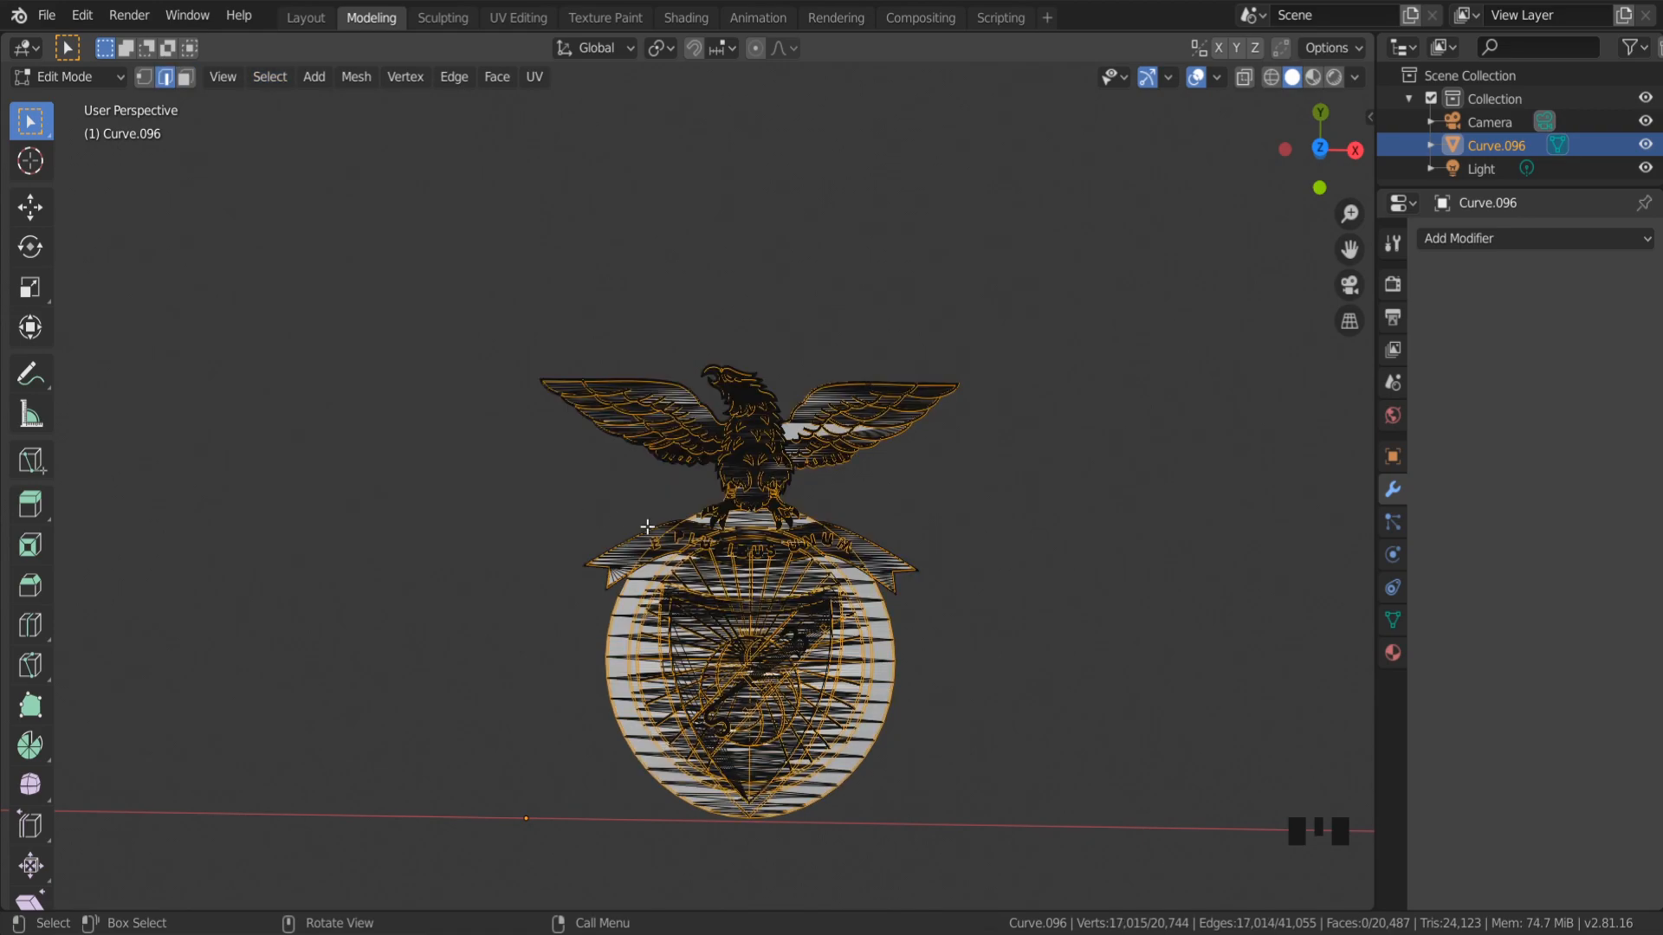
{"action": "scroll", "scroll_direction": "up", "scroll_amount": 3}
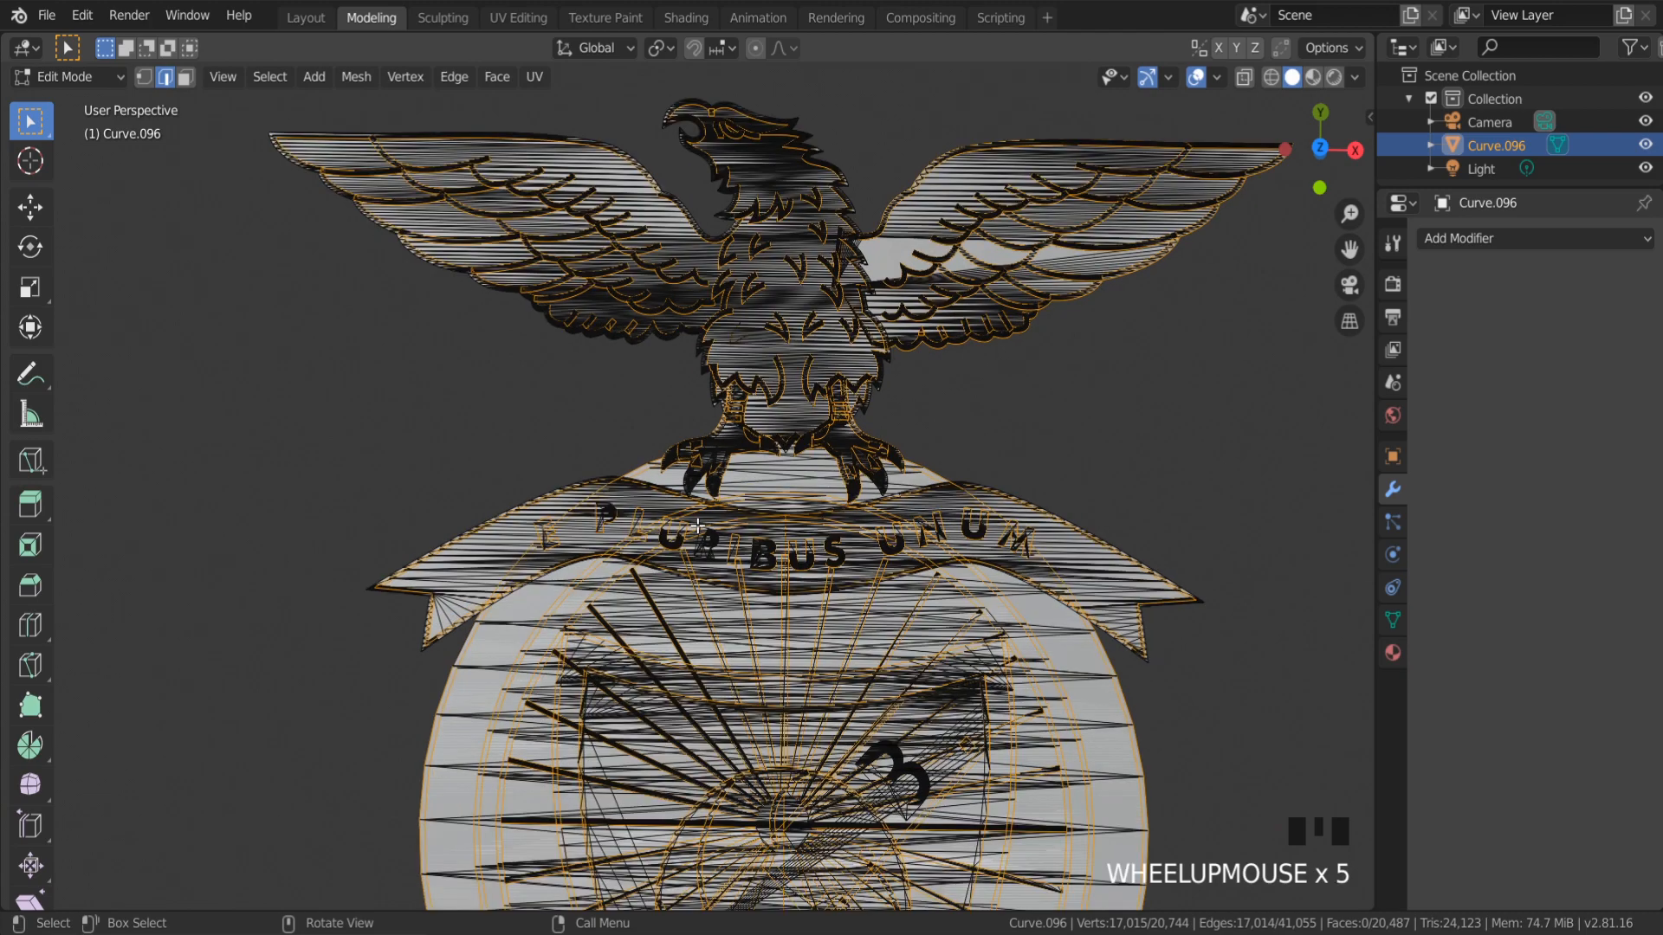
{"action": "scroll", "scroll_direction": "down", "scroll_amount": 3}
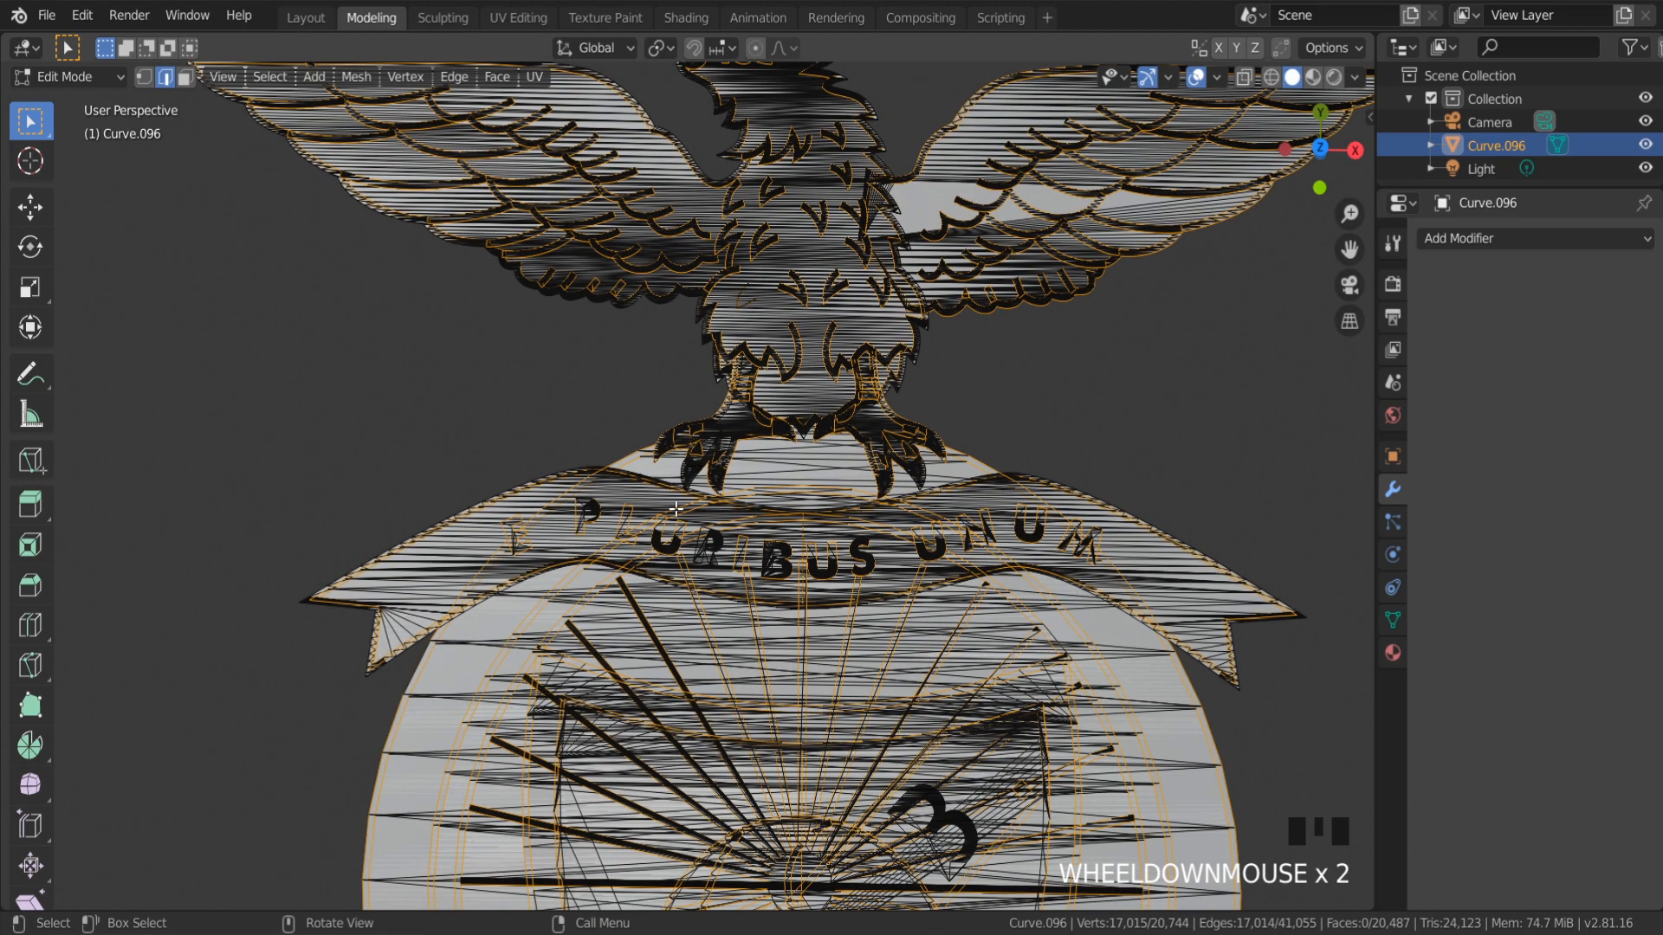
{"action": "mouse_move", "coordinate": [604, 477]}
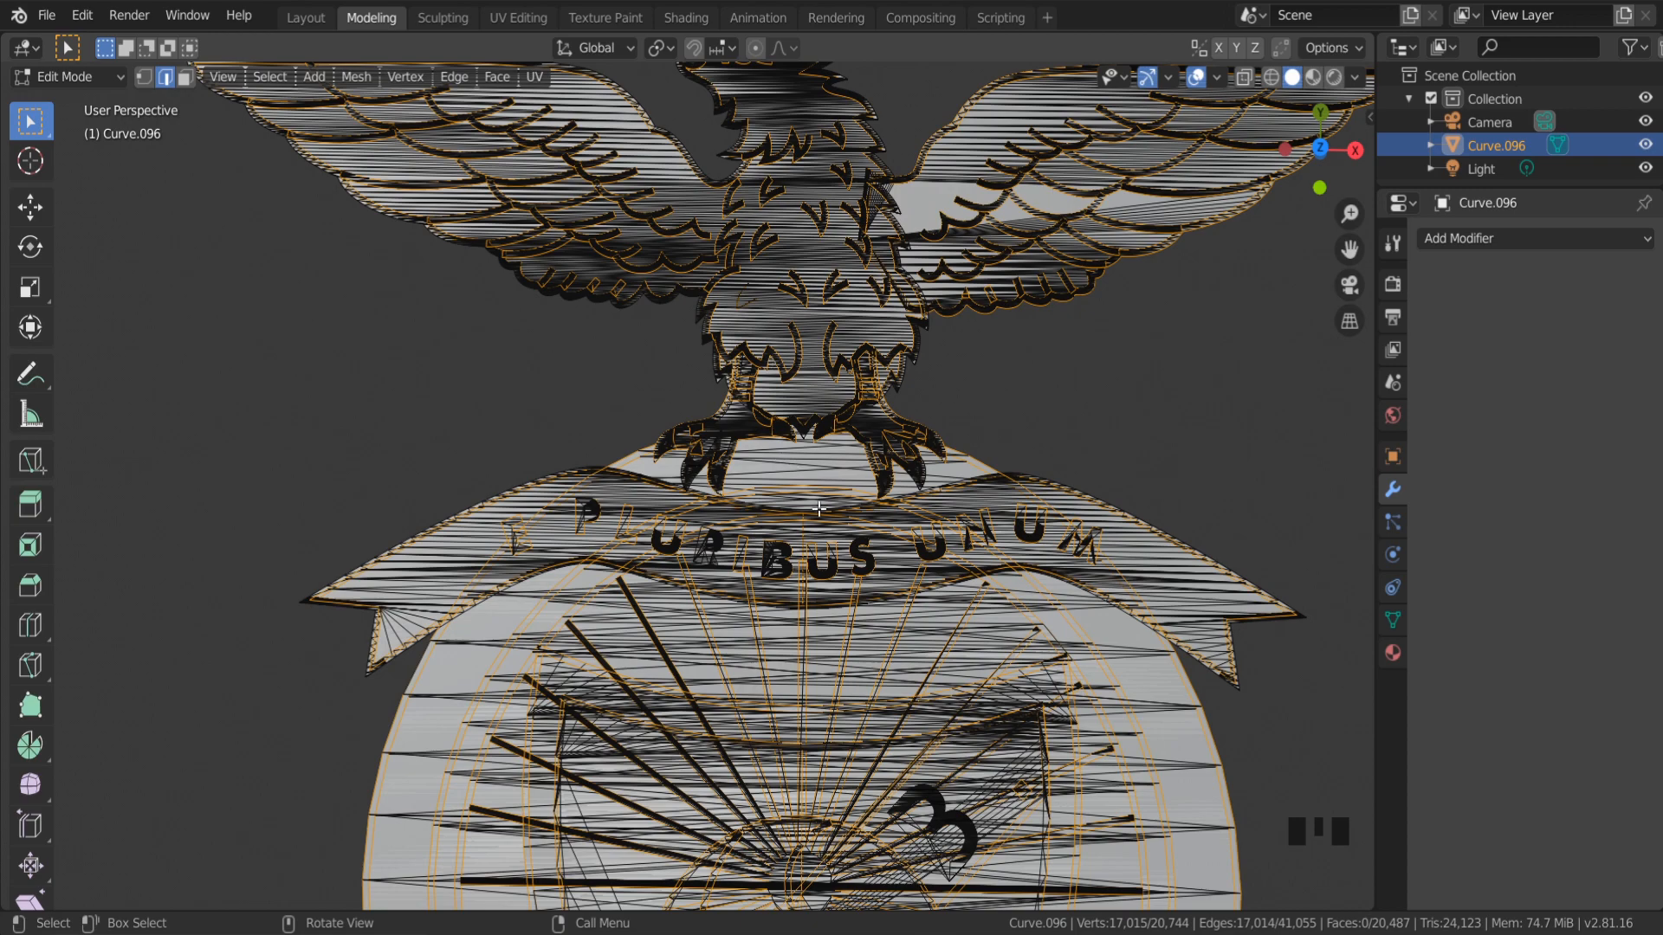
{"action": "scroll", "scroll_direction": "down", "scroll_amount": 3}
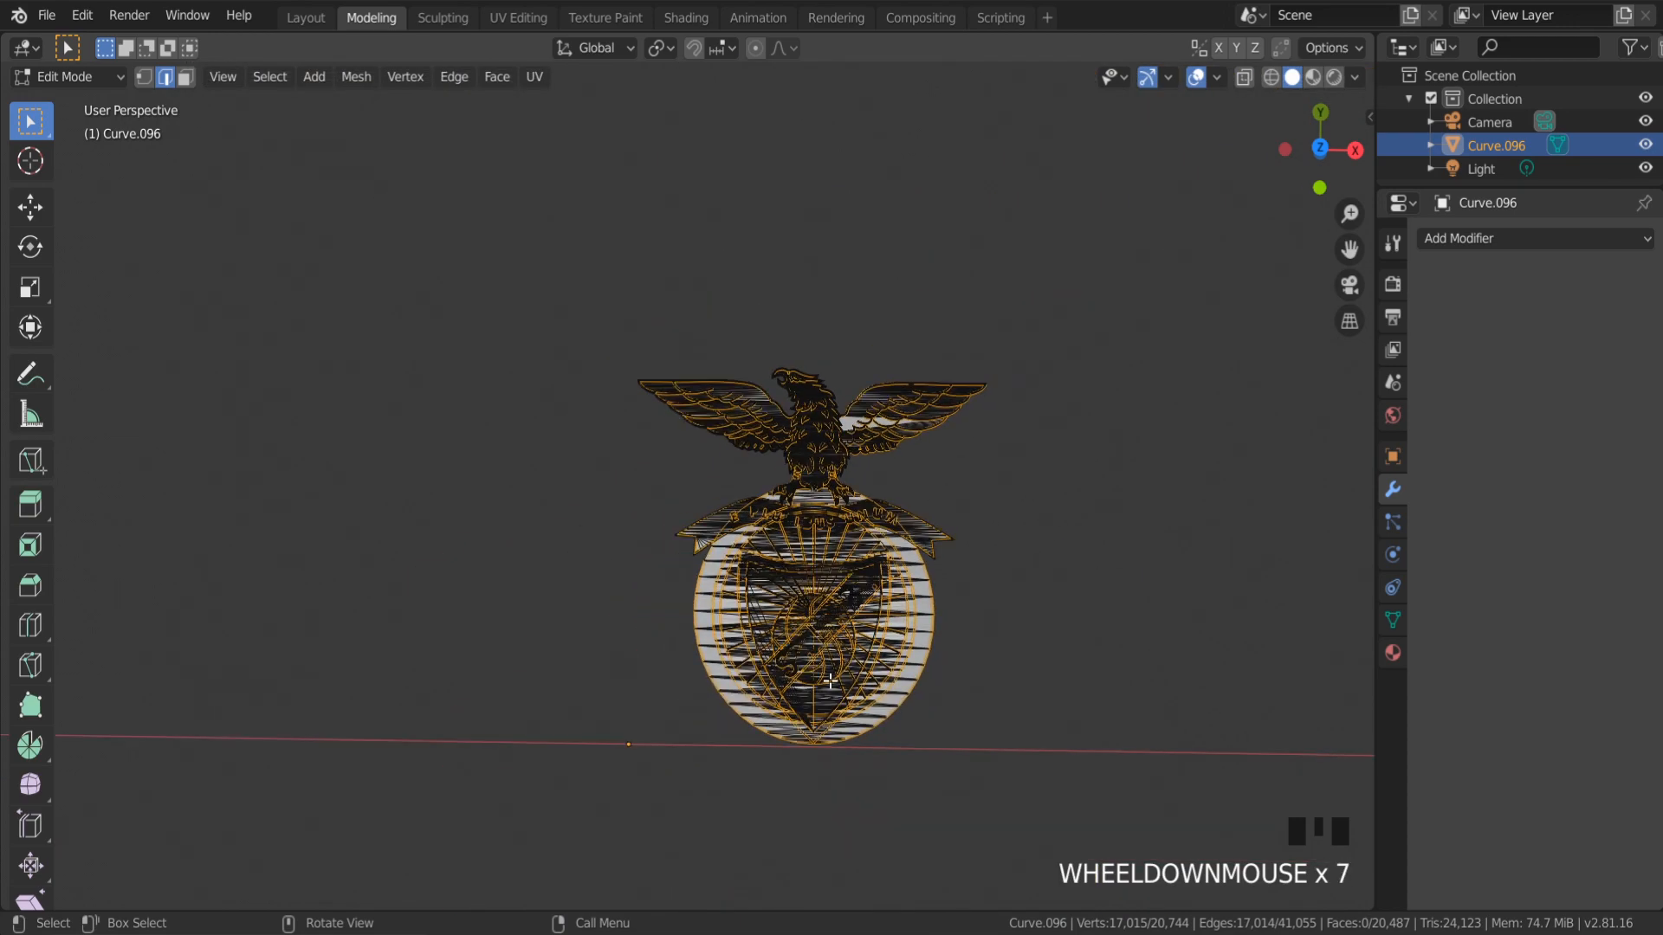
Duplicate the boundary edges and place the copy left of the original logo.
{"action": "key", "text": "shift+d"}
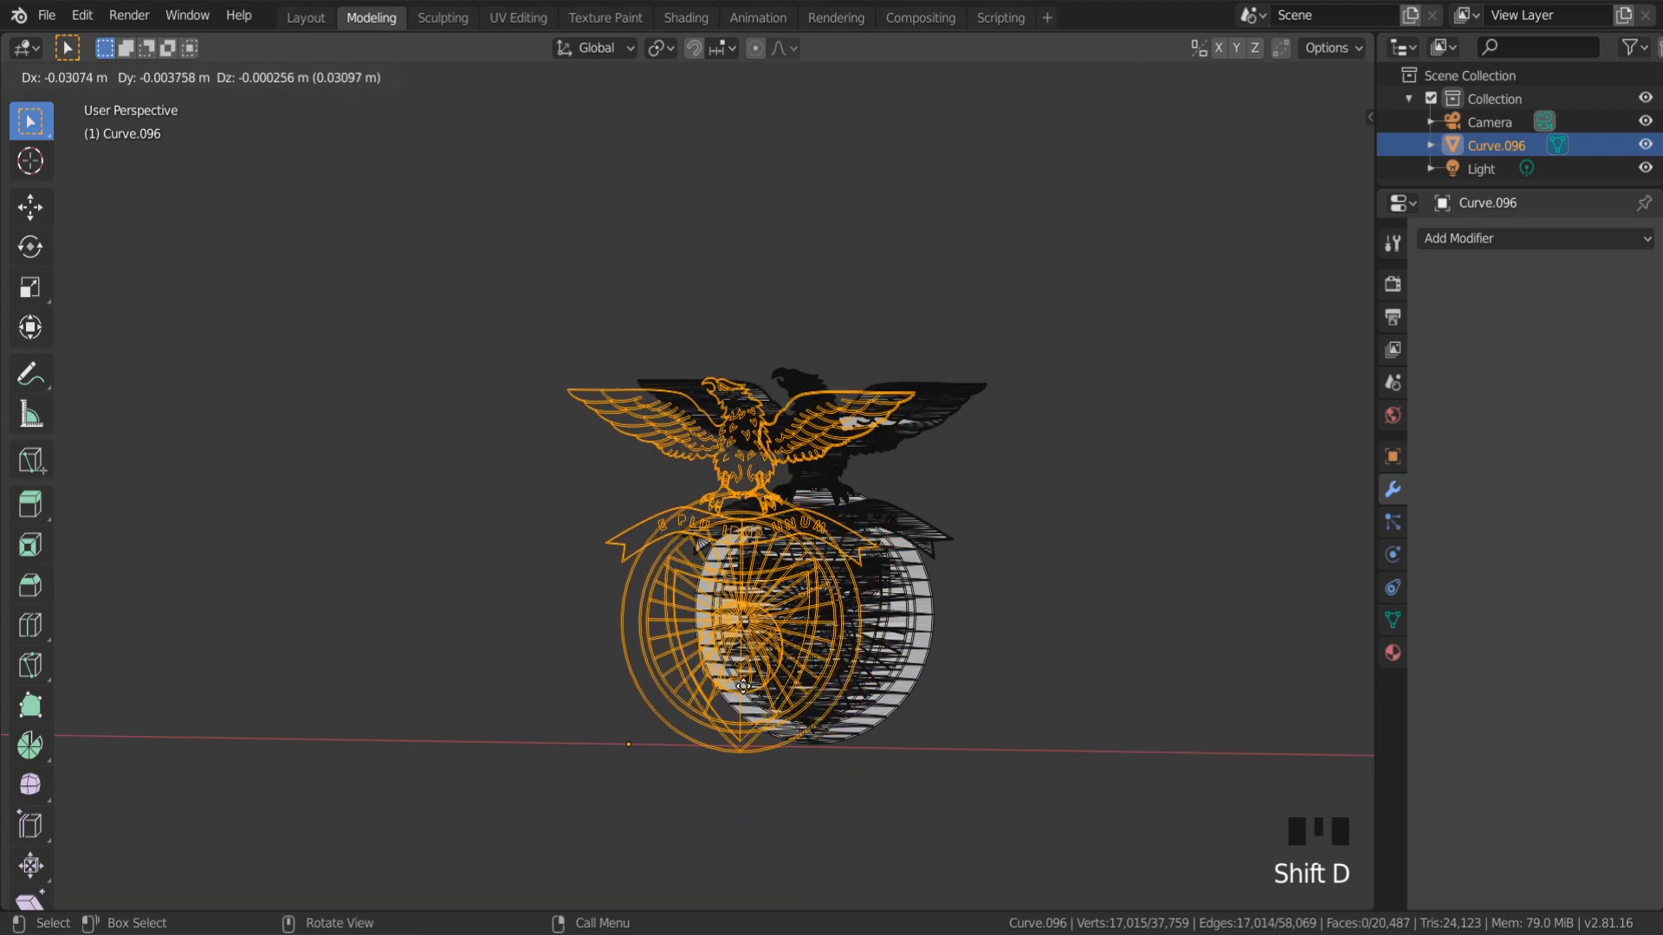
{"action": "left_click_drag", "start_coordinate": [742, 690], "coordinate": [403, 625]}
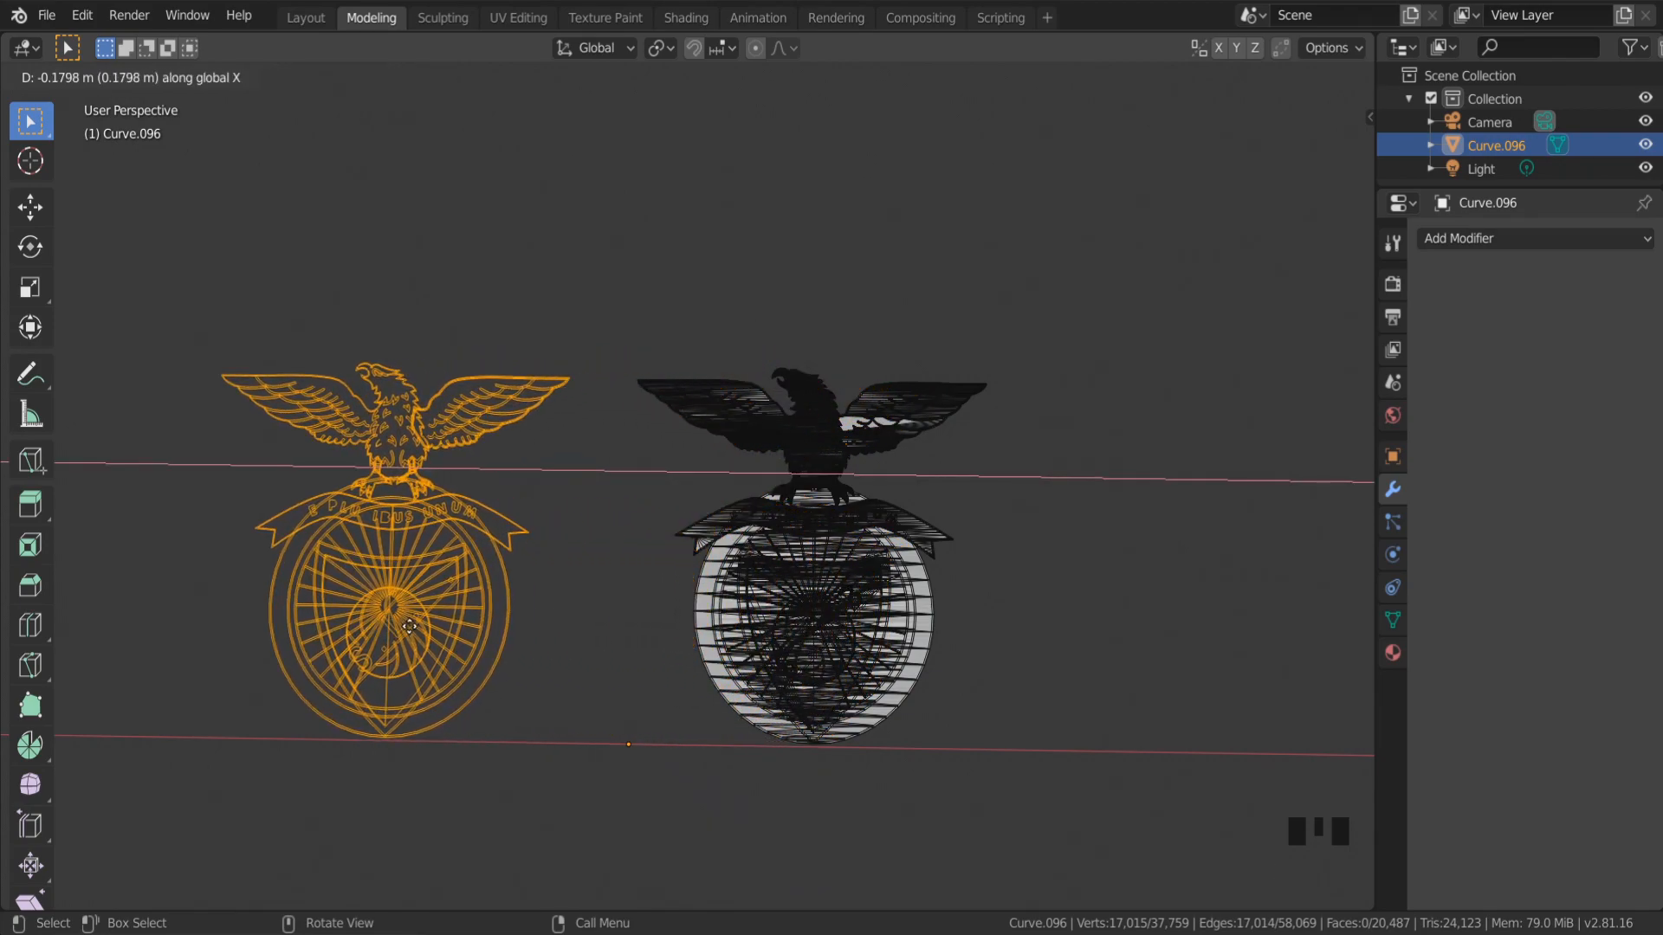
{"action": "left_click_drag", "start_coordinate": [398, 626], "coordinate": [467, 634]}
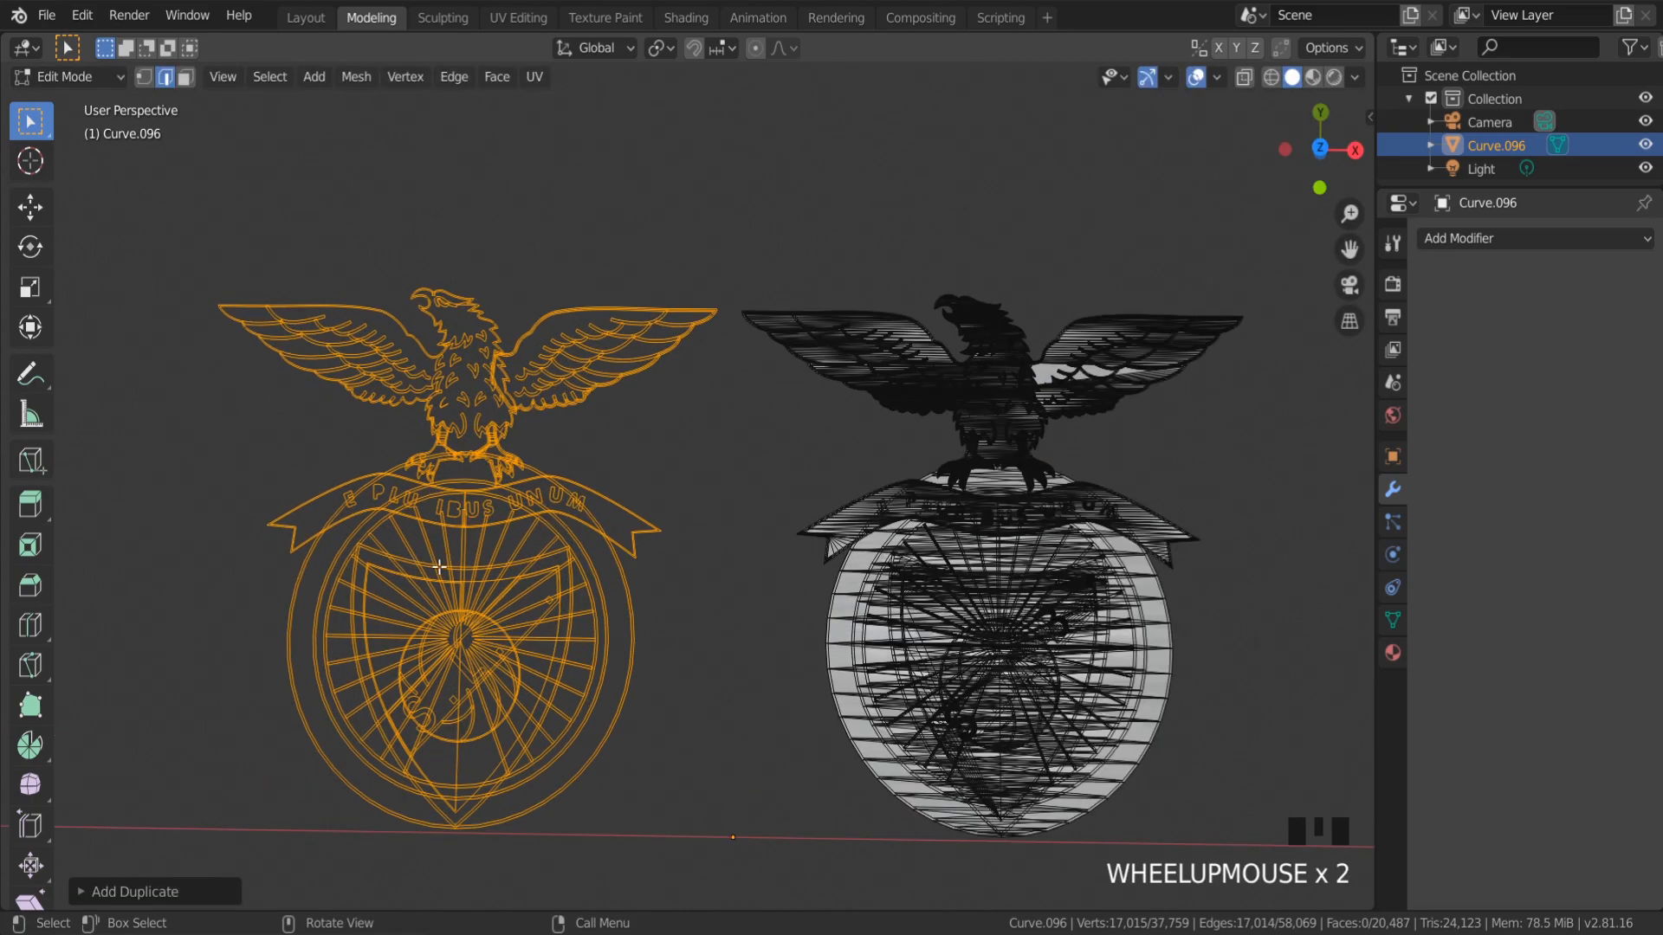
{"action": "scroll", "scroll_direction": "down", "scroll_amount": 3}
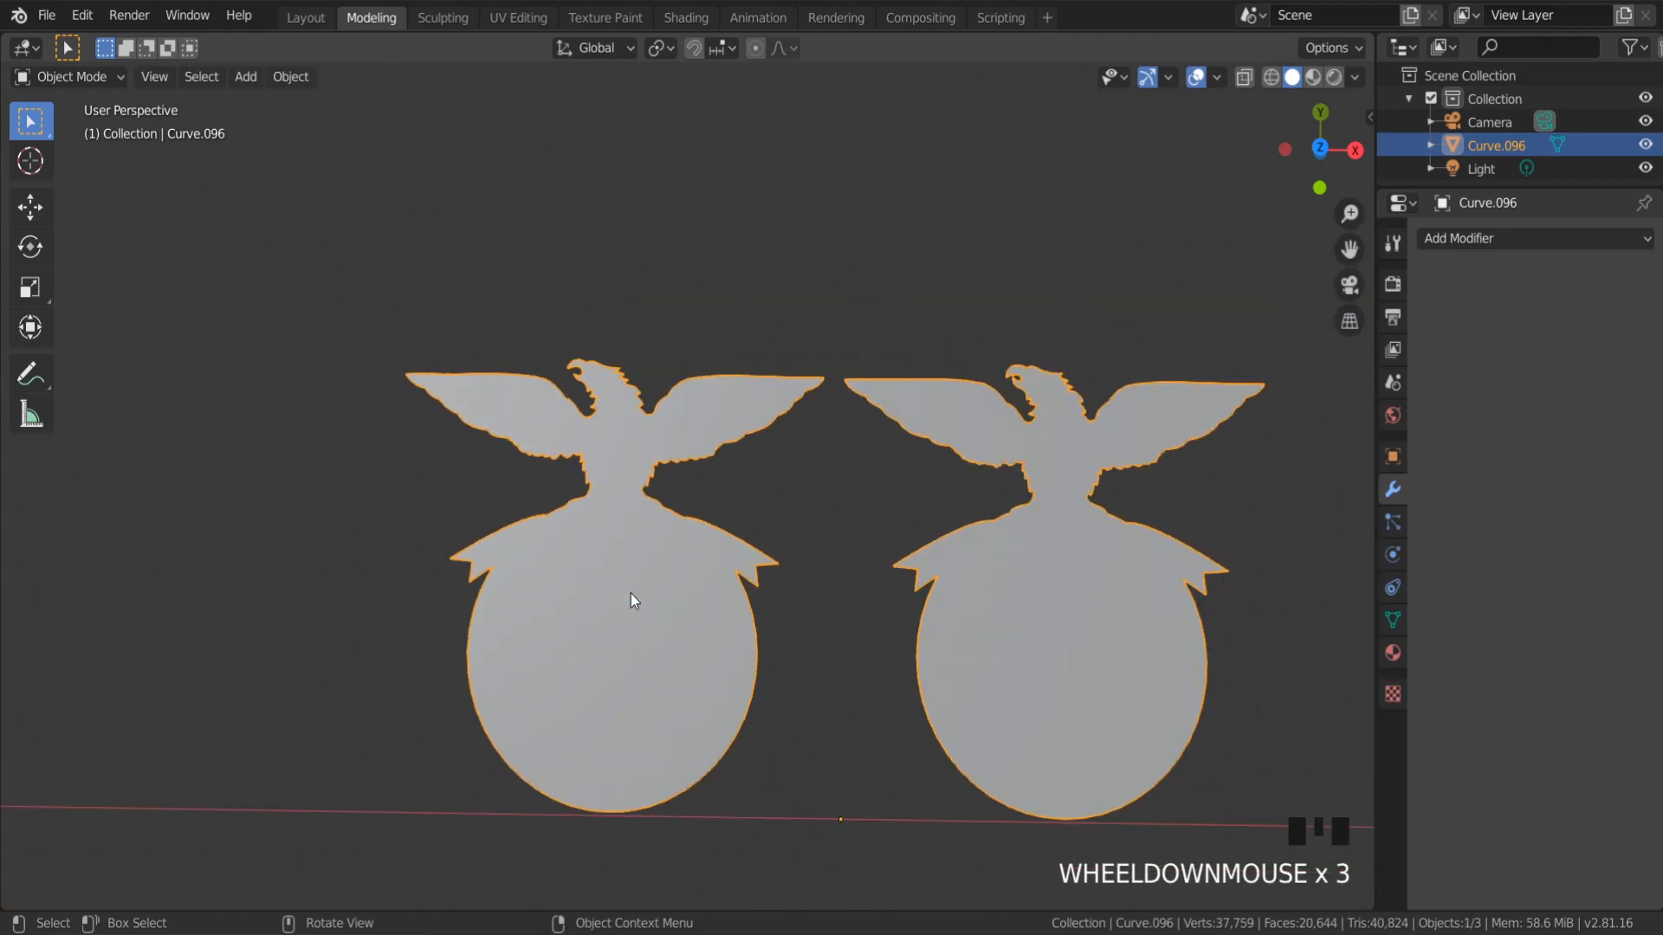
Re-enter Edit Mode on the duplicated outline and zoom in on it.
{"action": "key", "text": "Tab"}
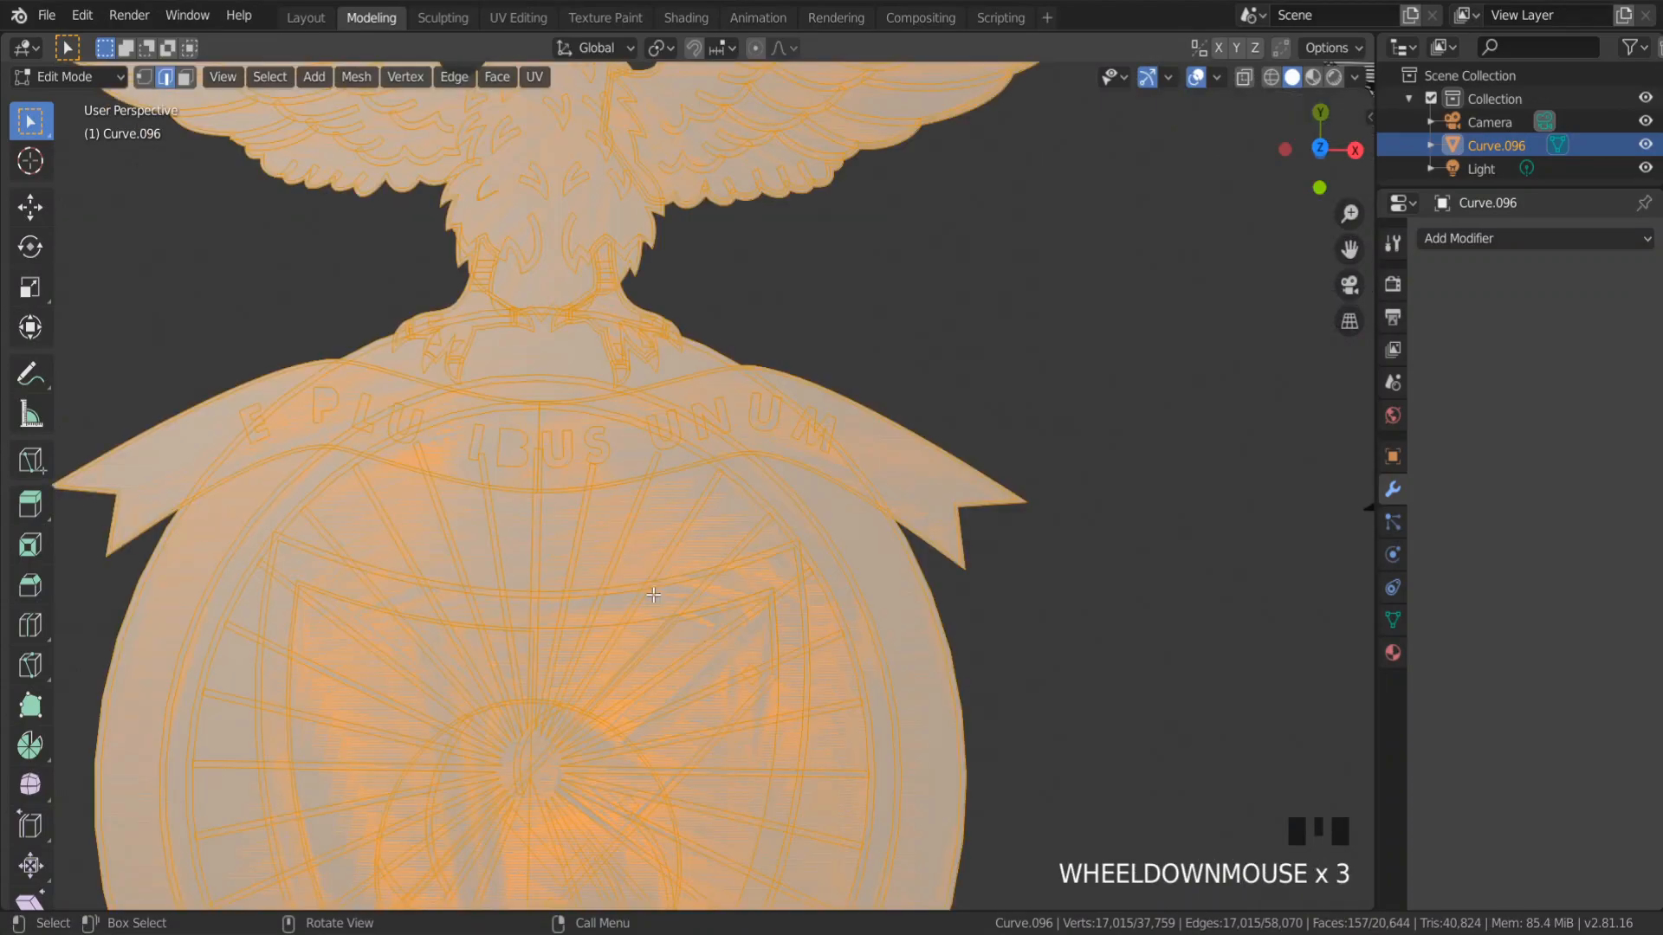
{"action": "scroll", "scroll_direction": "down", "scroll_amount": 3}
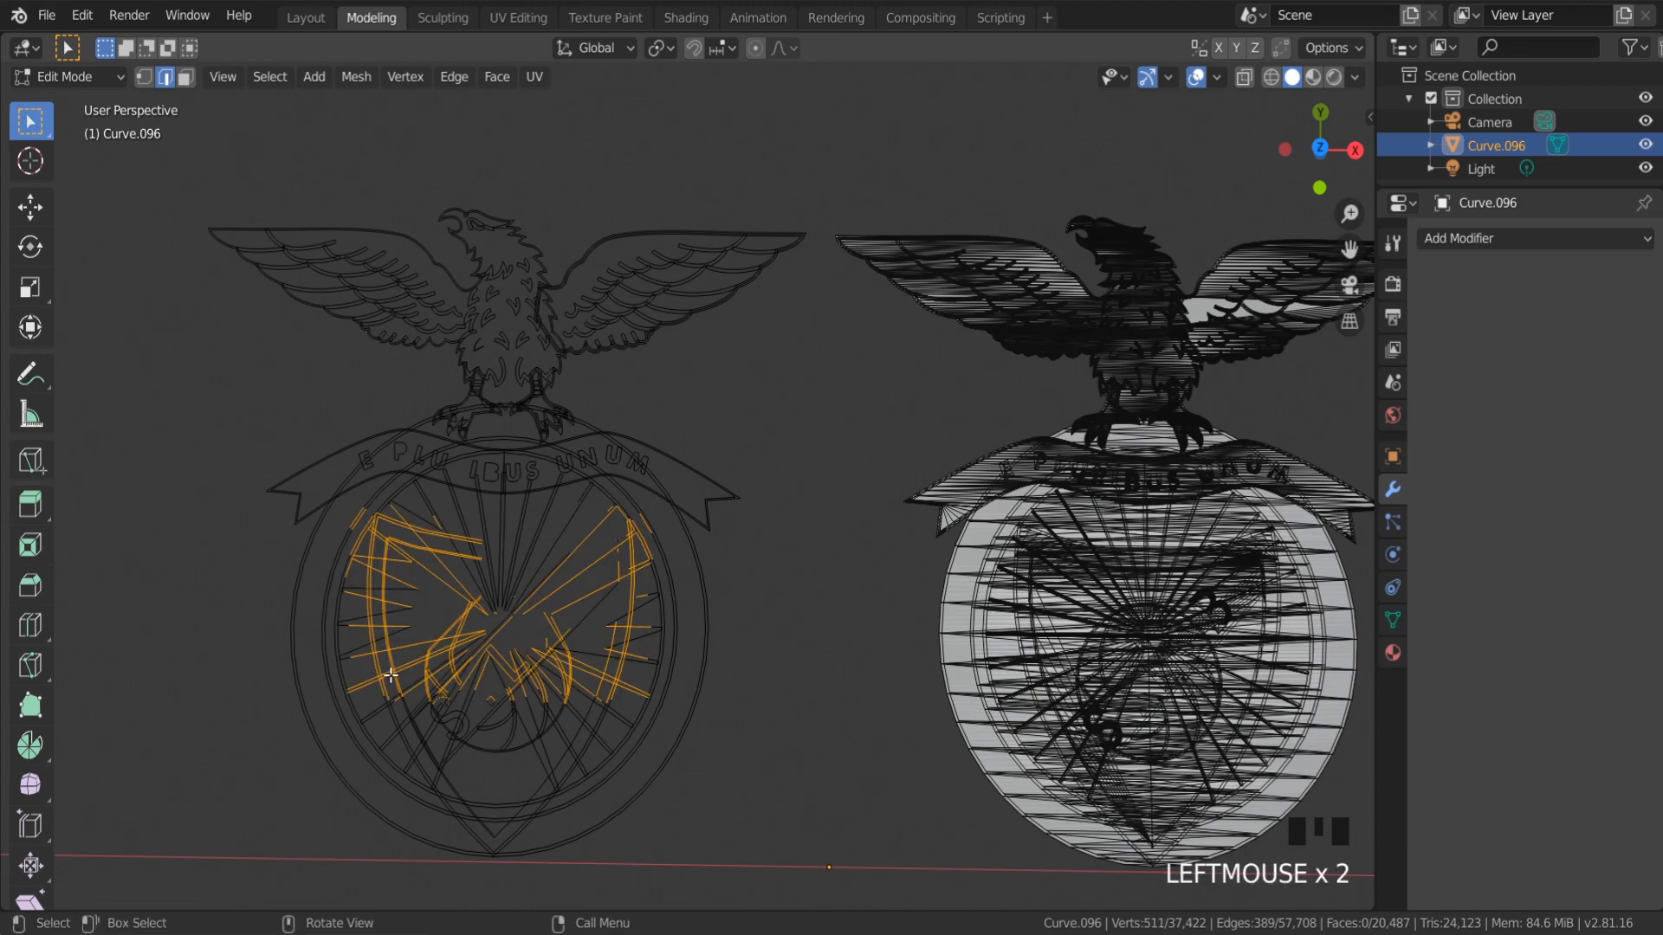
Box-select the inner edges in the globe circle and delete them.
{"action": "left_click_drag", "start_coordinate": [499, 544], "coordinate": [687, 666]}
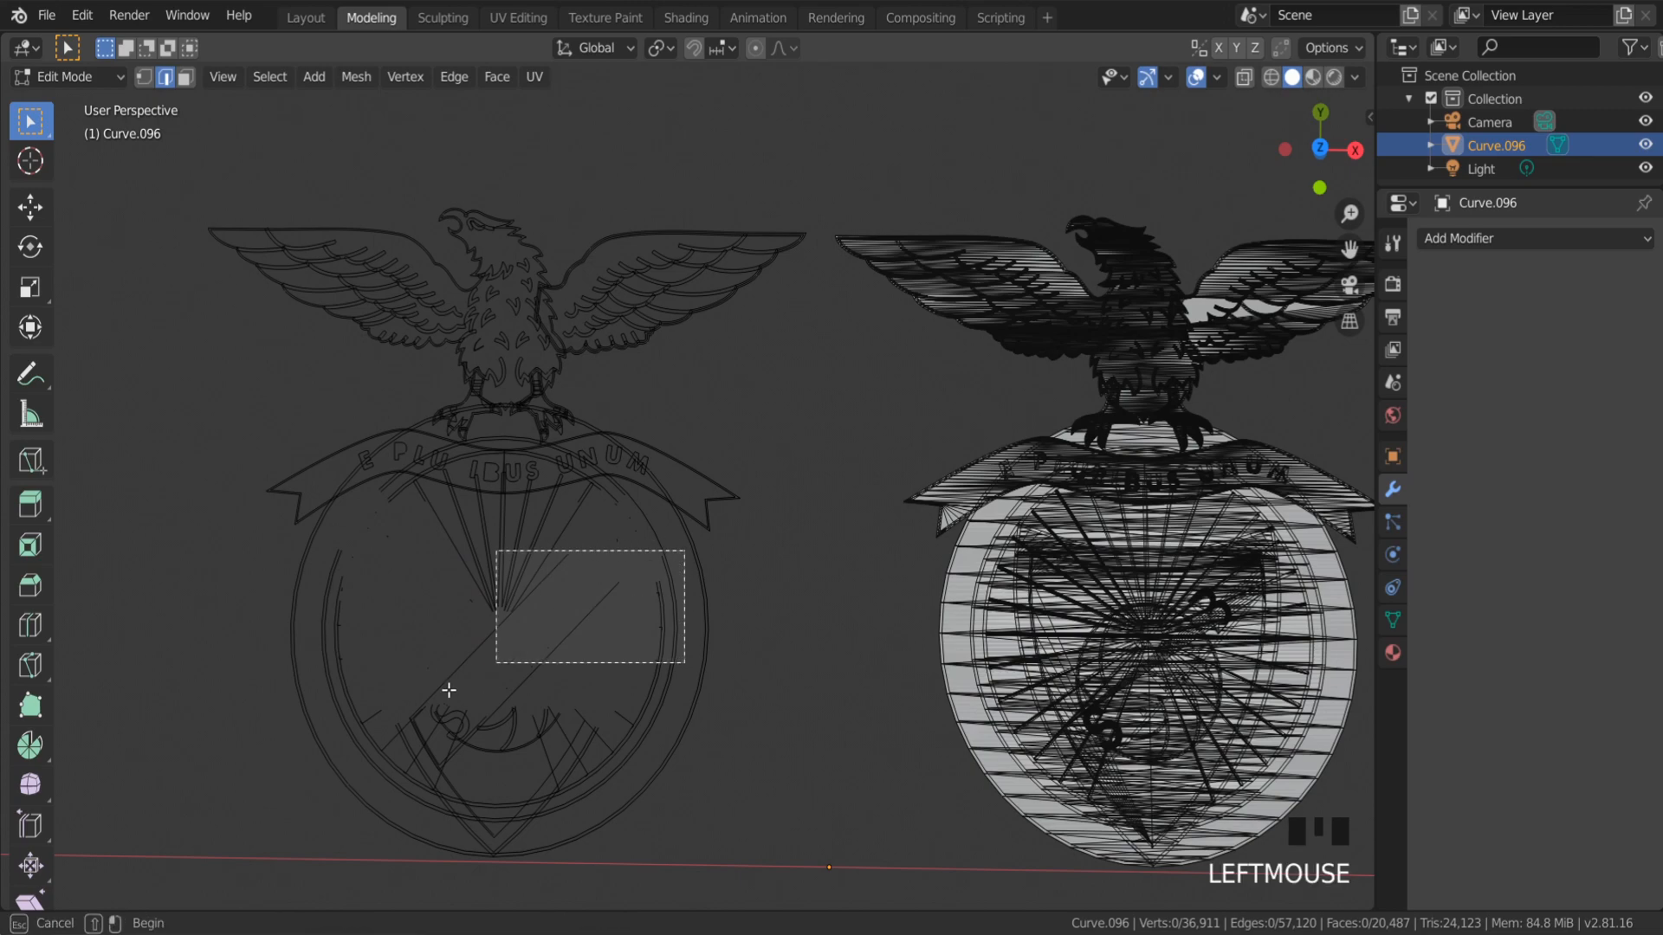
{"action": "key", "text": "x"}
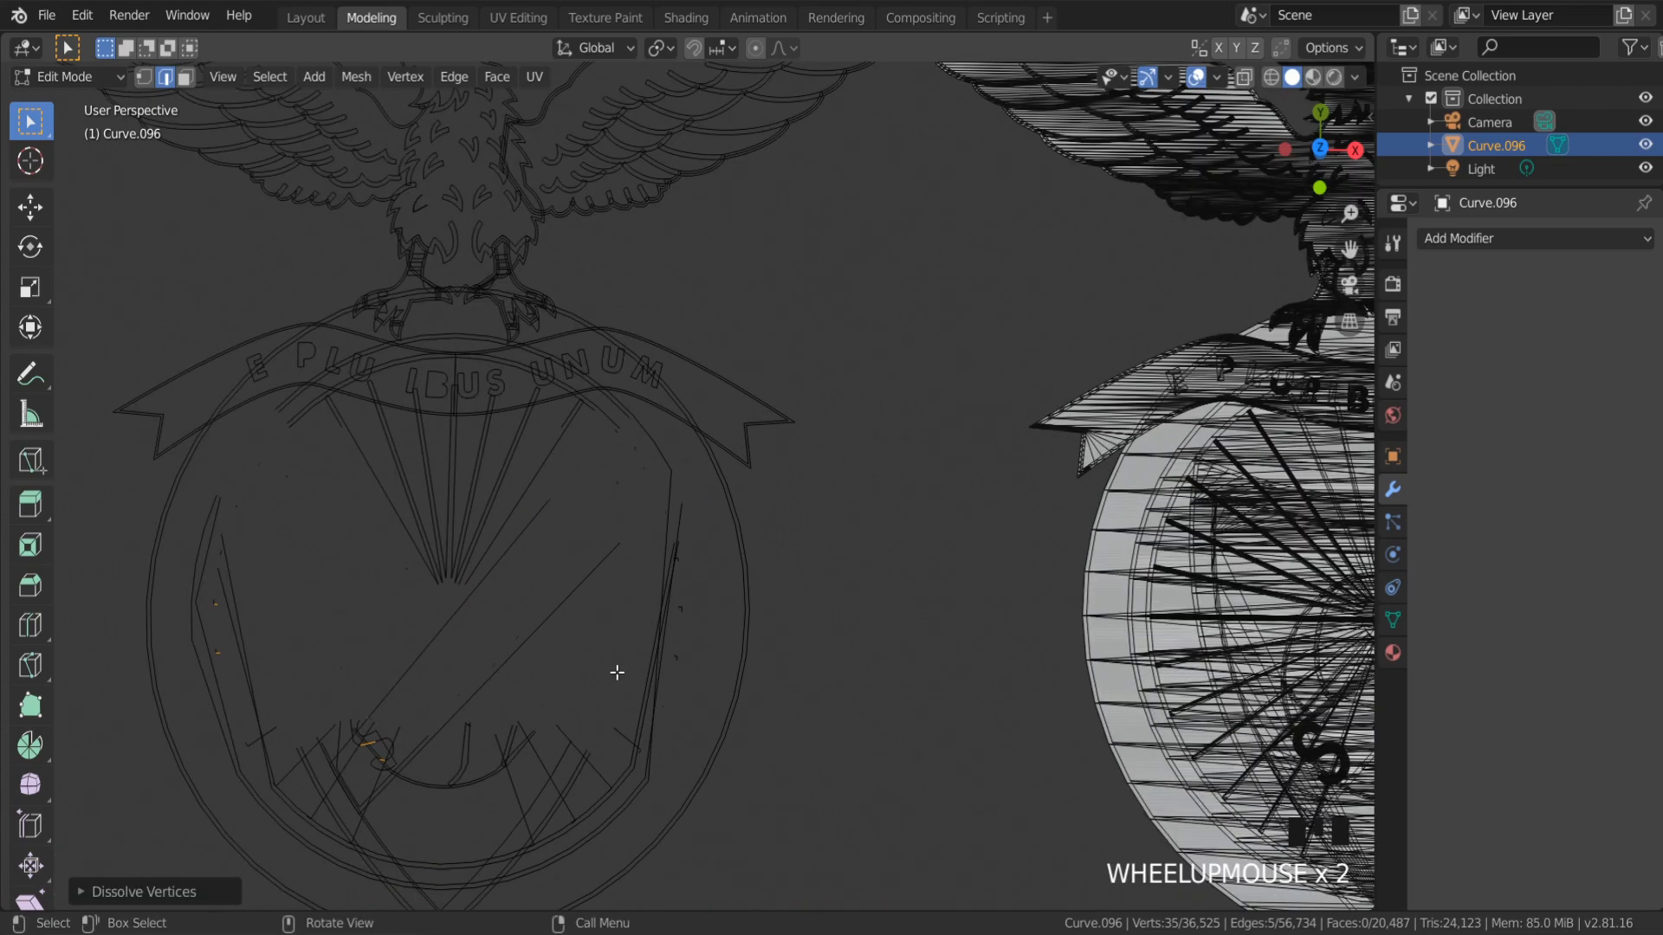
{"action": "scroll", "scroll_direction": "down", "scroll_amount": 3}
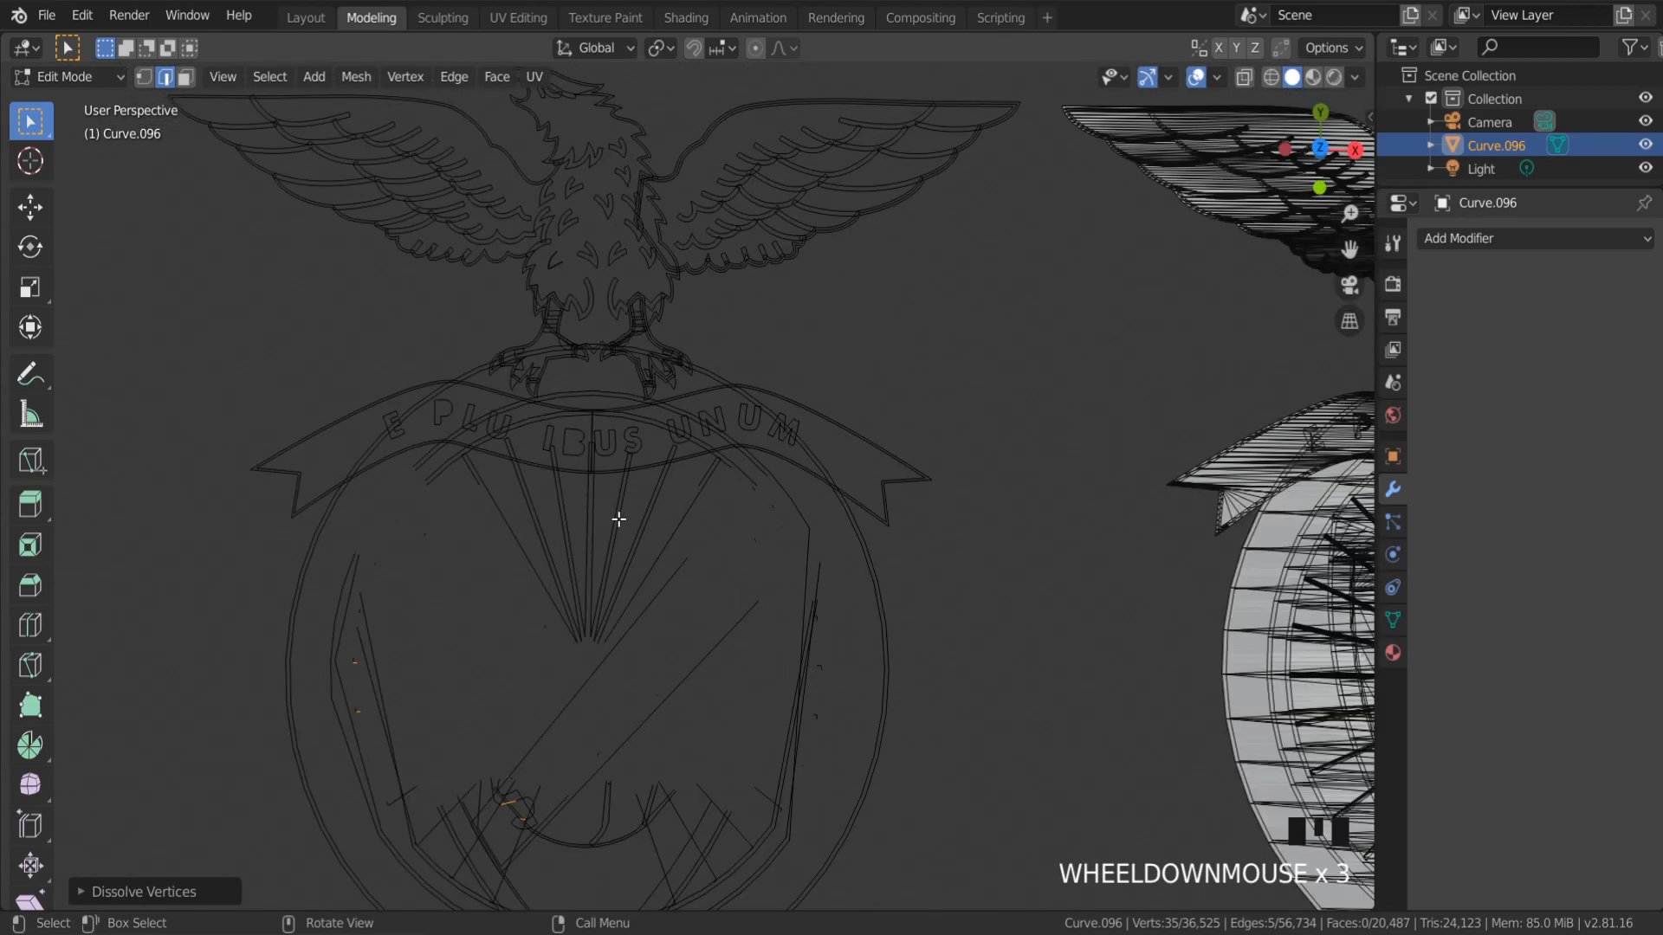
{"action": "scroll", "scroll_direction": "down", "scroll_amount": 3}
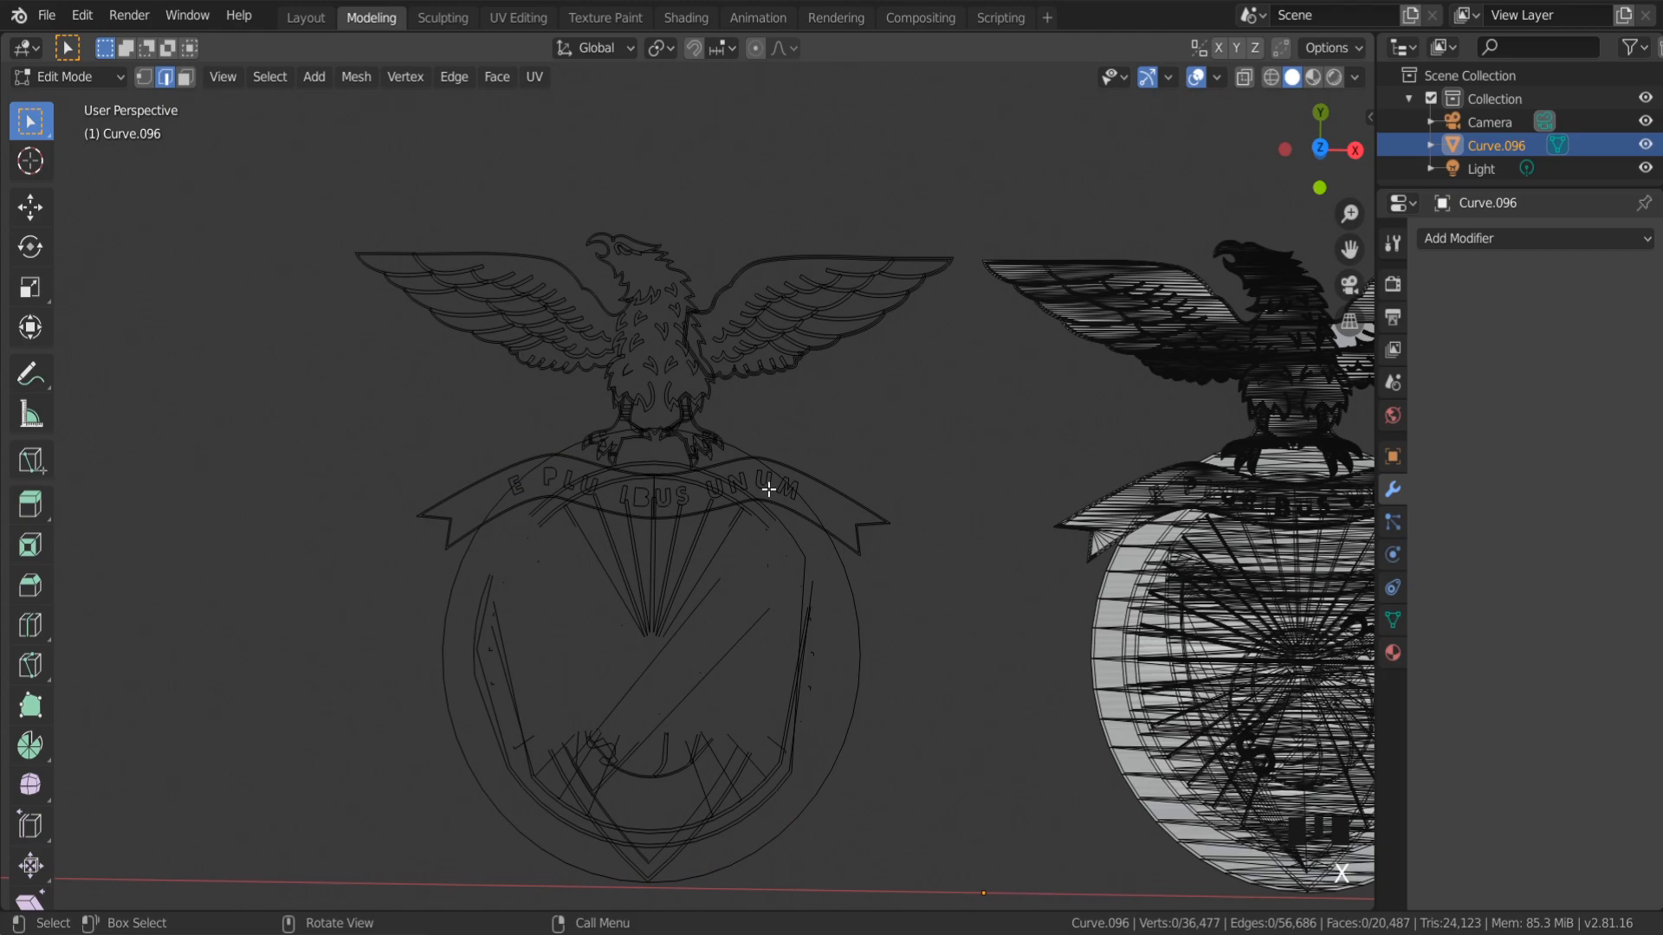
{"action": "mouse_move", "coordinate": [700, 378]}
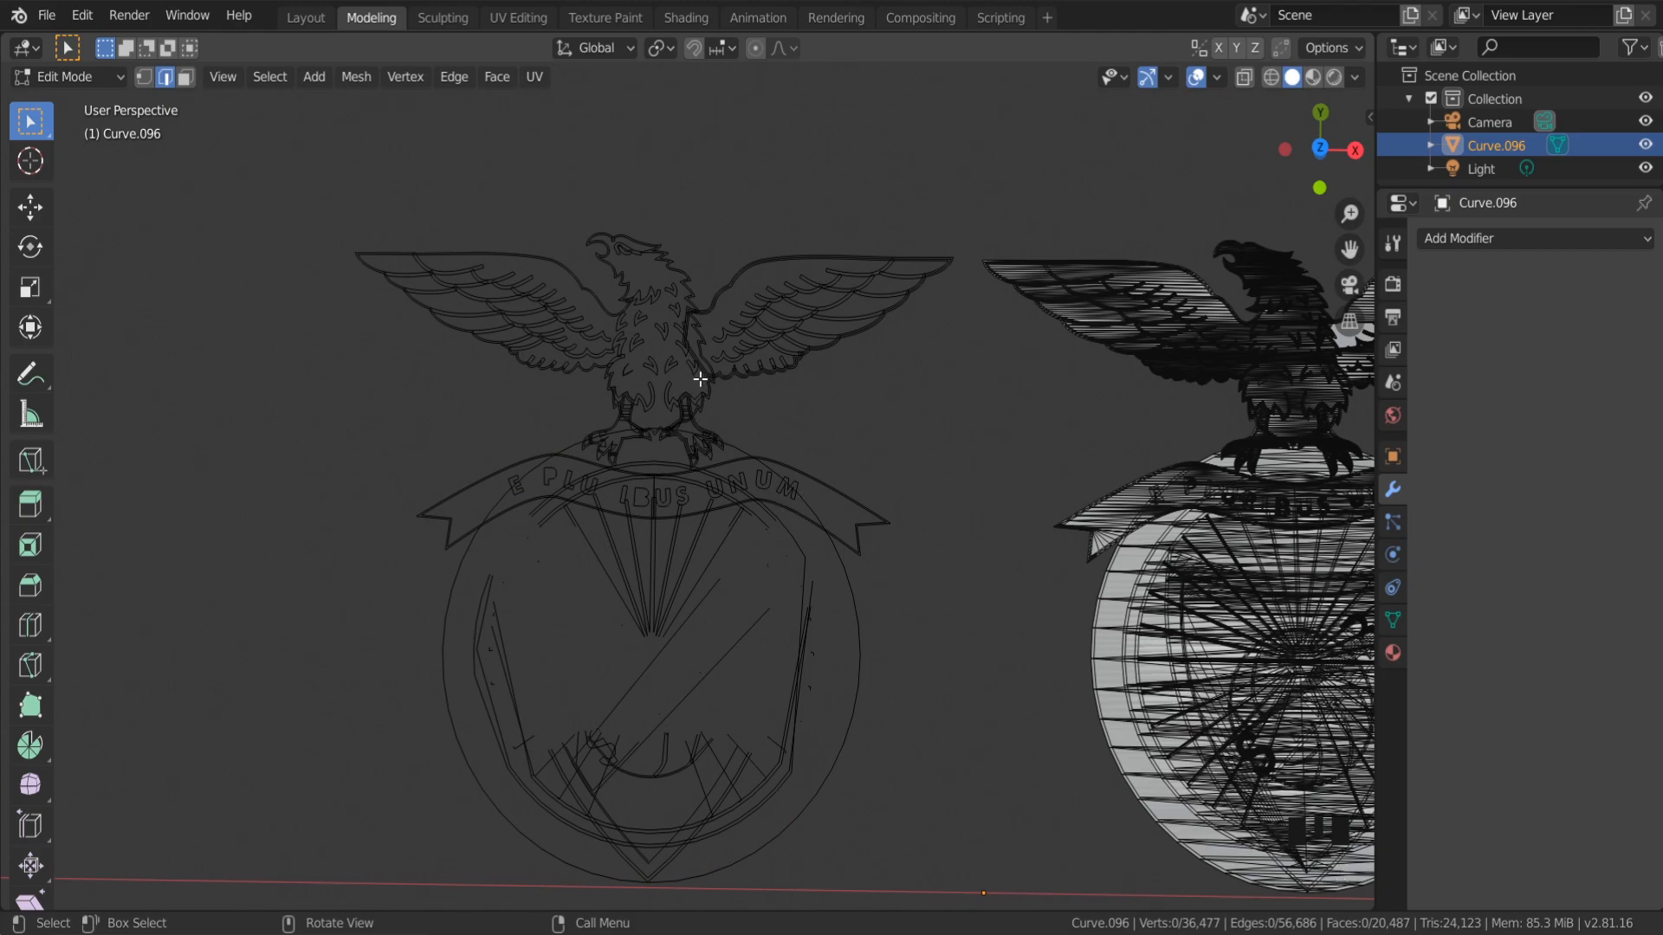
Delete more stray vertices from the left outline, zooming to compare both logos.
{"action": "key", "text": "x"}
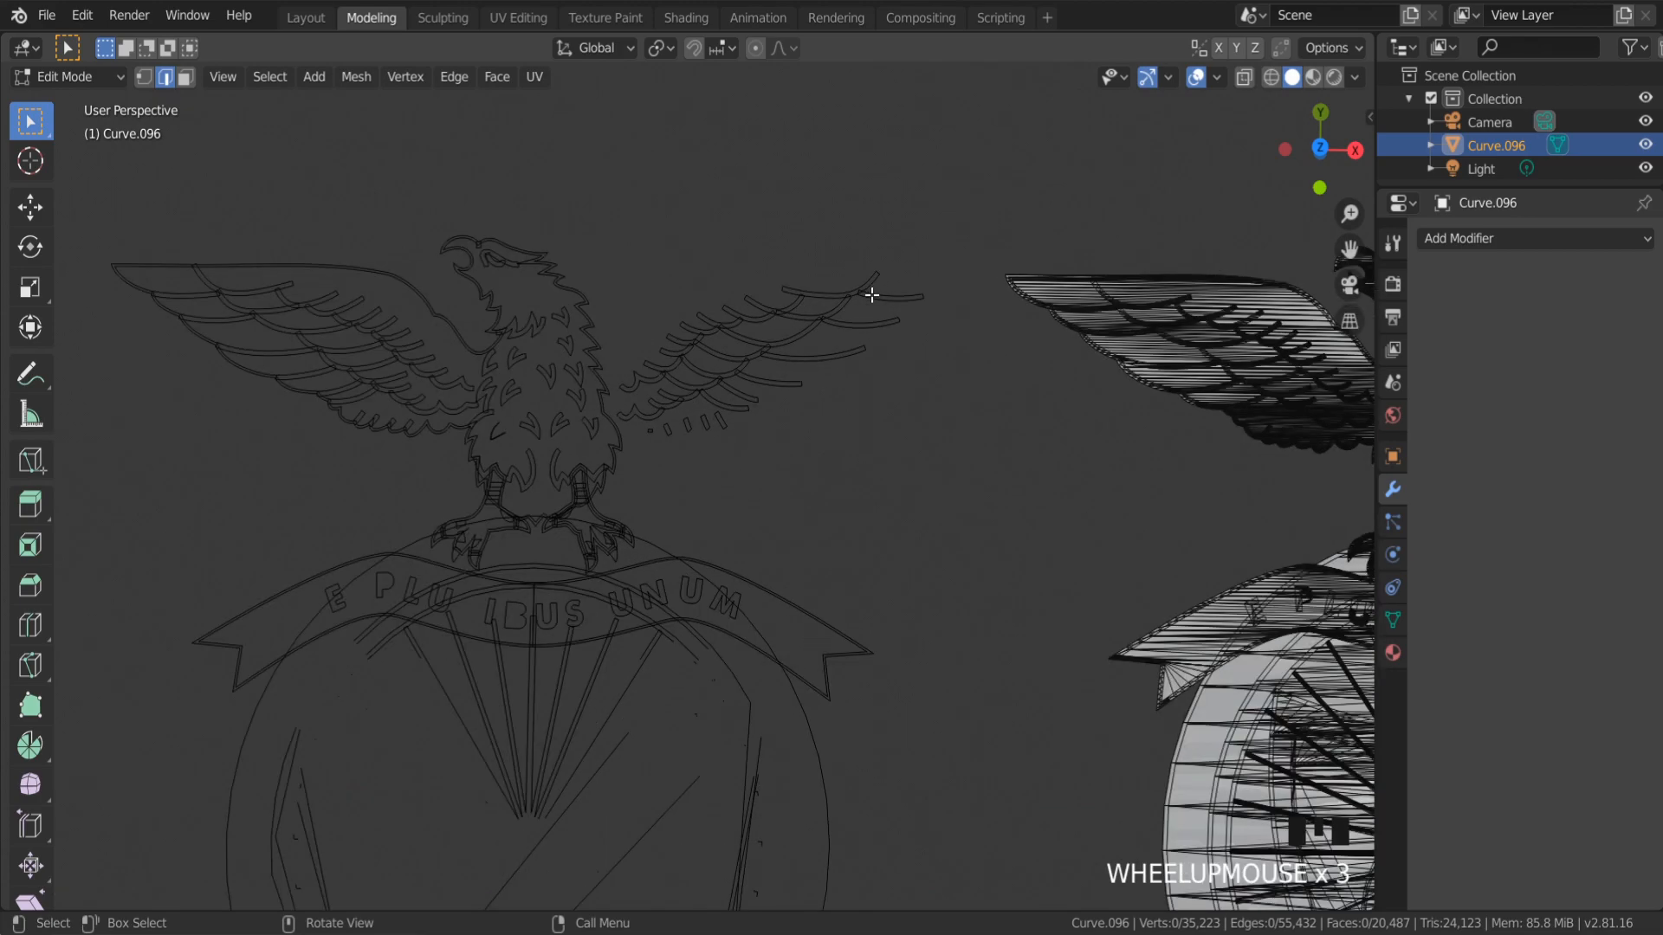
{"action": "scroll", "scroll_direction": "down", "scroll_amount": 3}
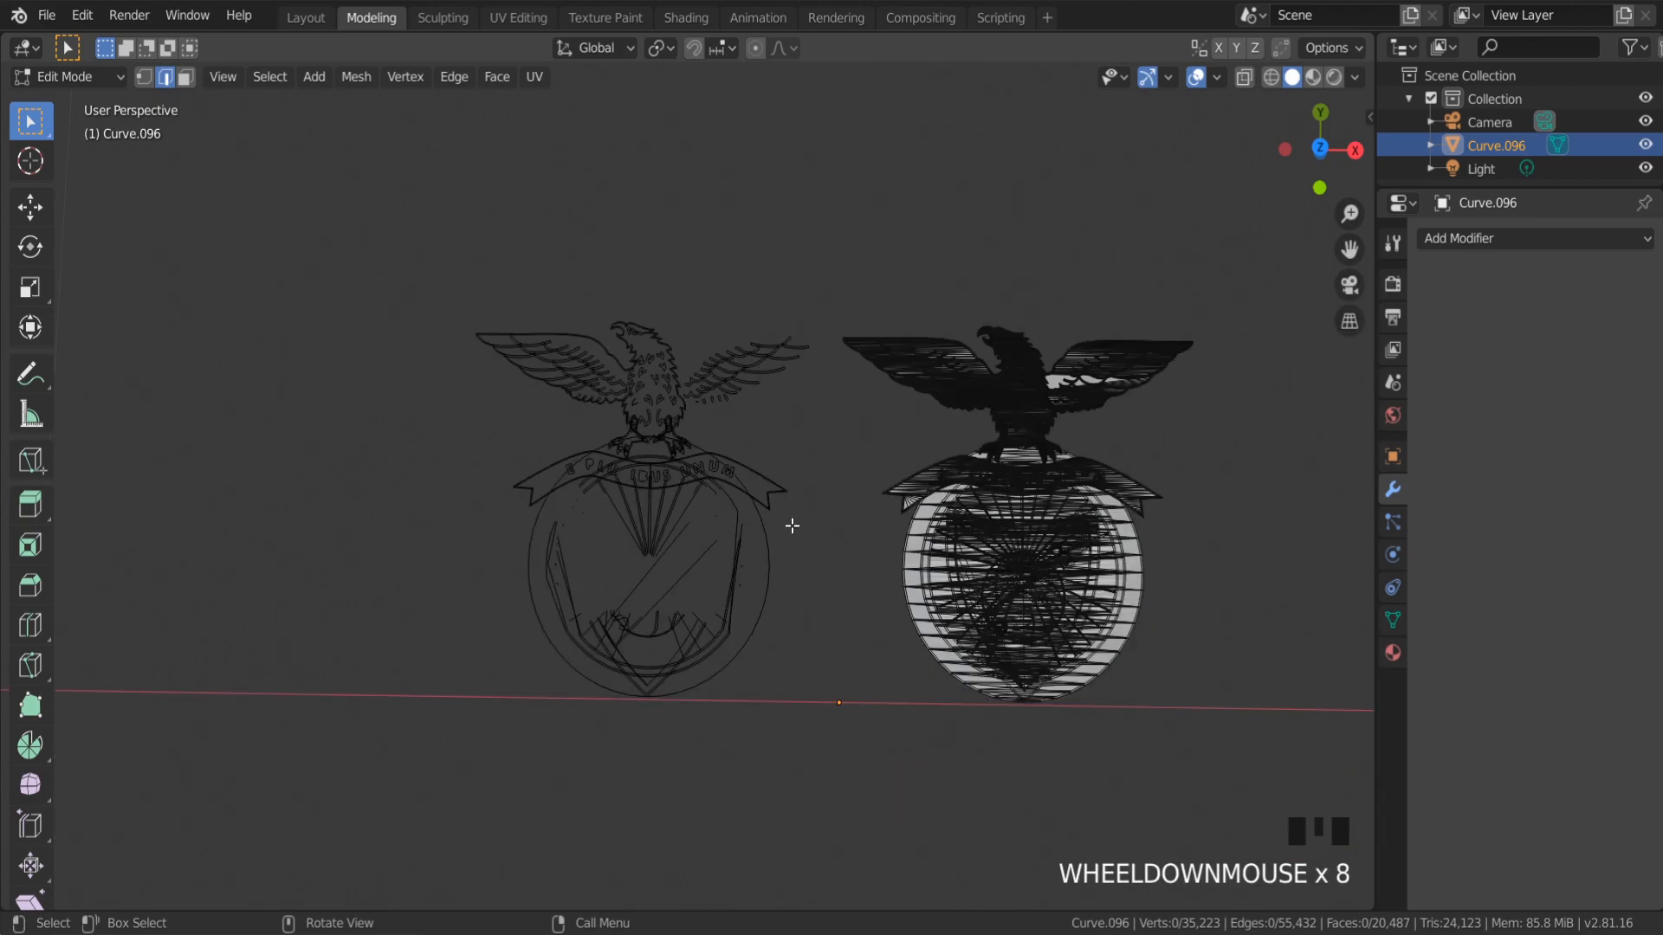
{"action": "scroll", "scroll_direction": "up", "scroll_amount": 3}
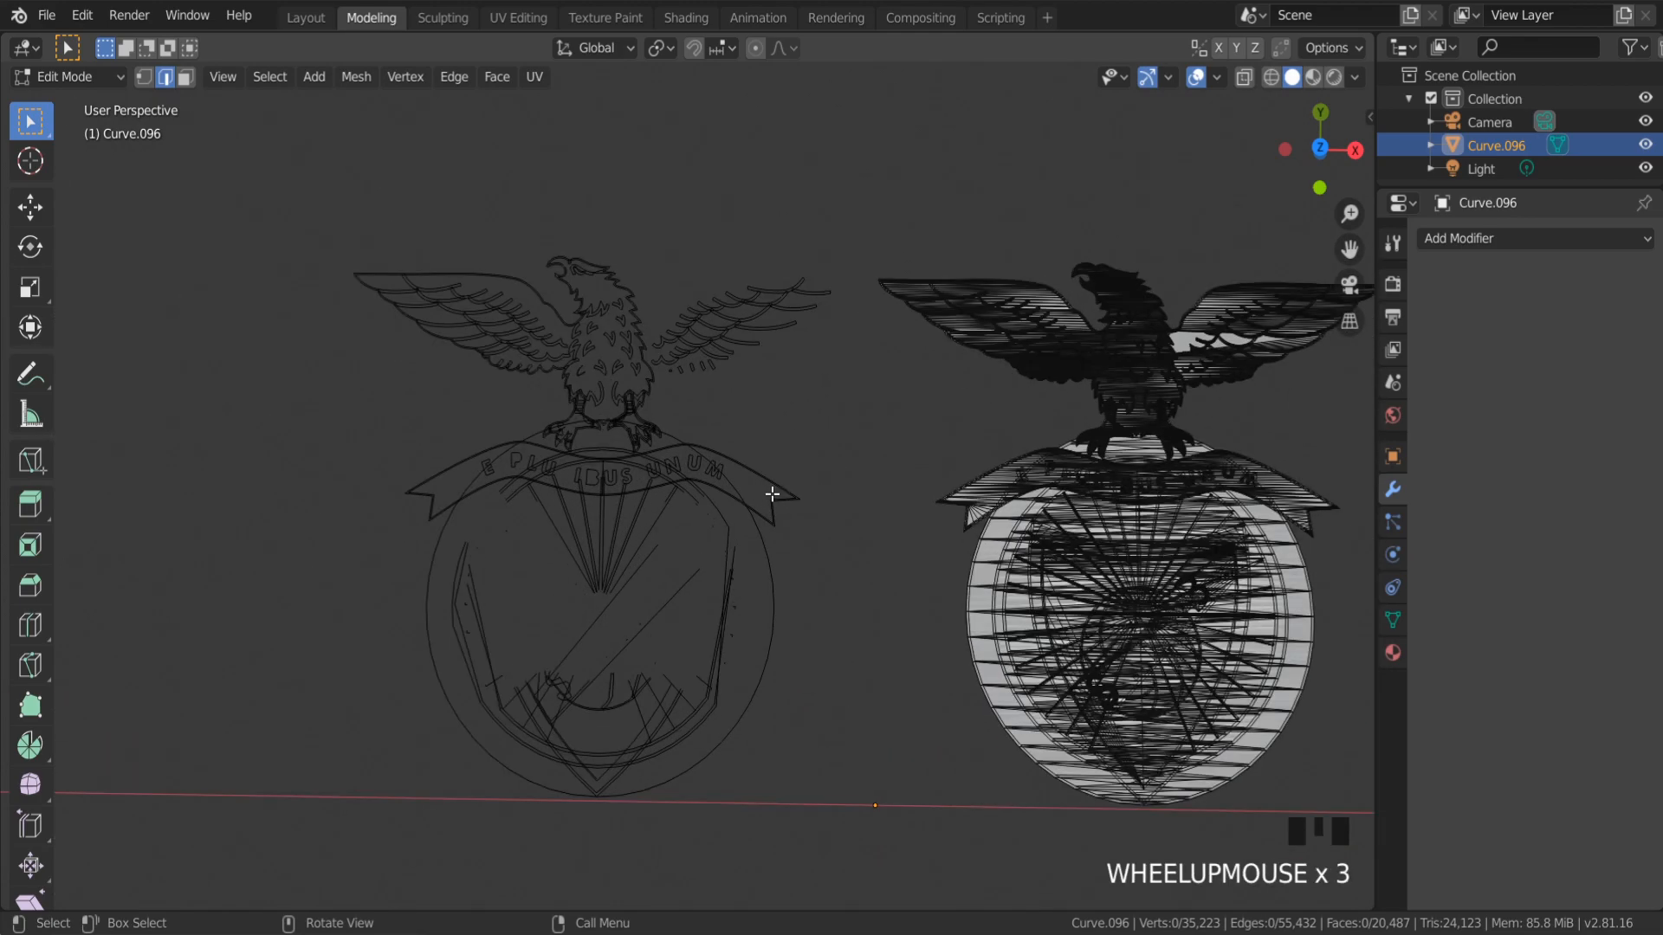
{"action": "scroll", "scroll_direction": "down", "scroll_amount": 3}
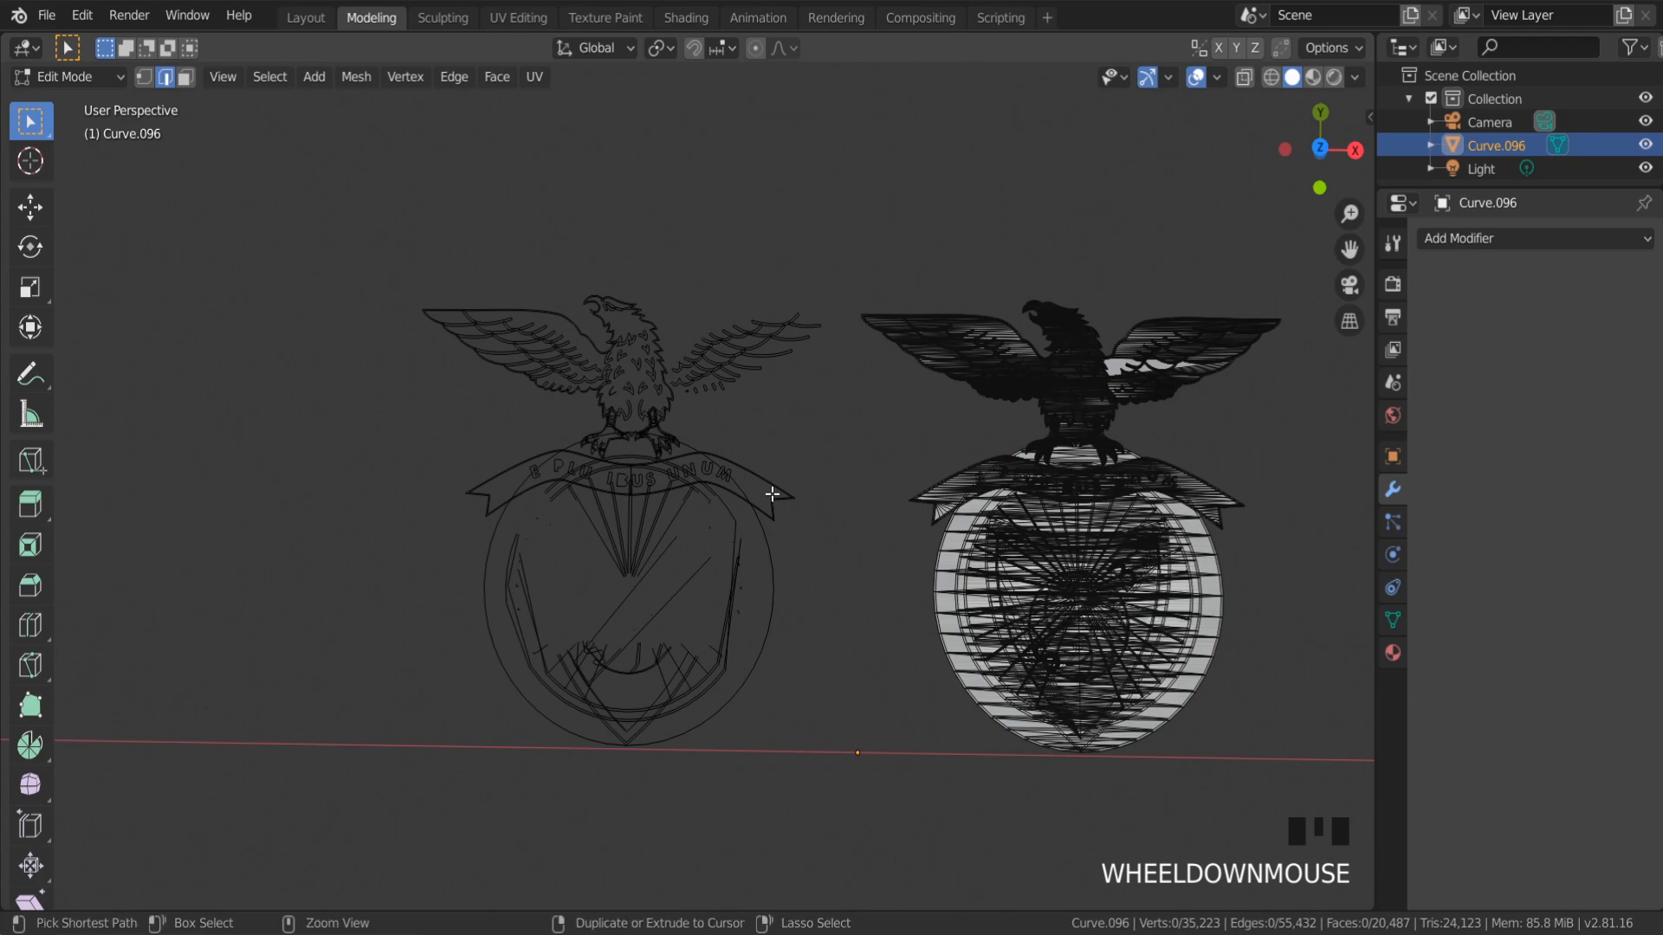
Undo the cleanup, then duplicate the outline edges and fill them into a solid face.
{"action": "key", "text": "ctrl+z"}
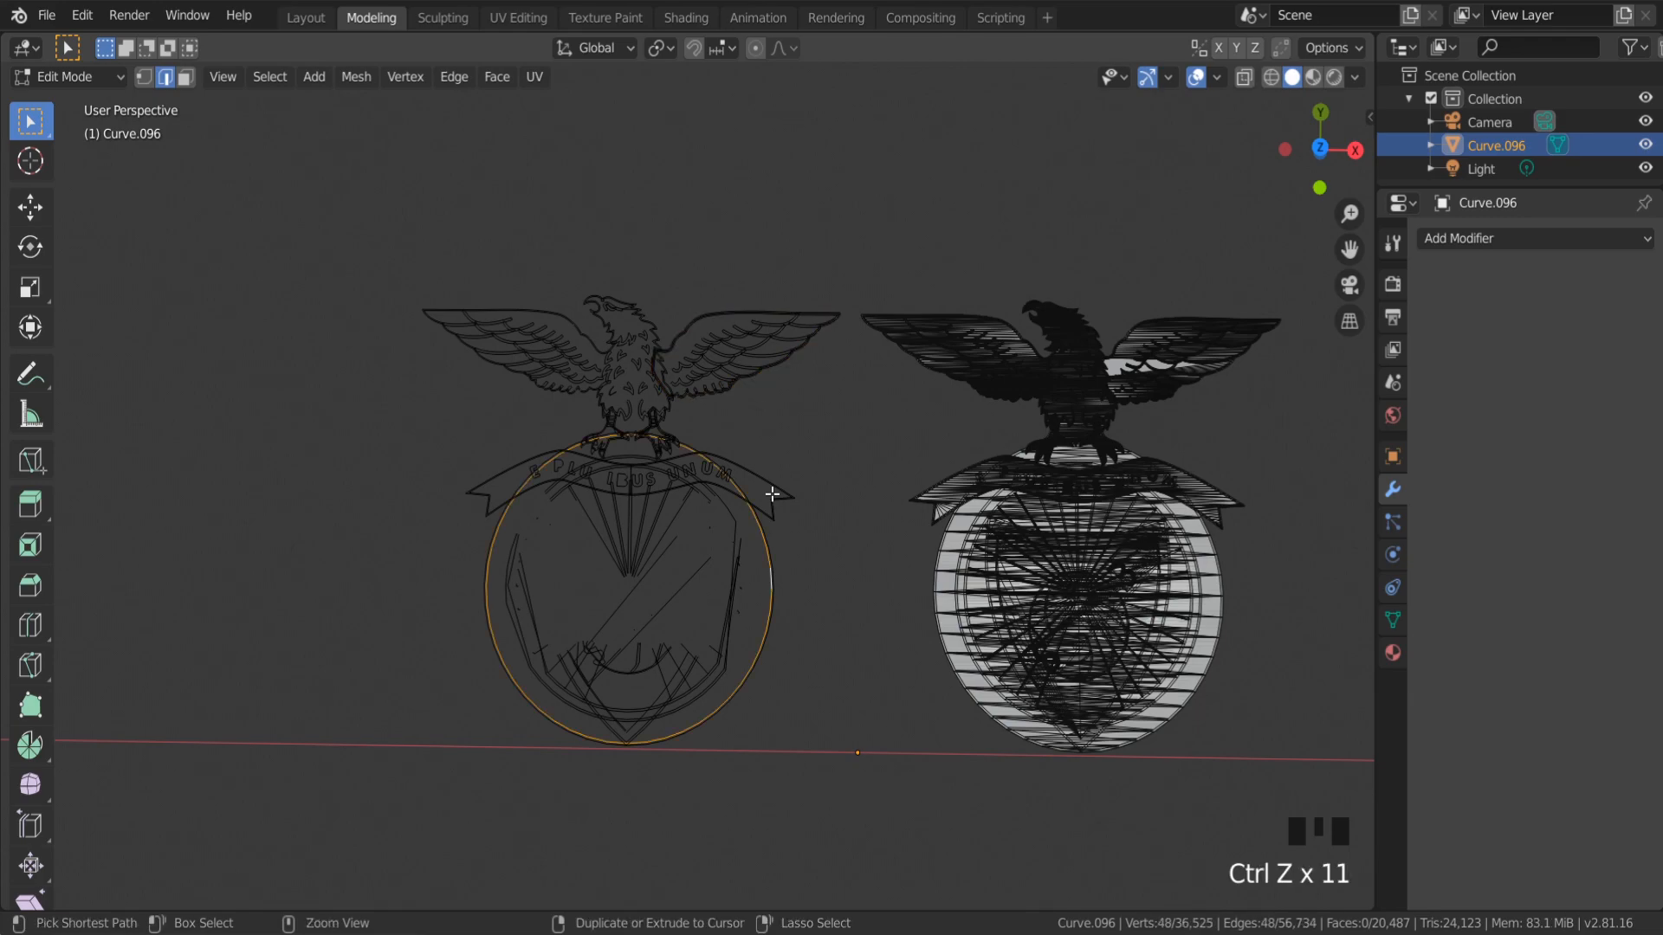
{"action": "key", "text": "ctrl+z"}
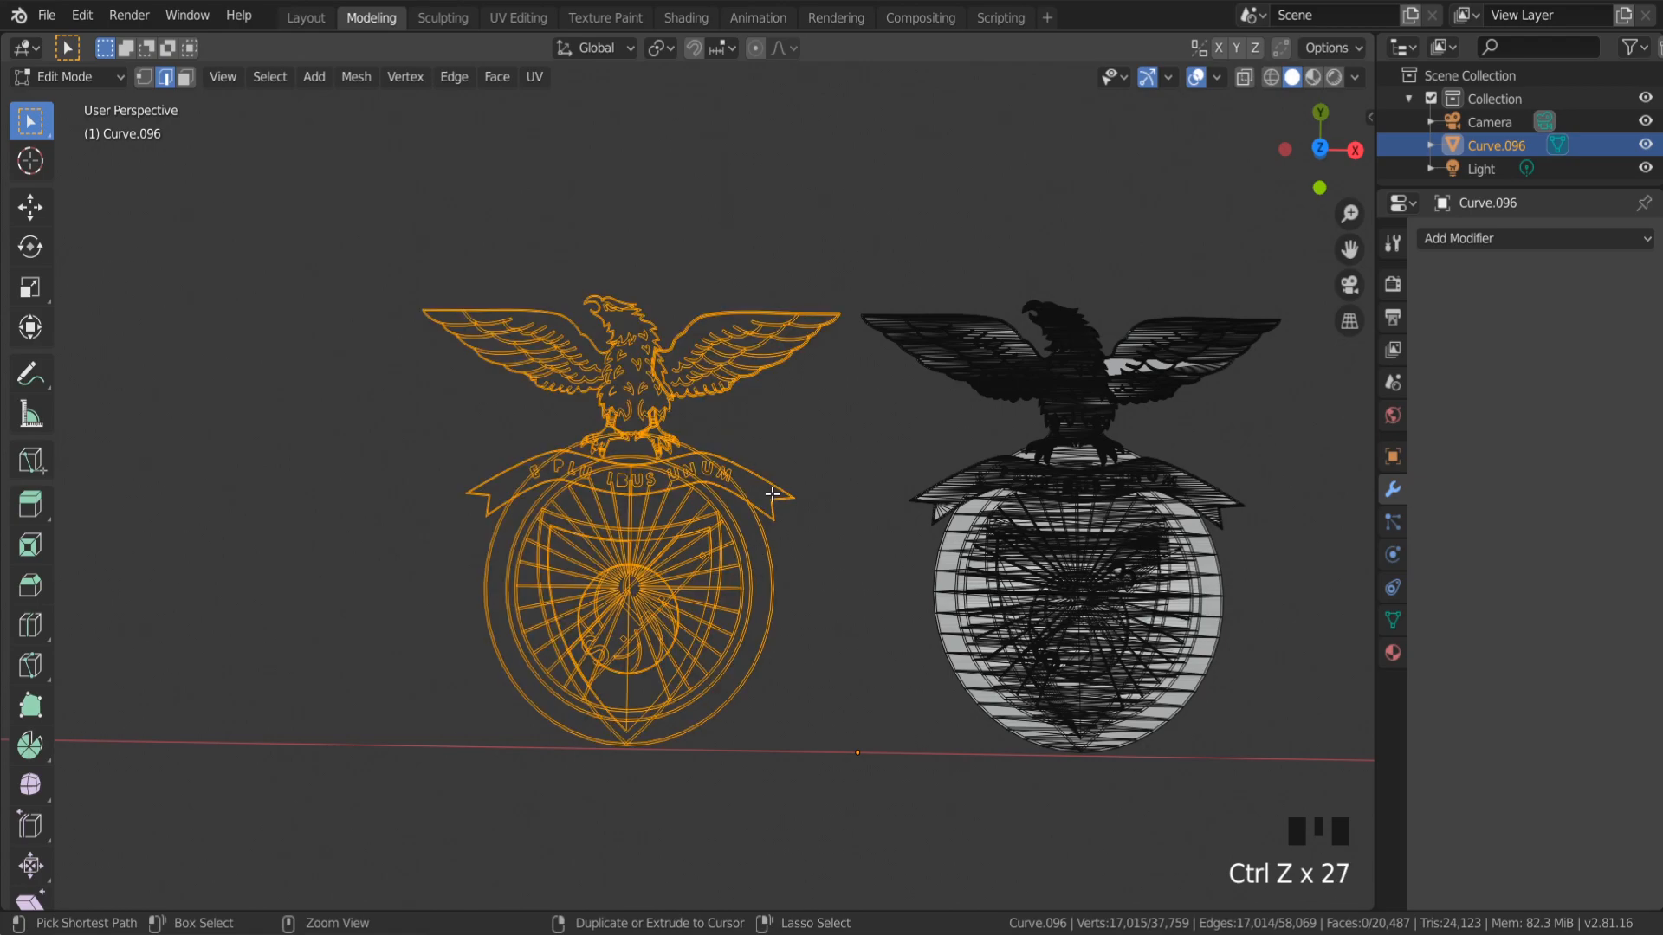
{"action": "key", "text": "shift+d"}
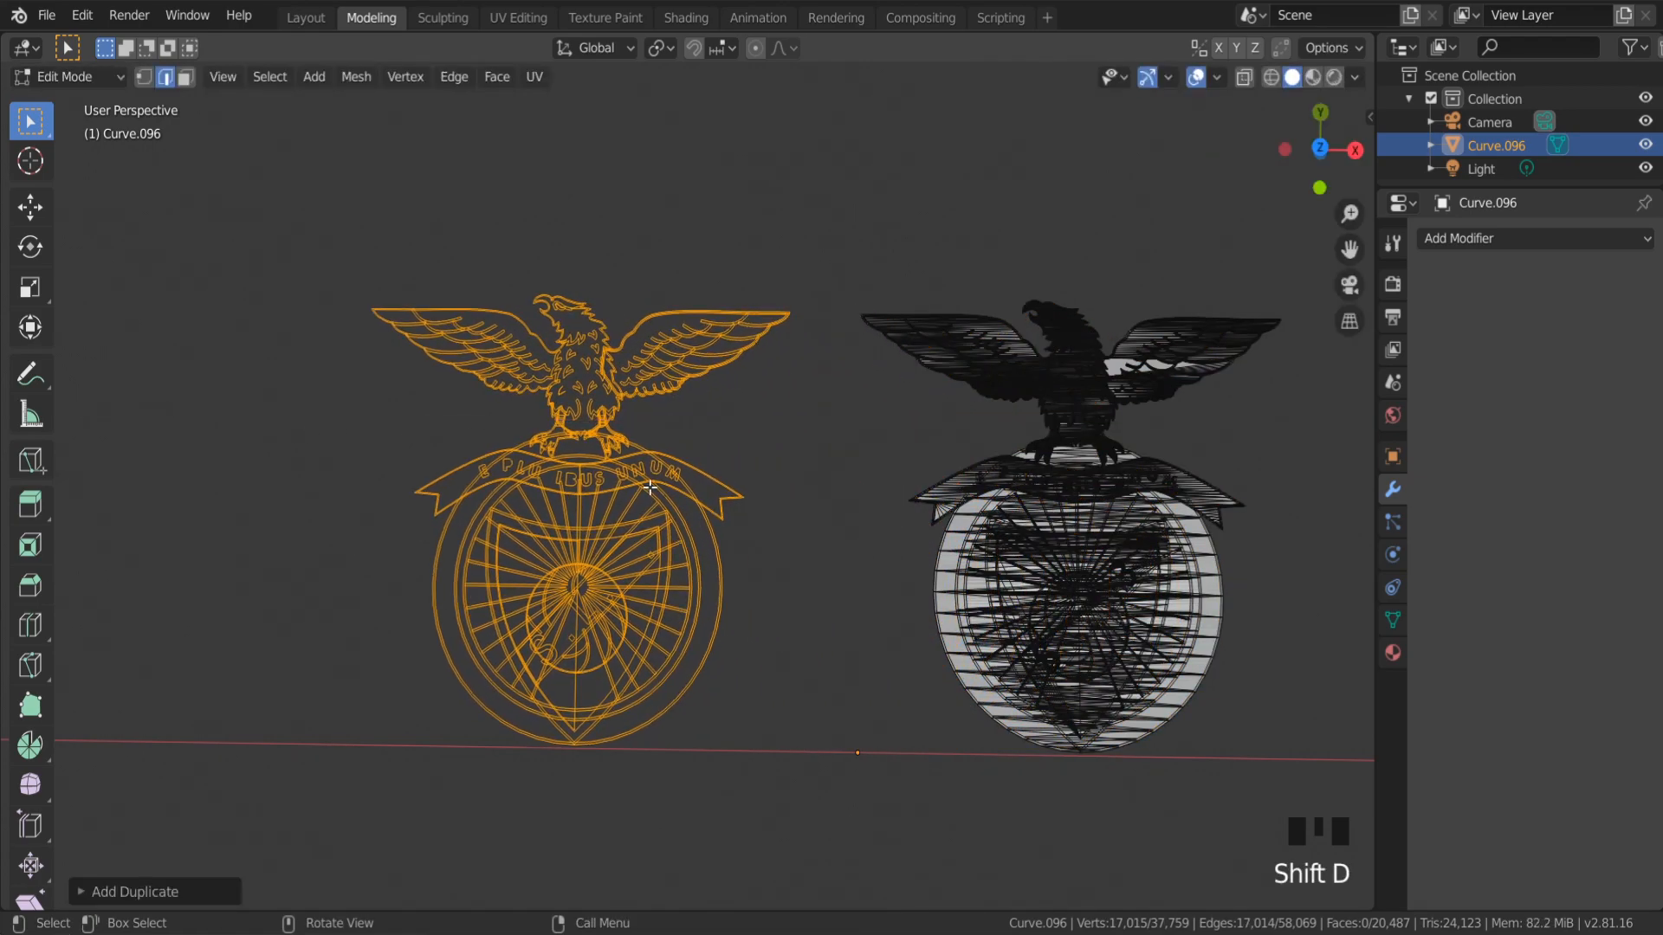
{"action": "key", "text": "f"}
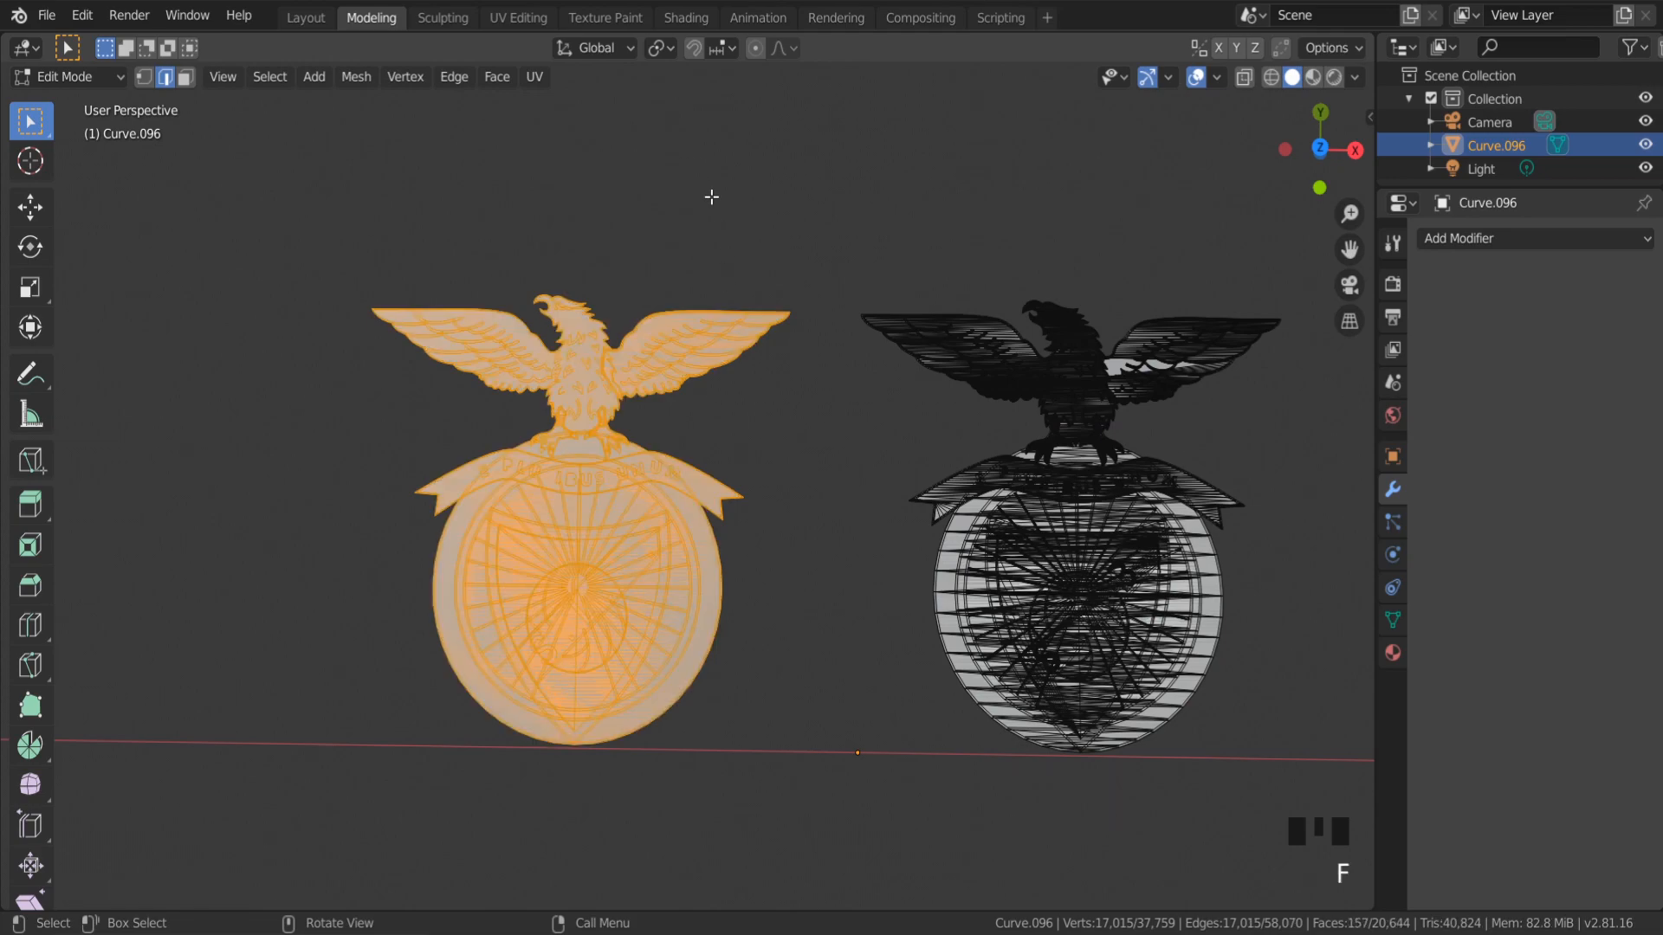
{"action": "left_click", "coordinate": [603, 17]}
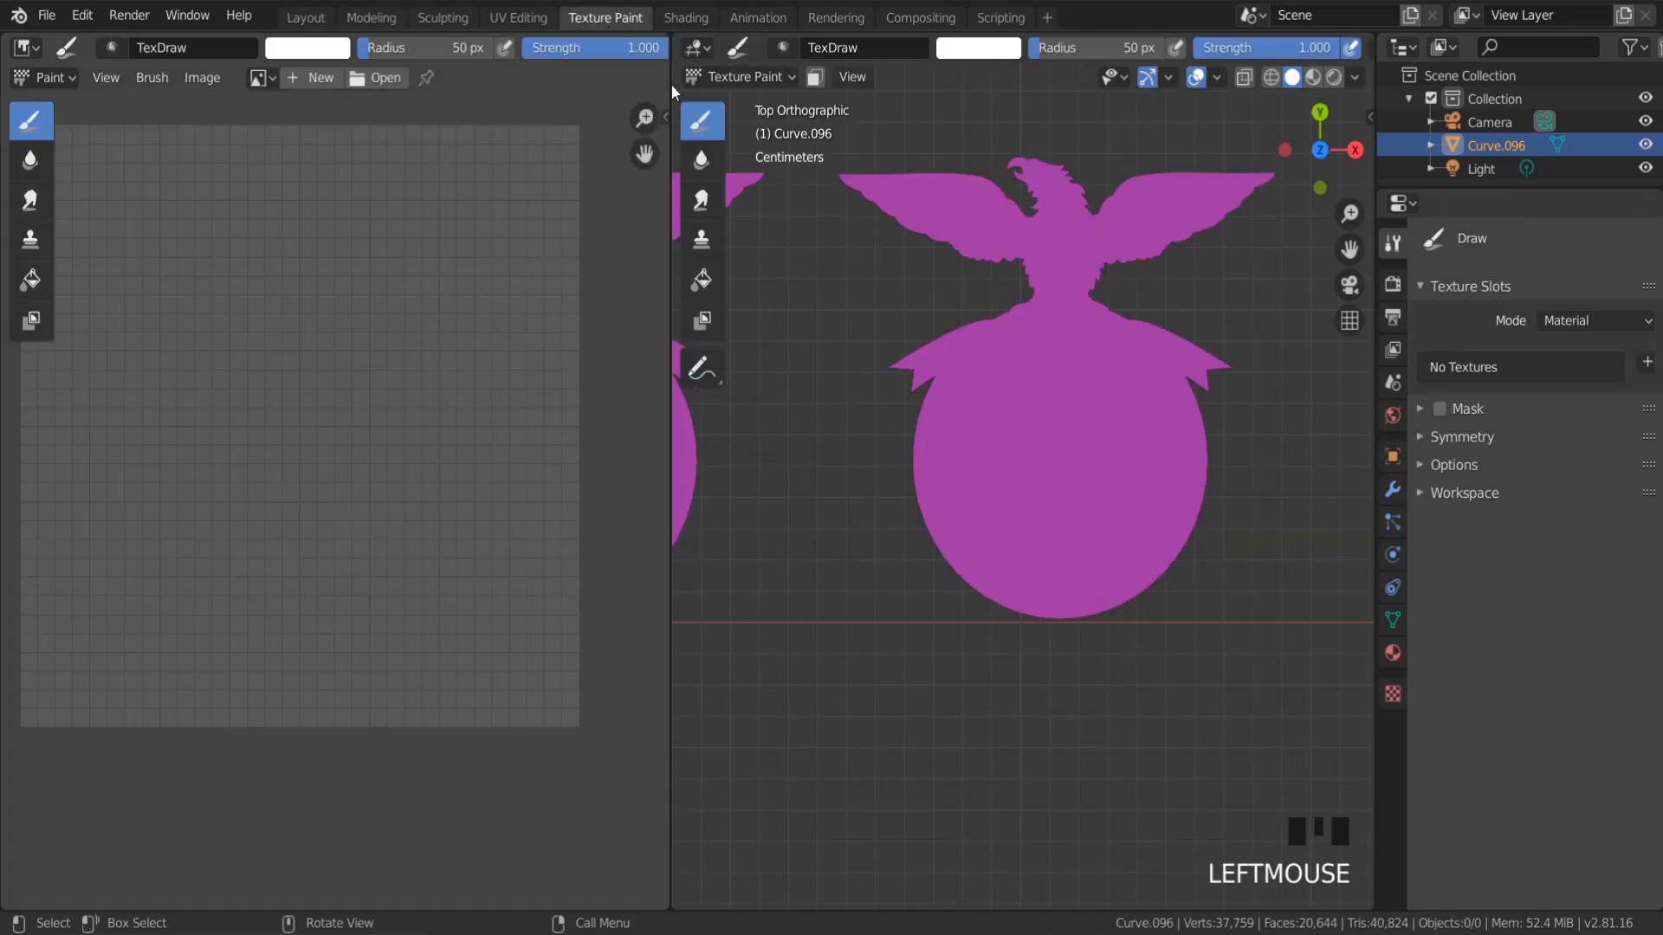
Separate the filled silhouette by selection into its own object, Curve.000.
{"action": "key", "text": "Tab"}
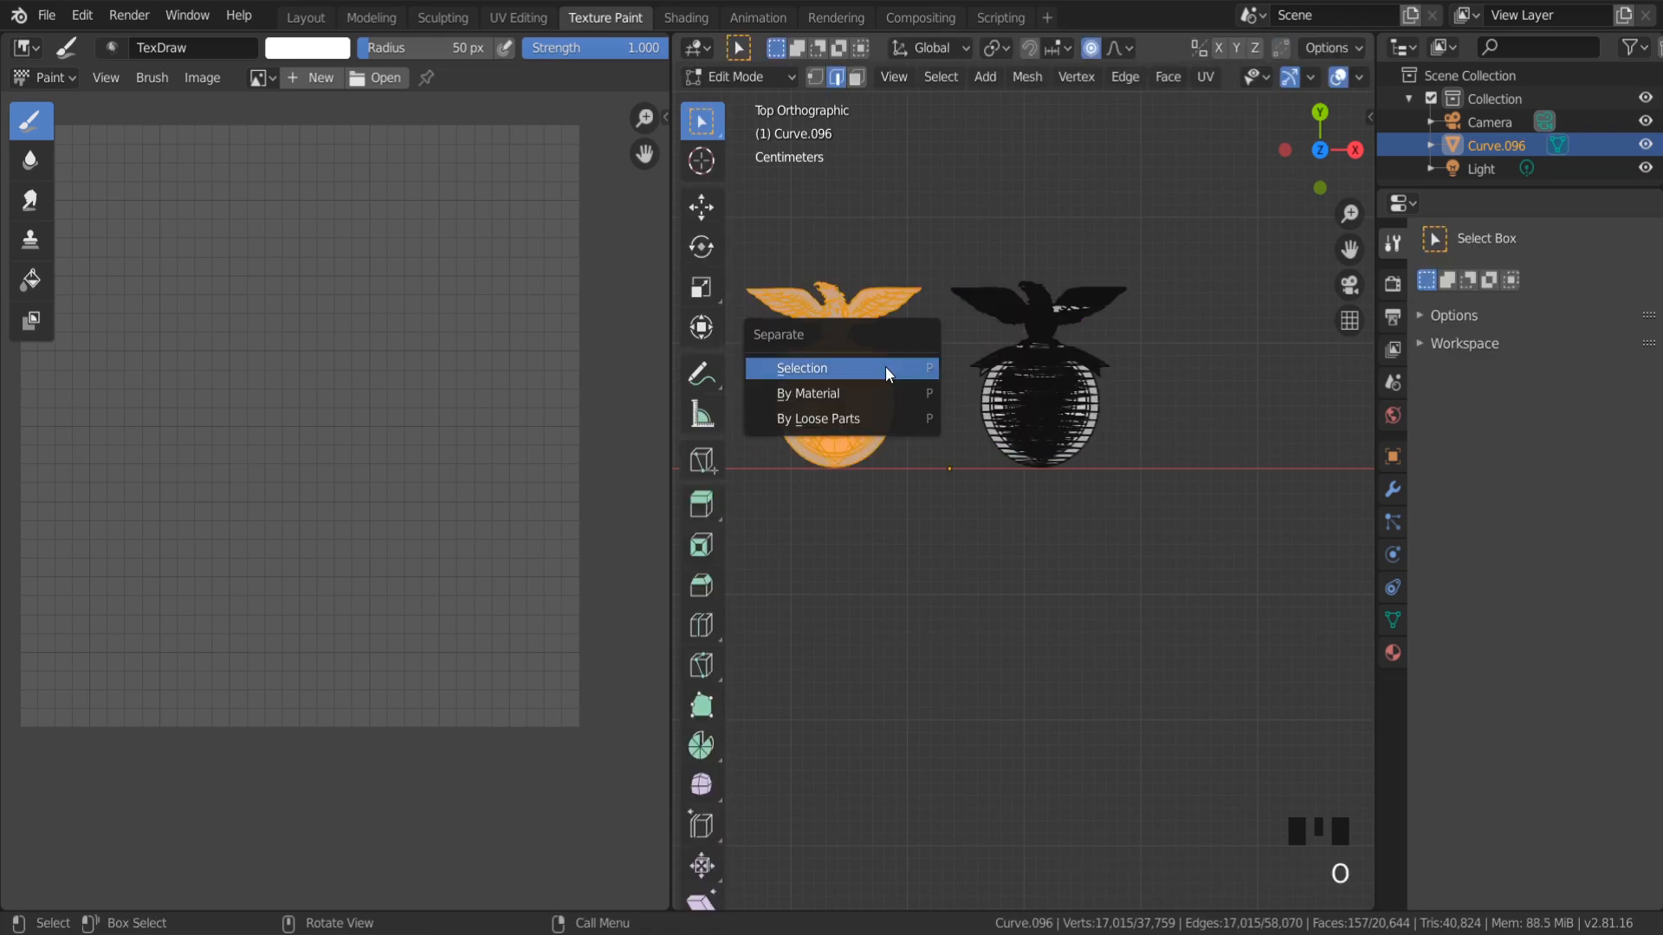
{"action": "left_click", "coordinate": [802, 368]}
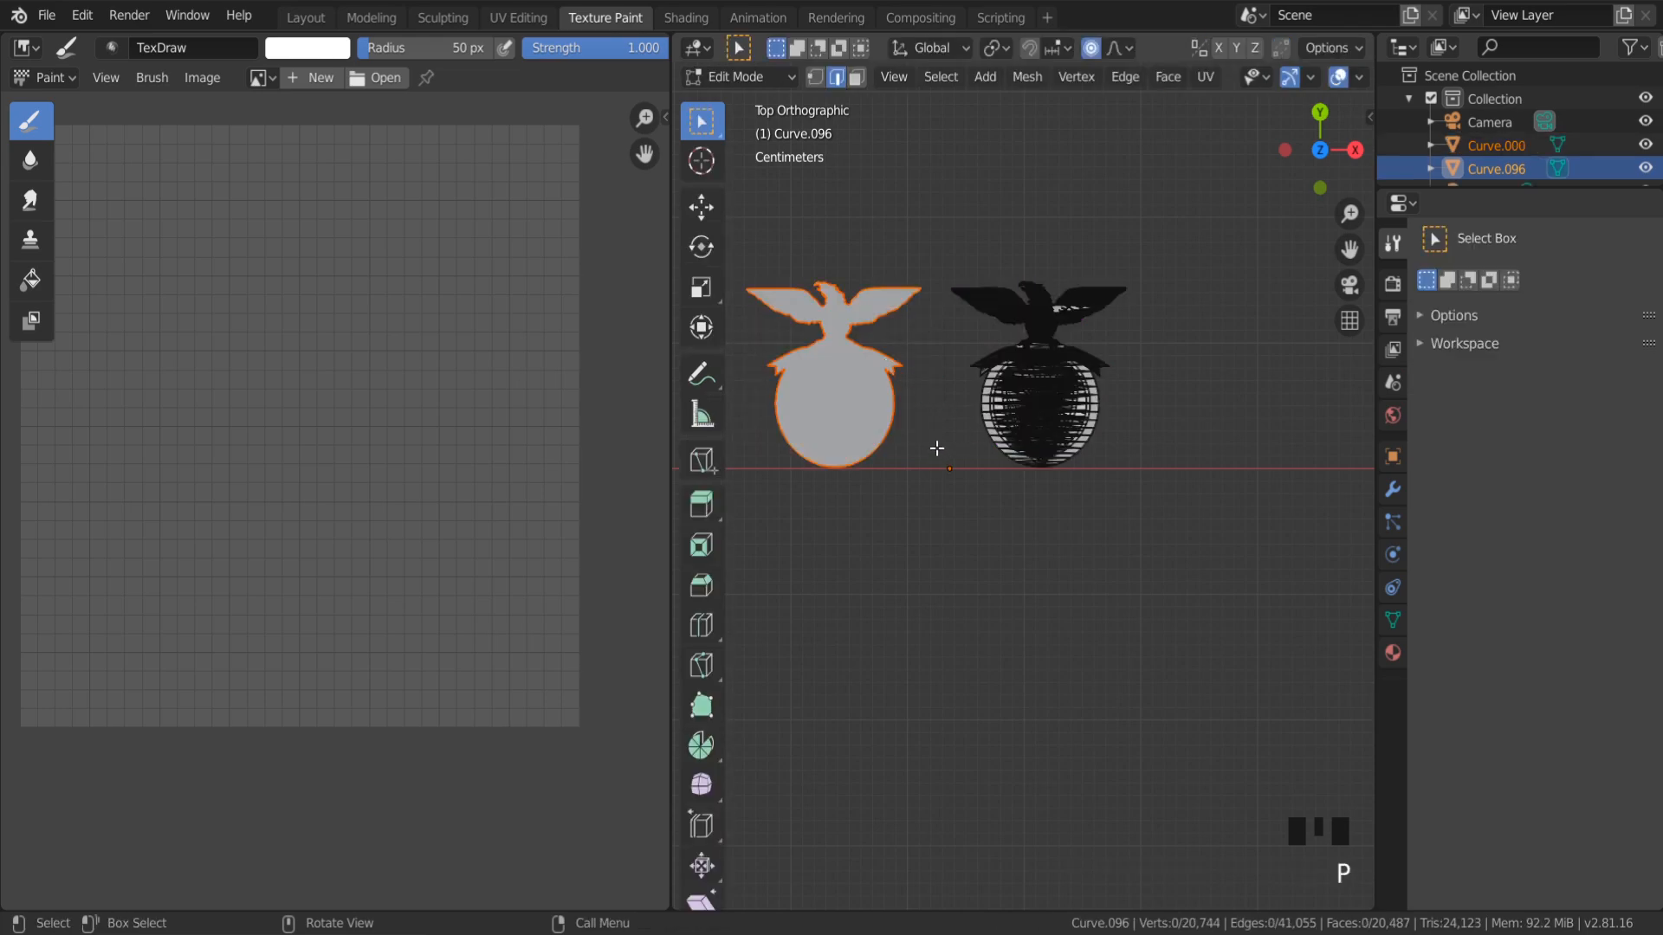
{"action": "key", "text": "Tab"}
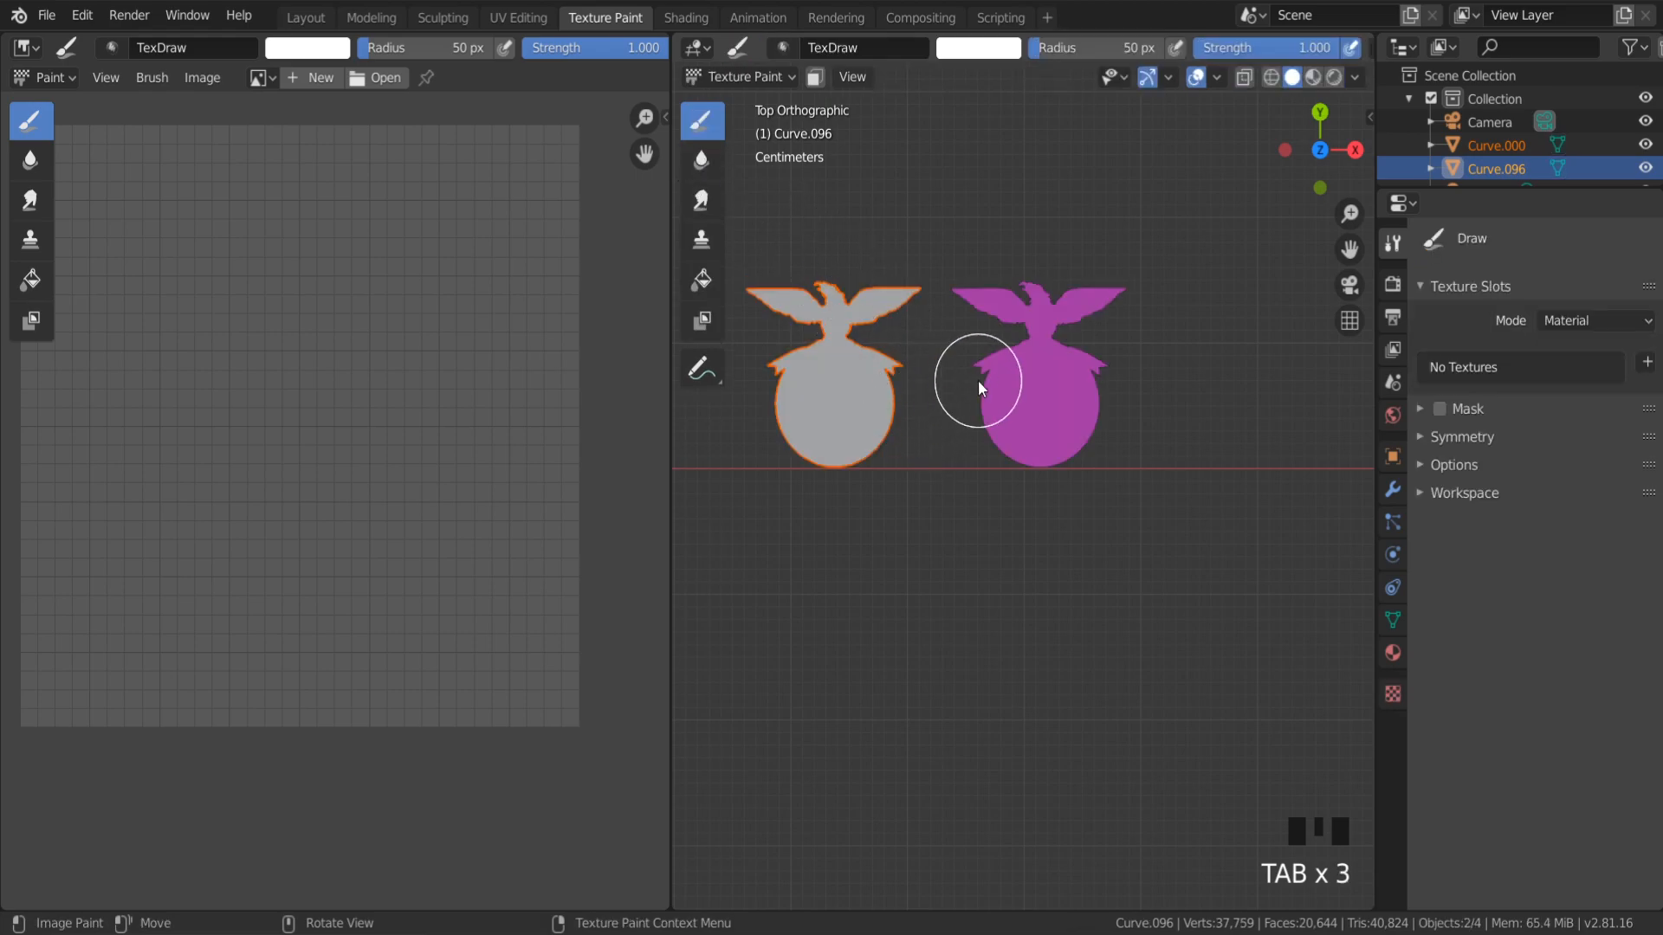
{"action": "key", "text": "Tab"}
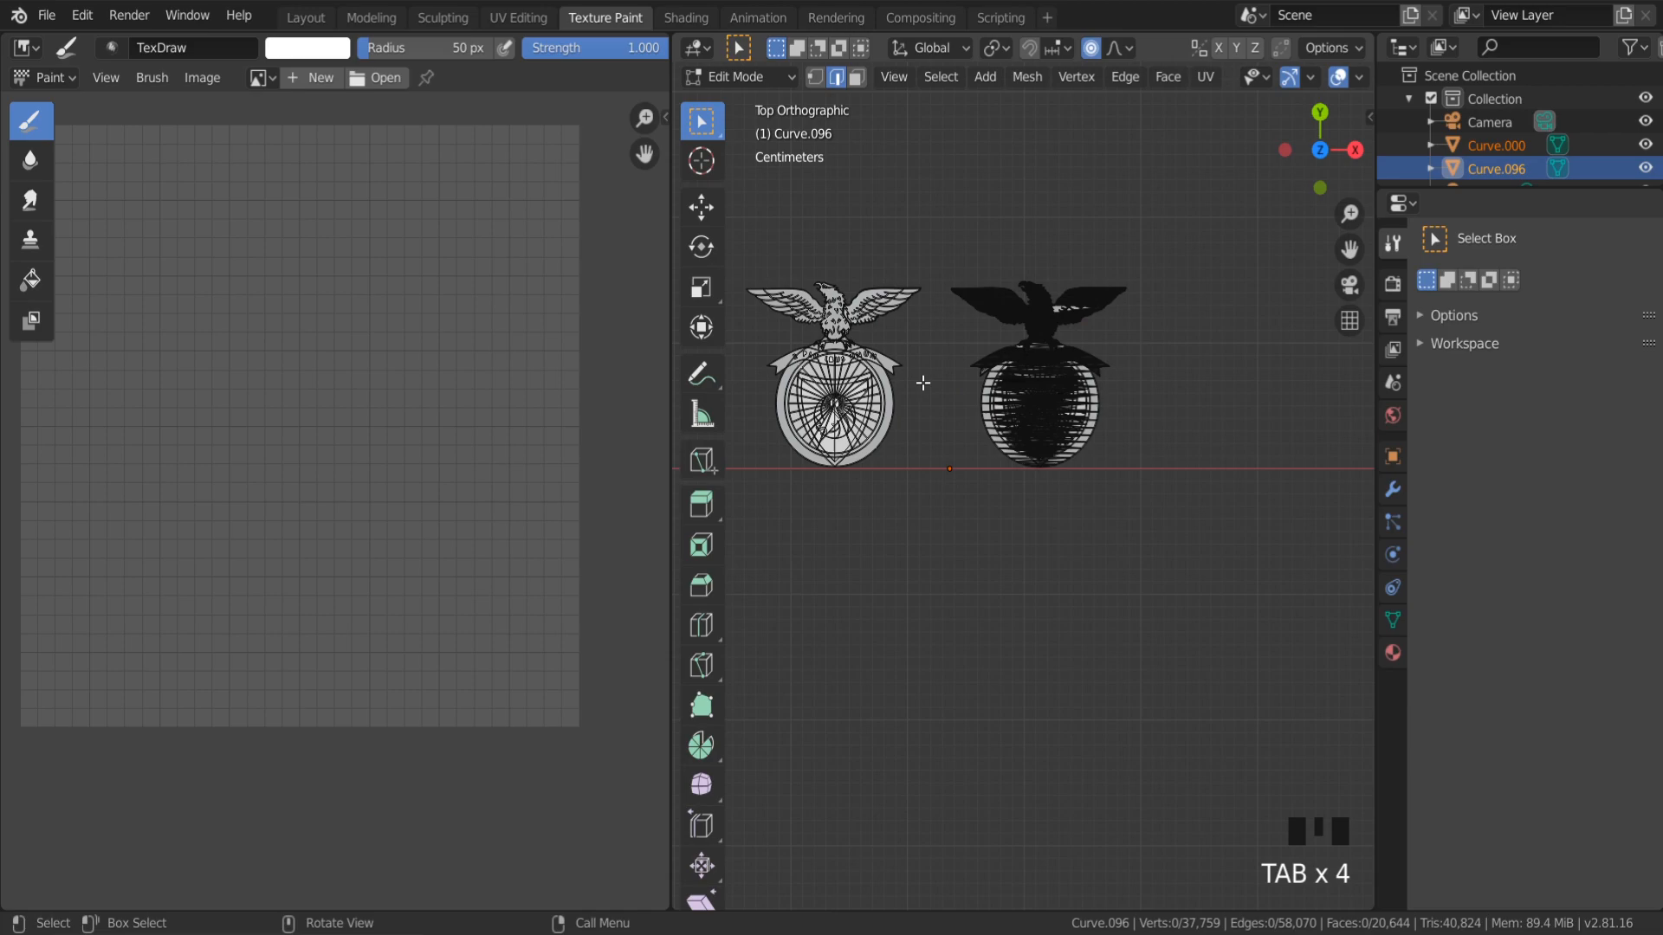
{"action": "key", "text": "Tab"}
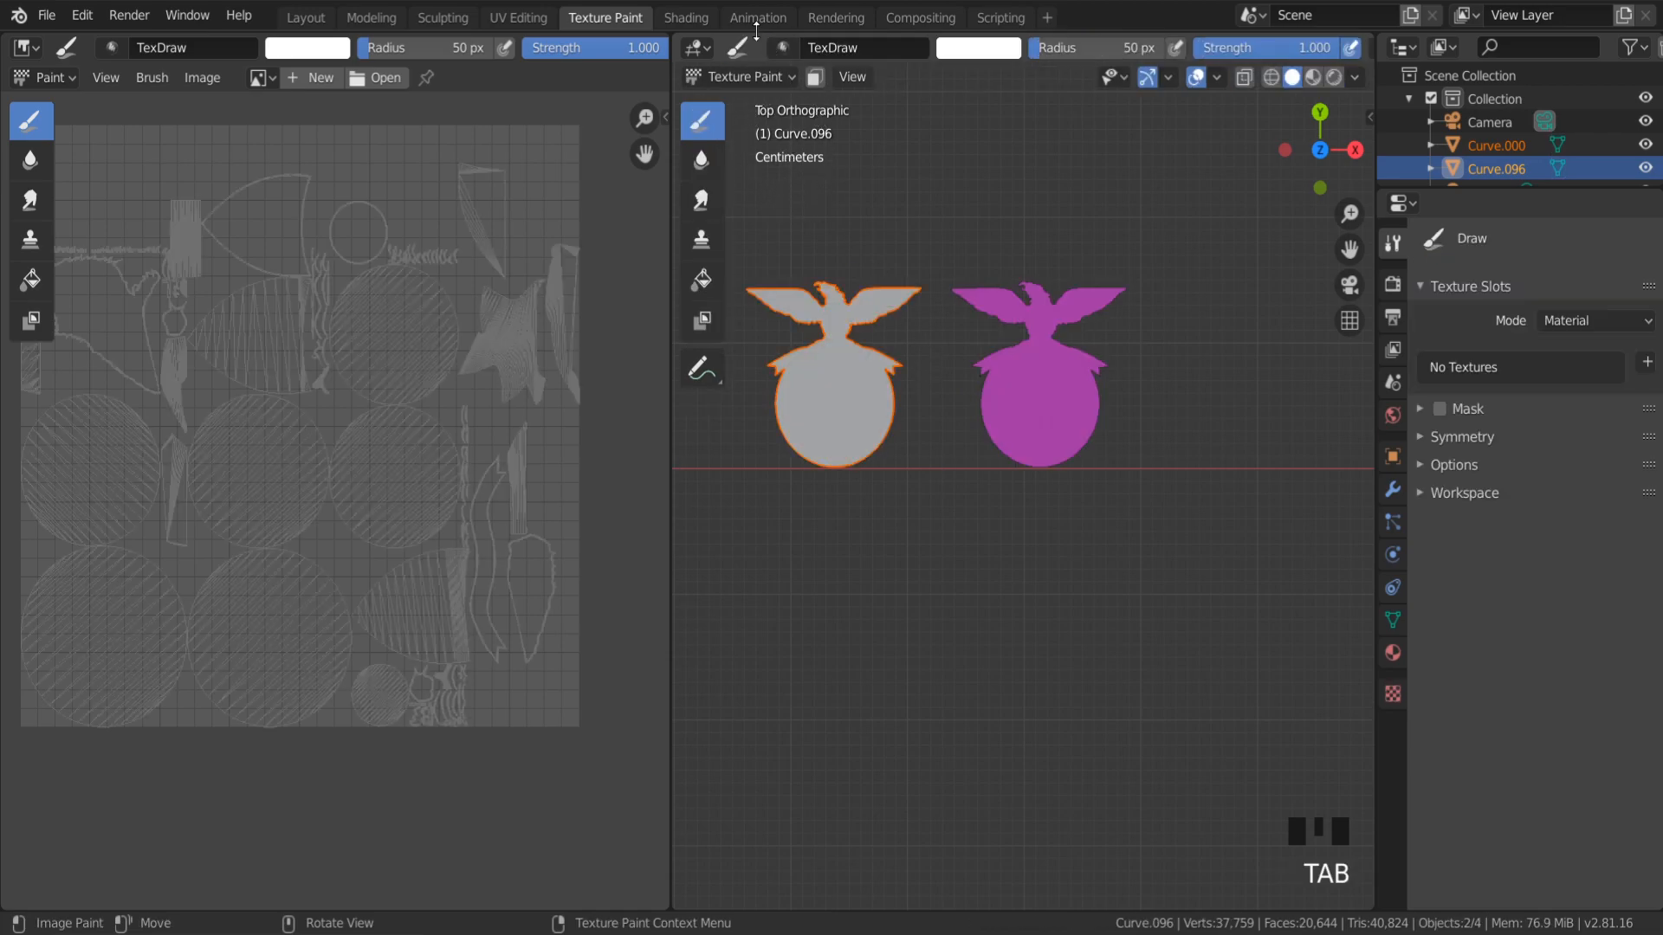
{"action": "mouse_move", "coordinate": [757, 17]}
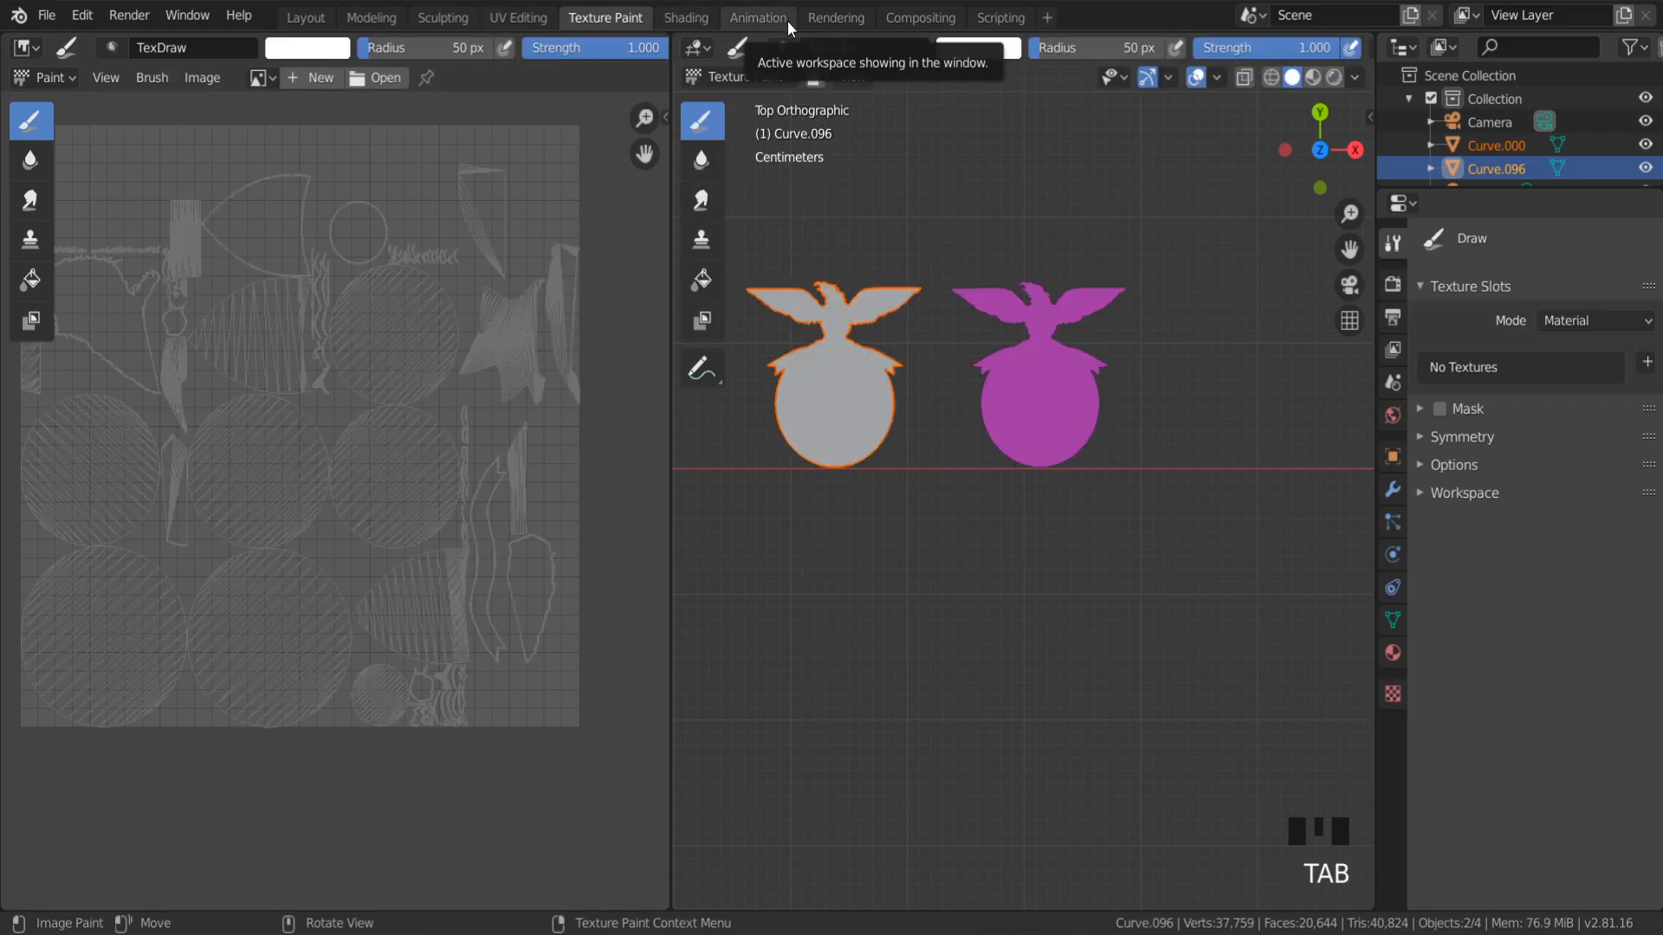
{"action": "left_click", "coordinate": [685, 17]}
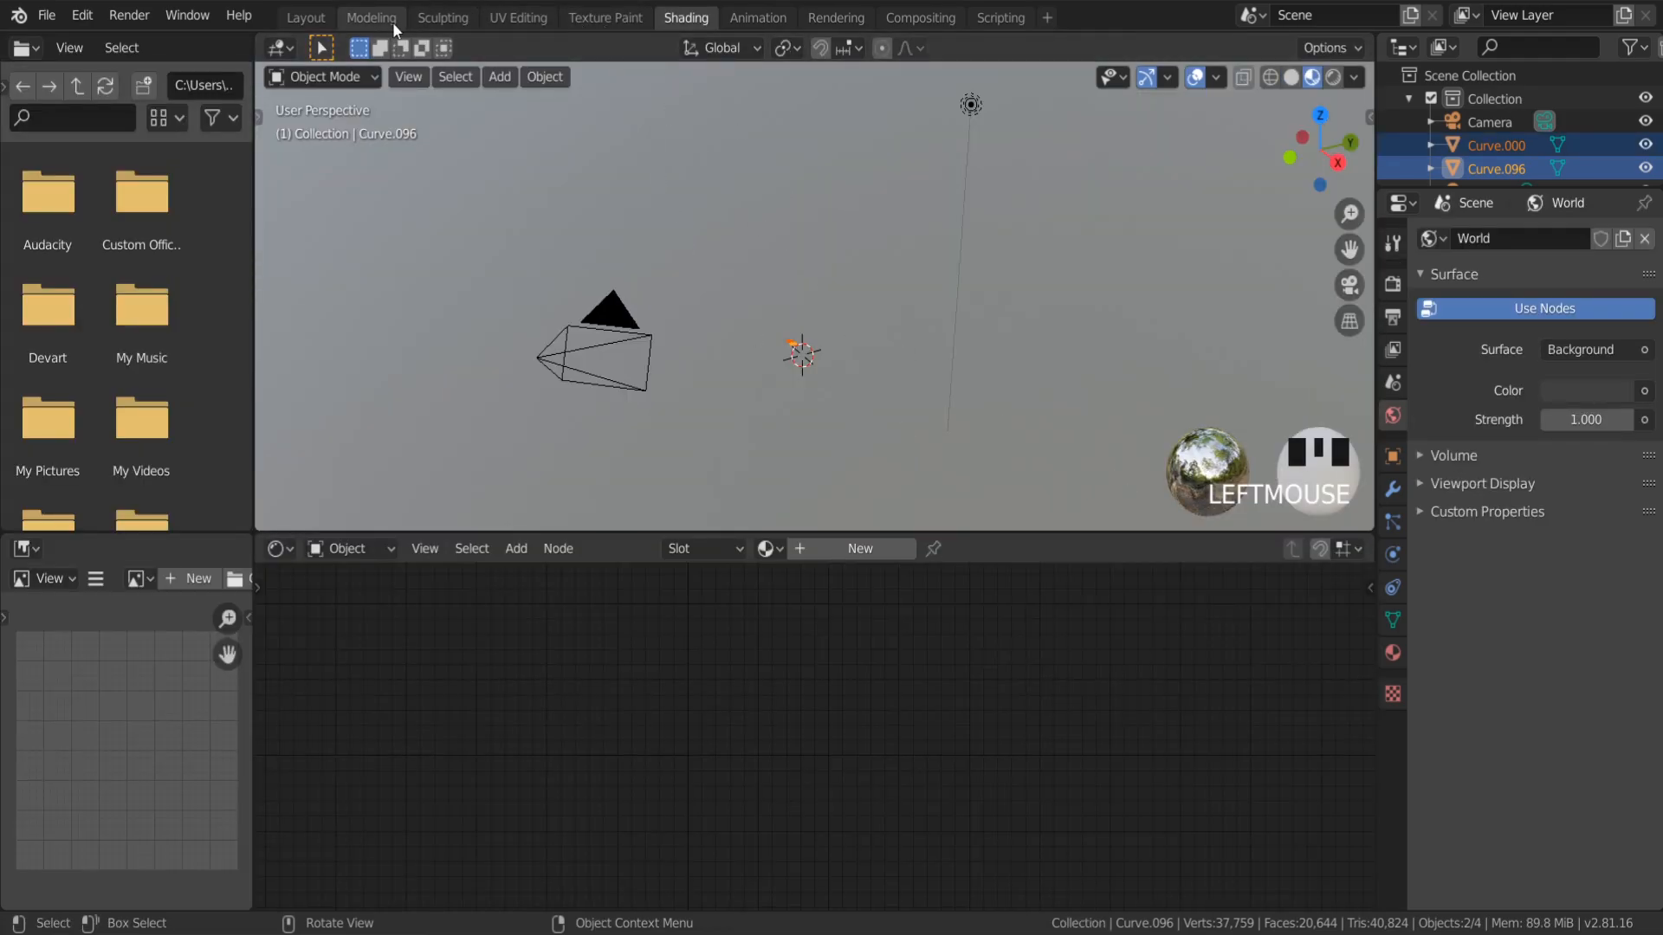
Unwrap Curve.000 with Cube Projection in the Texture Paint workspace.
{"action": "left_click", "coordinate": [370, 18]}
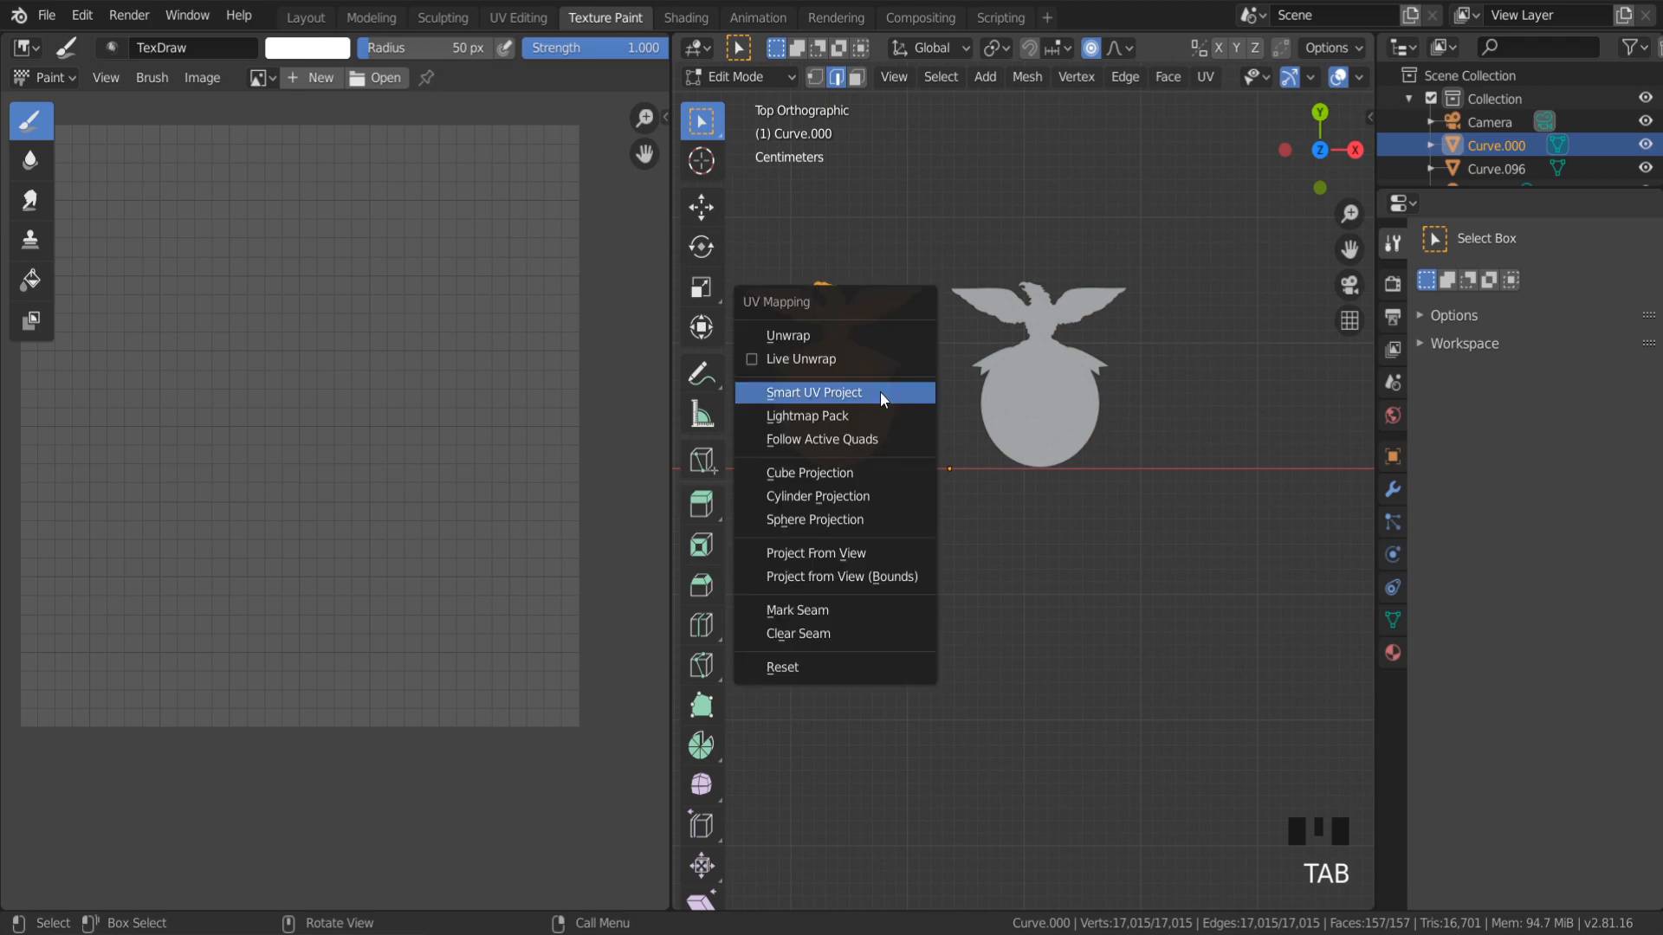
{"action": "mouse_move", "coordinate": [837, 392]}
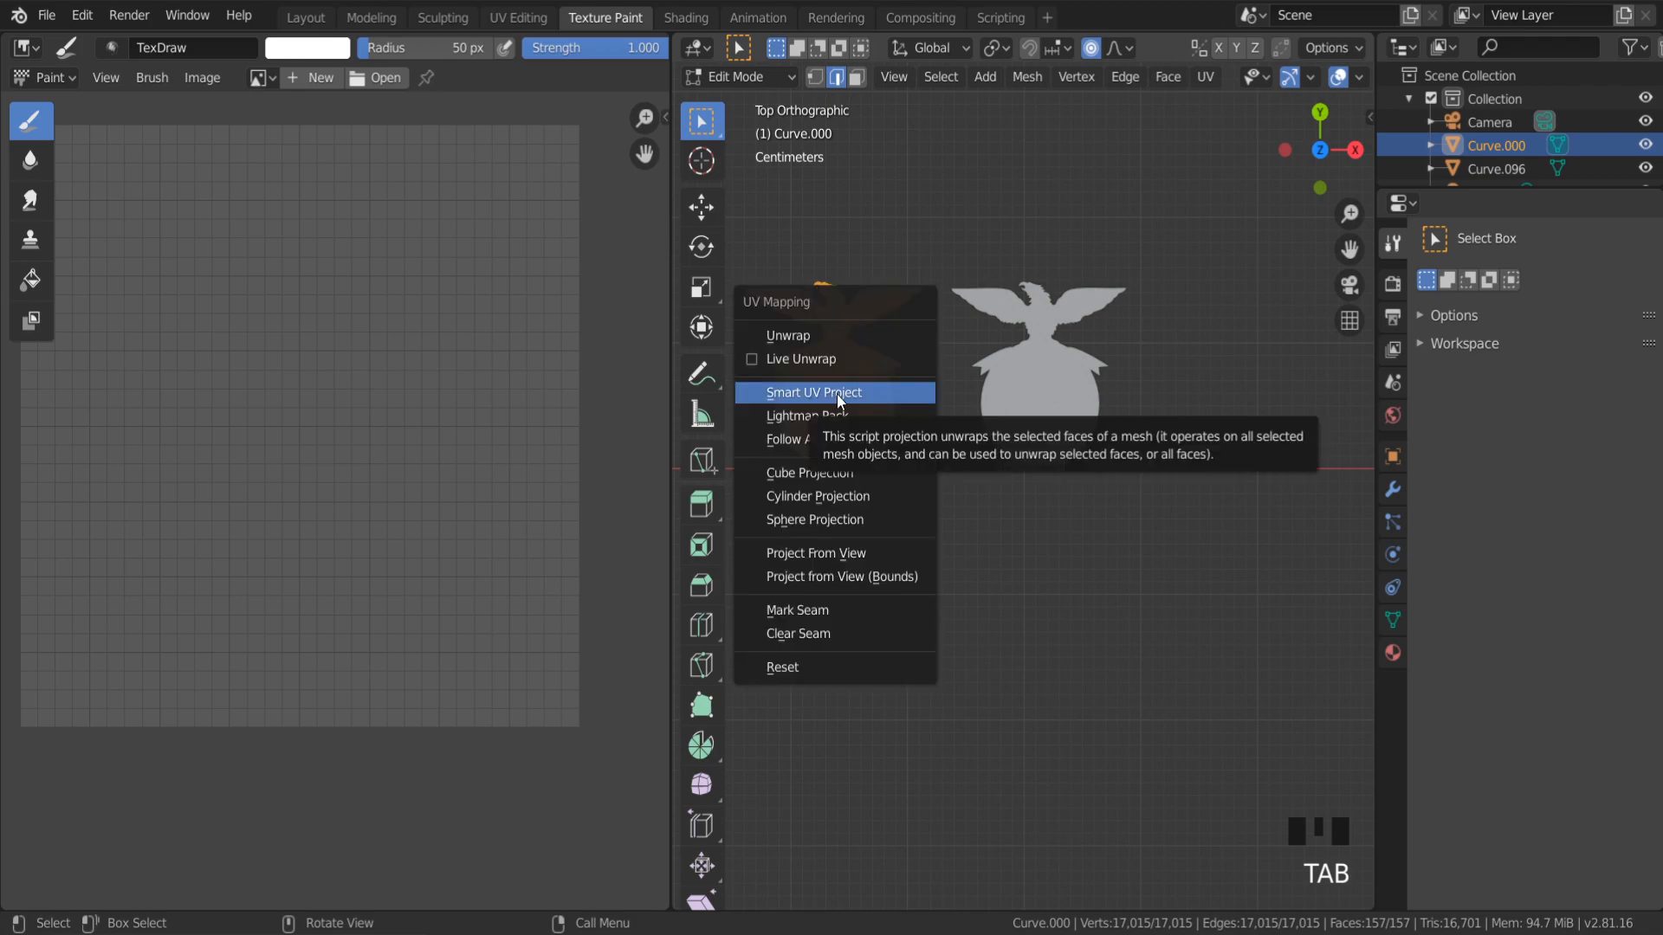
{"action": "left_click", "coordinate": [813, 473]}
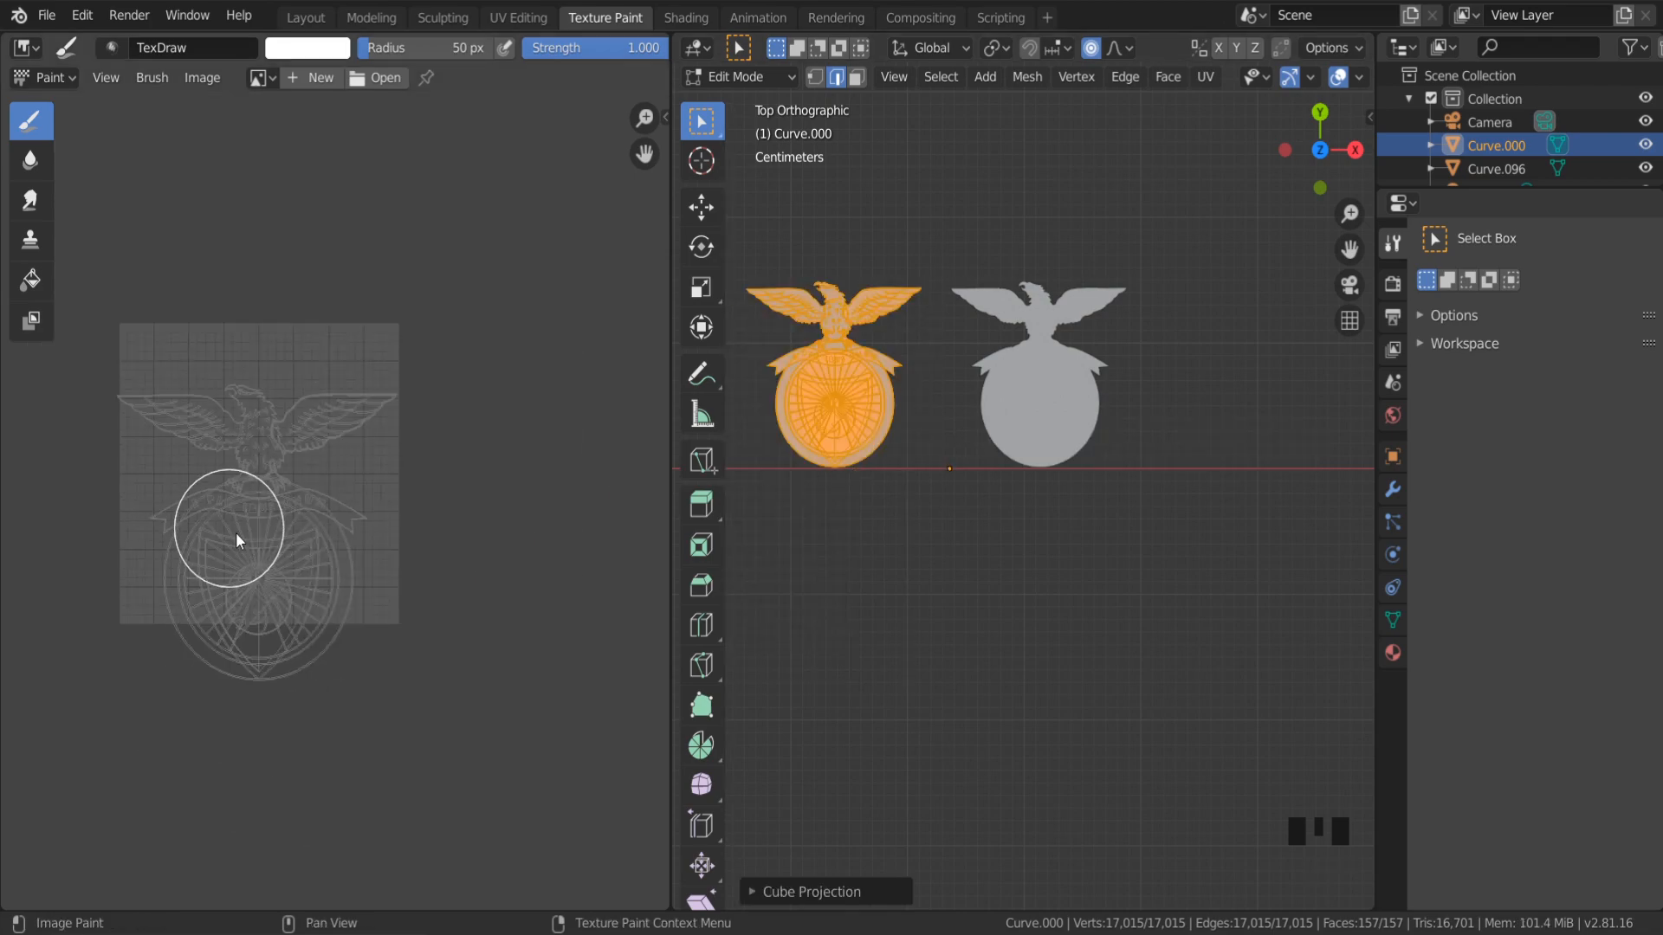